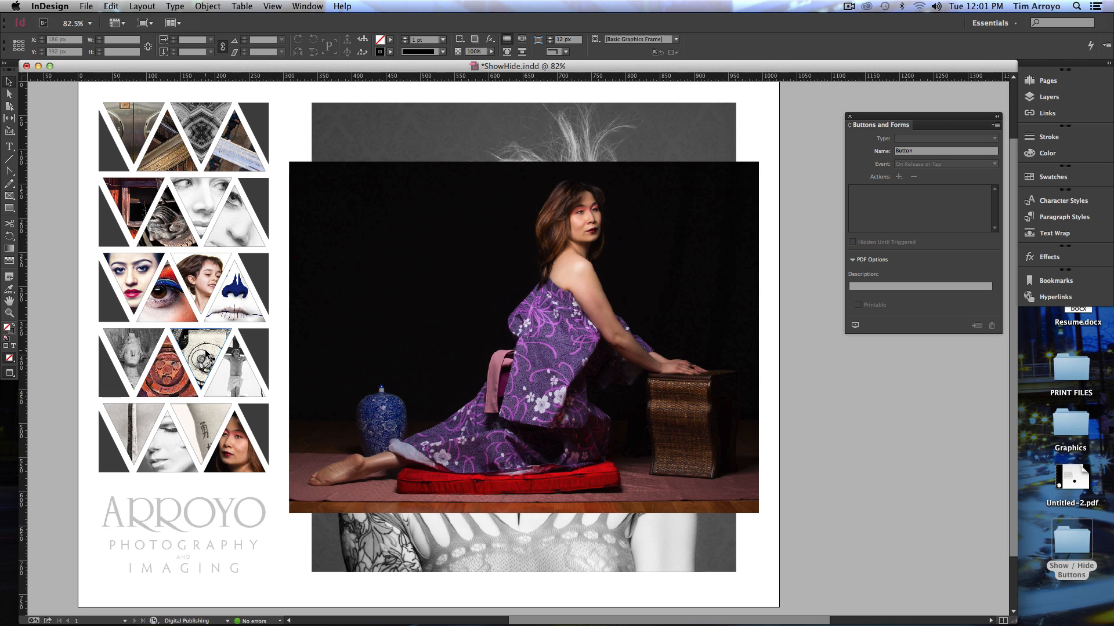
Select the large kimono photo frame with the Selection tool
click(519, 339)
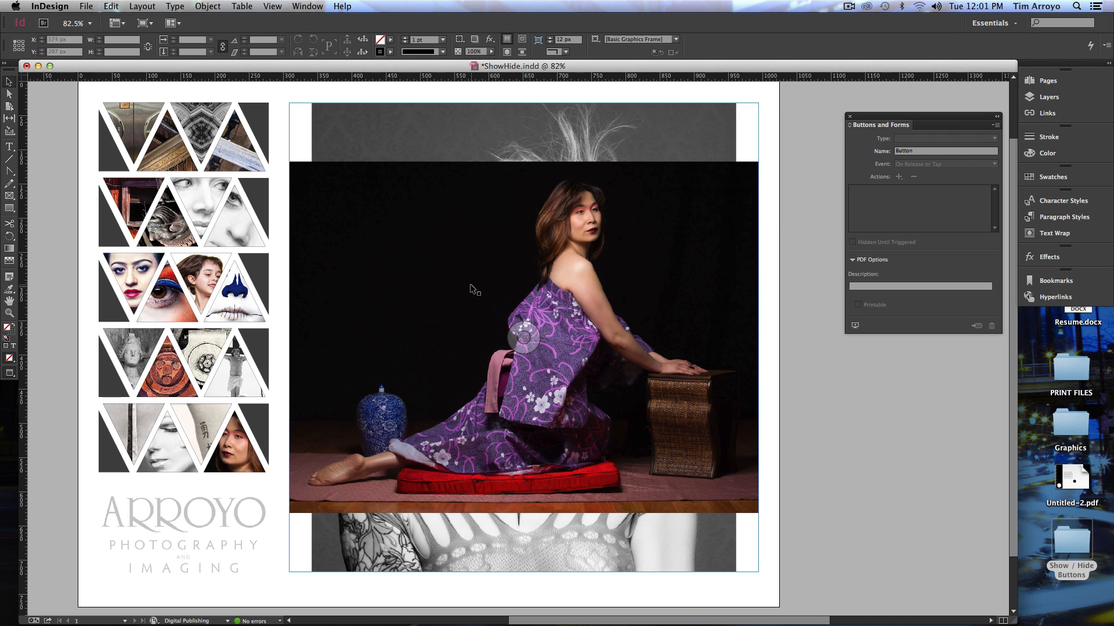
mouse_move(313, 301)
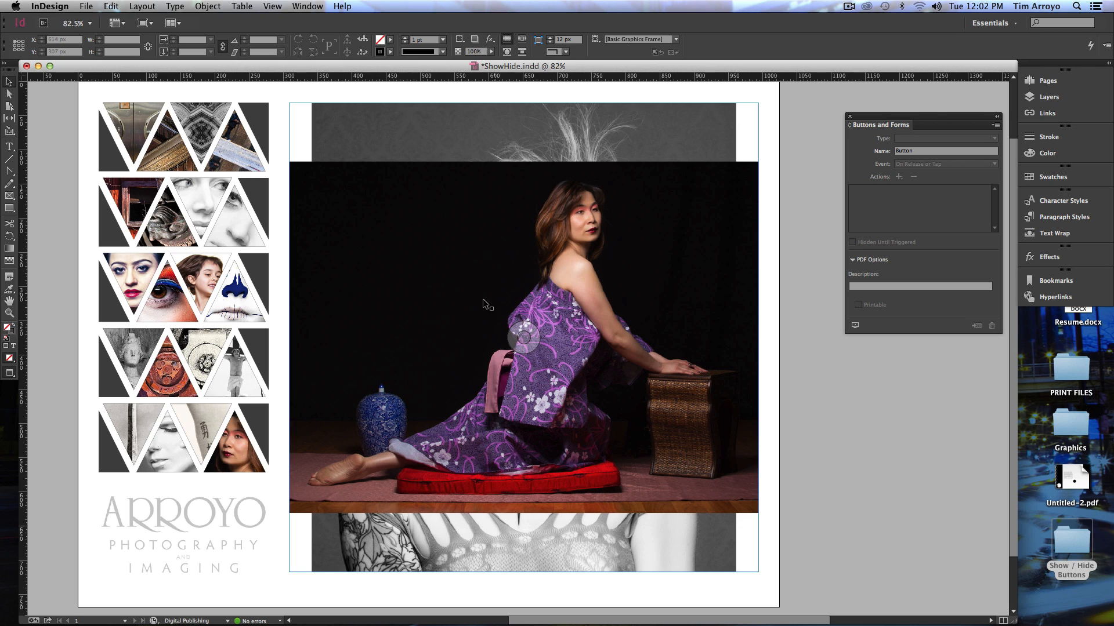
mouse_move(483, 383)
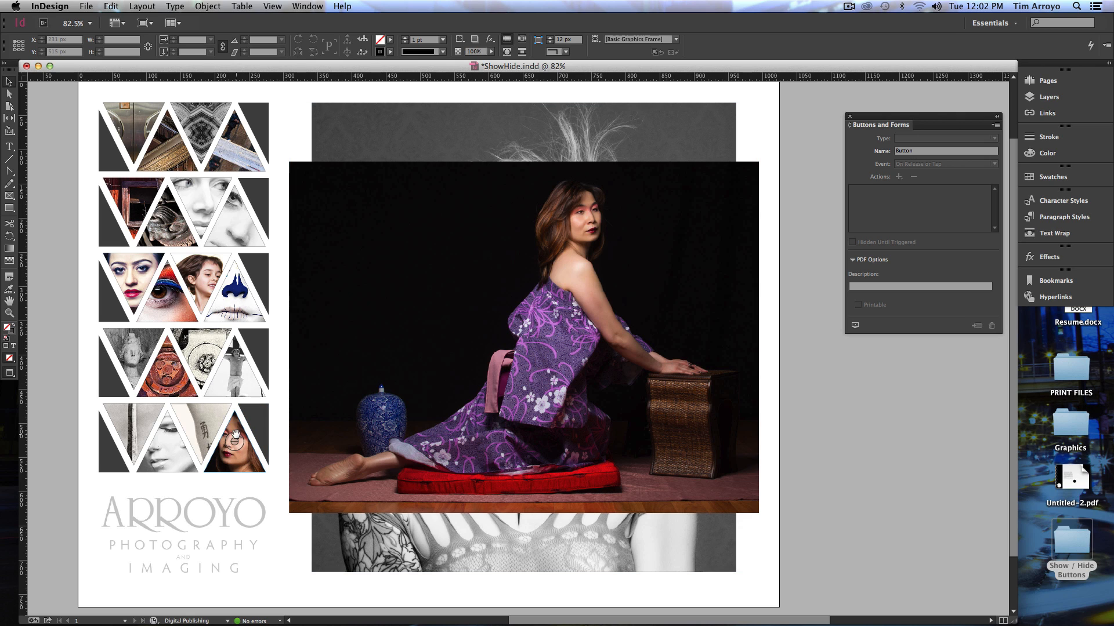
click(202, 435)
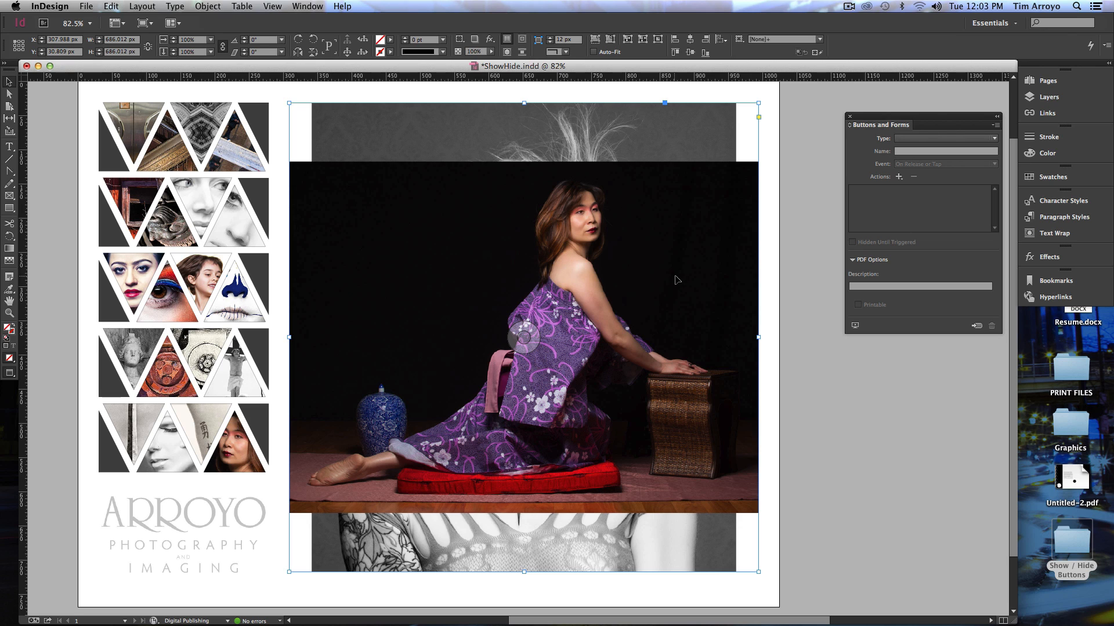
mouse_move(679, 278)
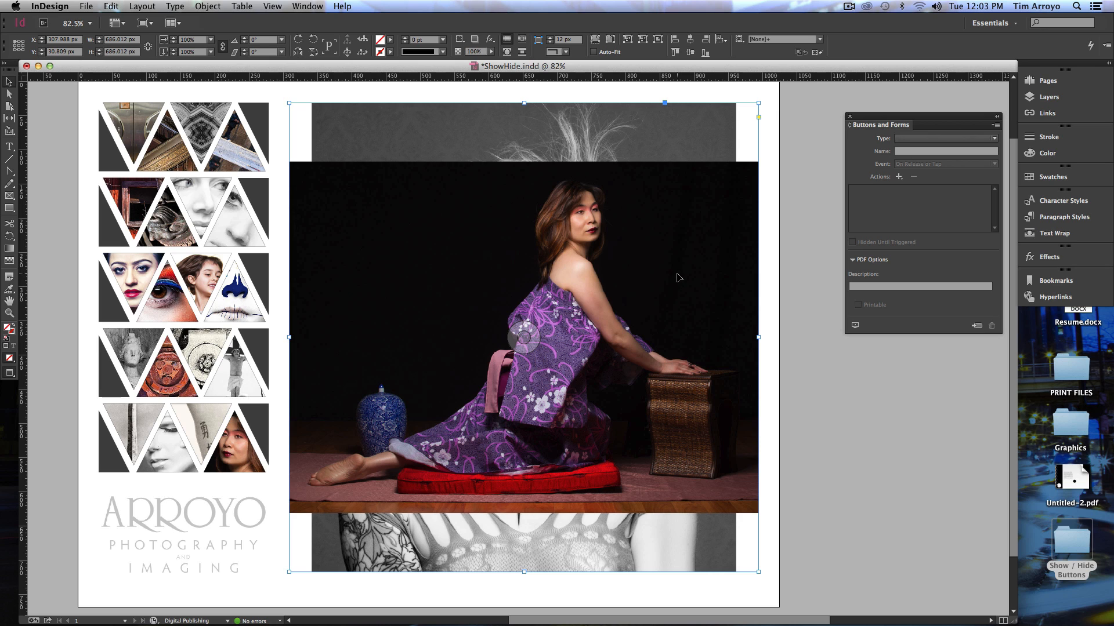
mouse_move(691, 266)
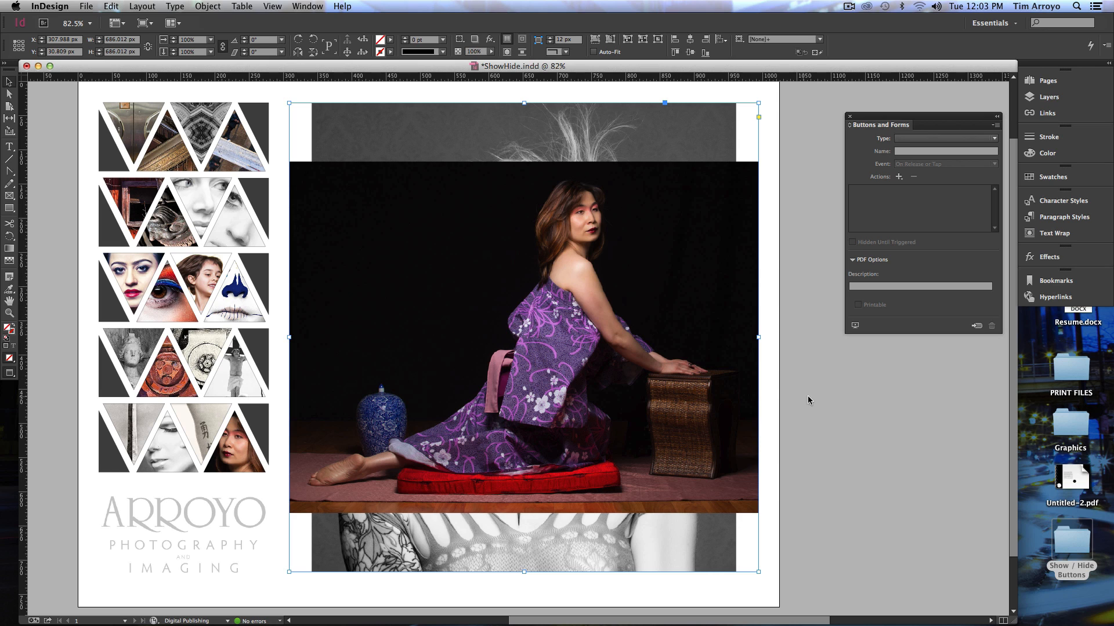
mouse_move(972, 348)
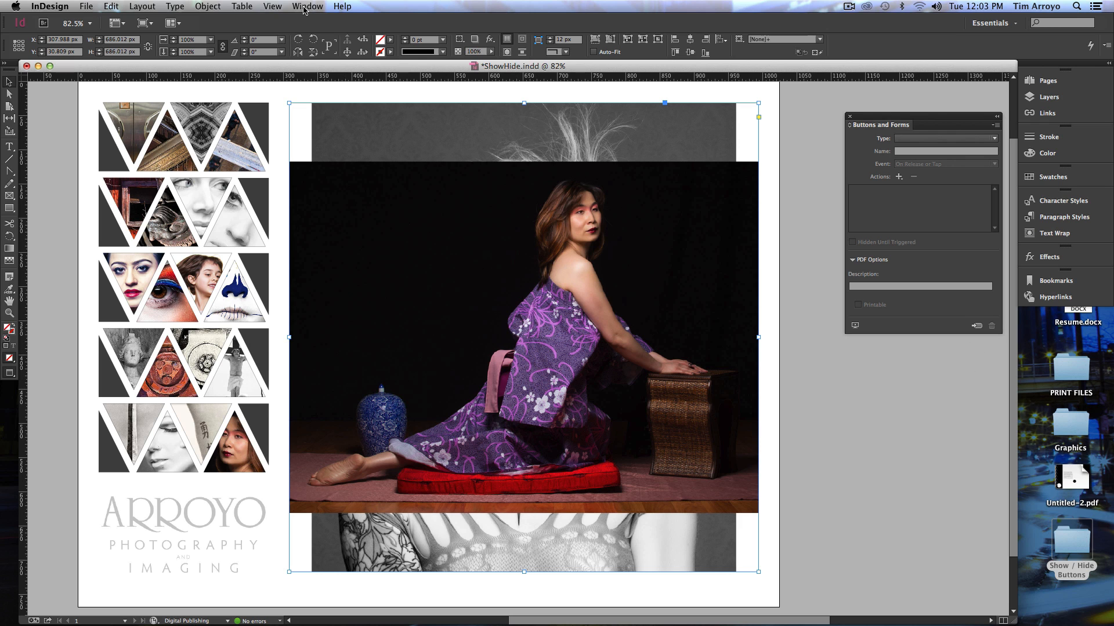
Convert the kimono photo to a button named YaLu, set Hidden Until Triggered
click(311, 6)
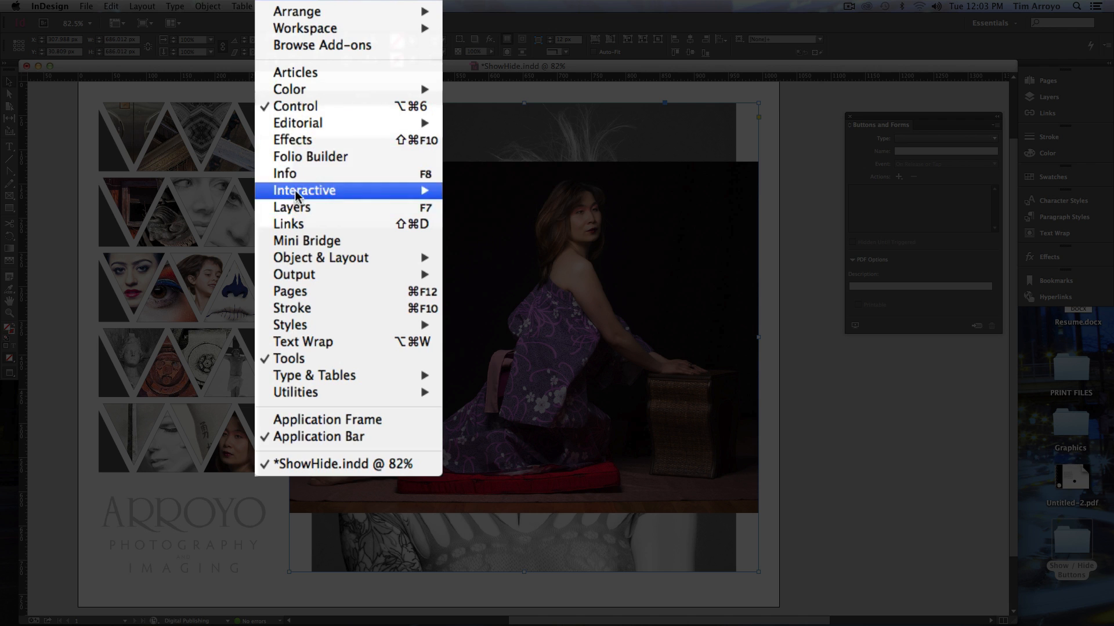
mouse_move(303, 190)
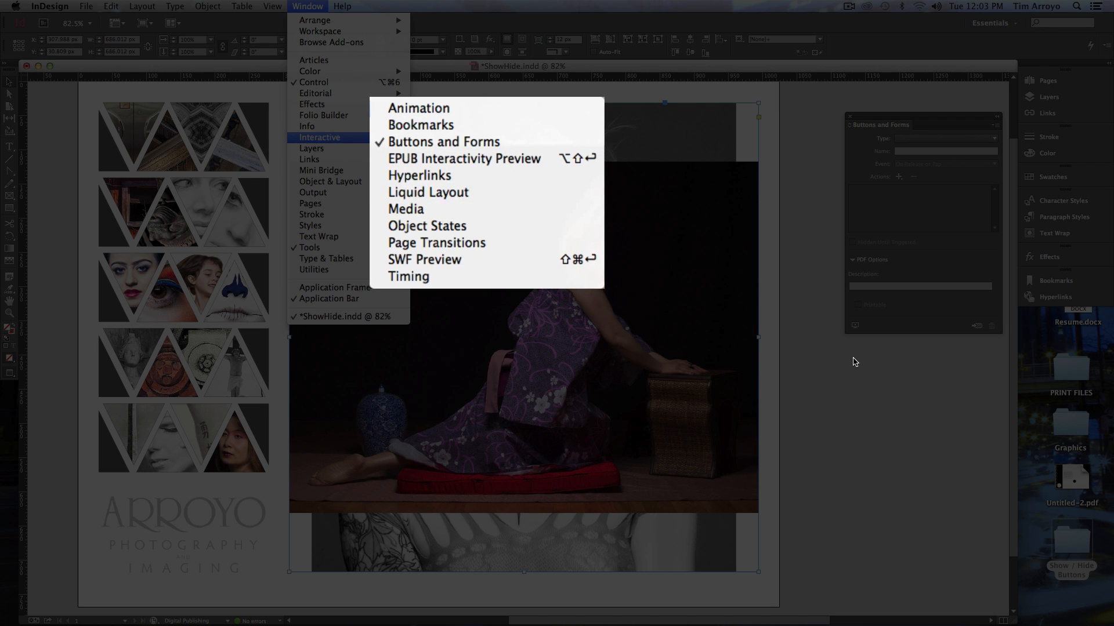
click(443, 142)
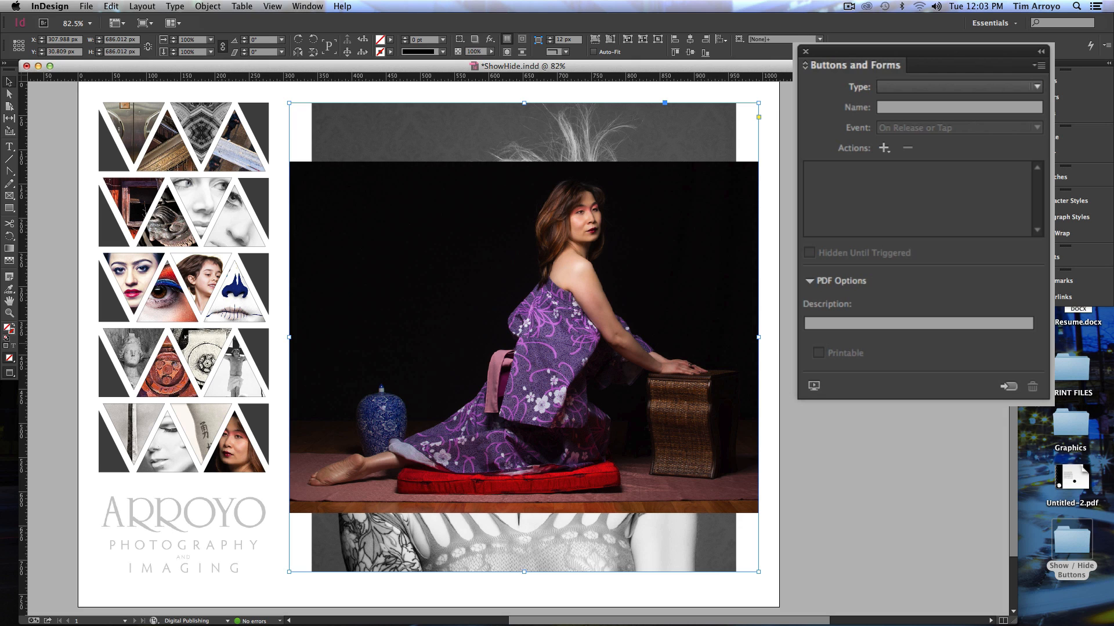
mouse_move(1012, 412)
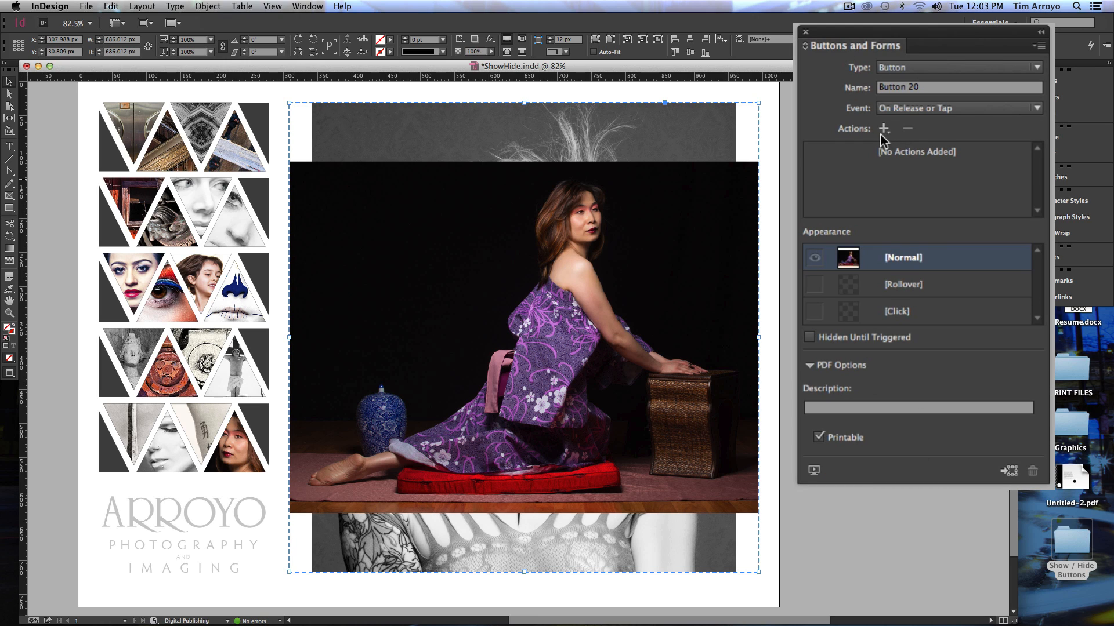
mouse_move(889, 74)
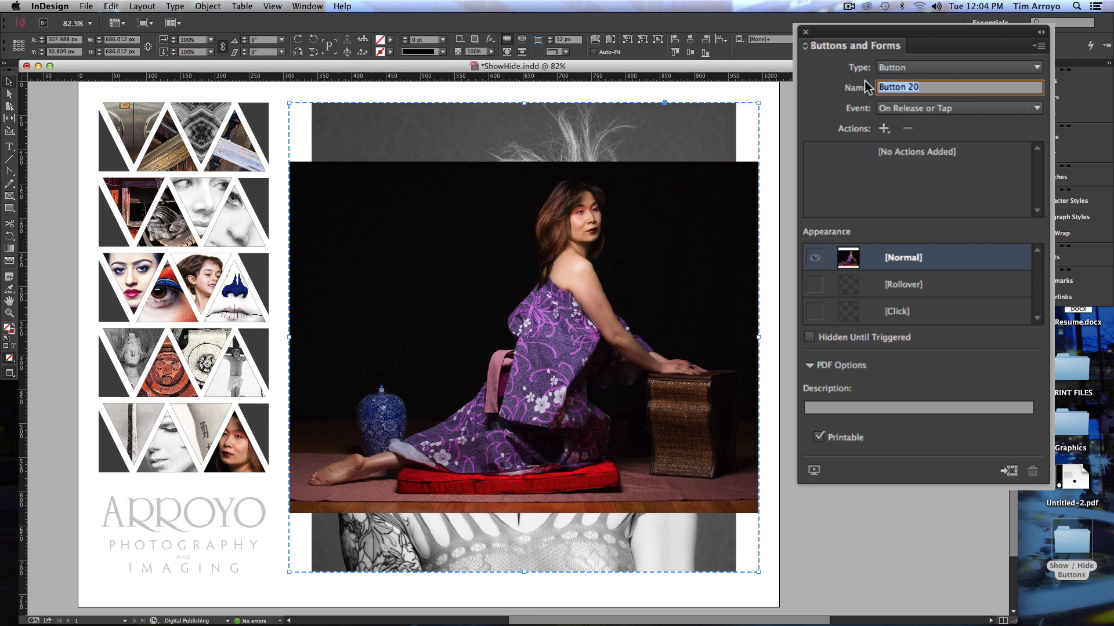
text(YaLu)
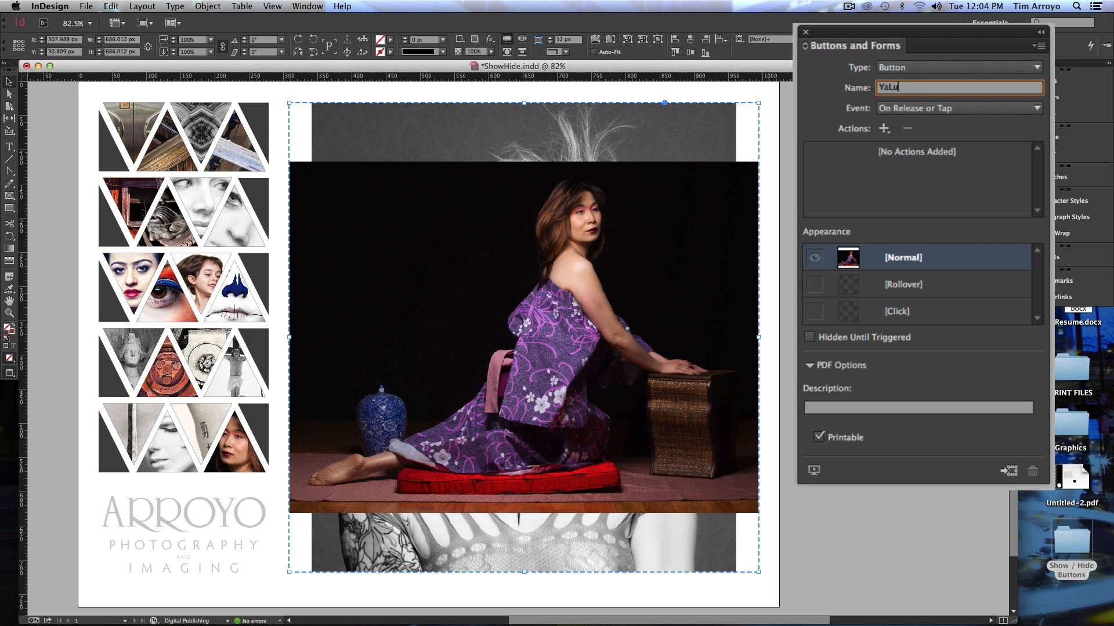
mouse_move(856, 149)
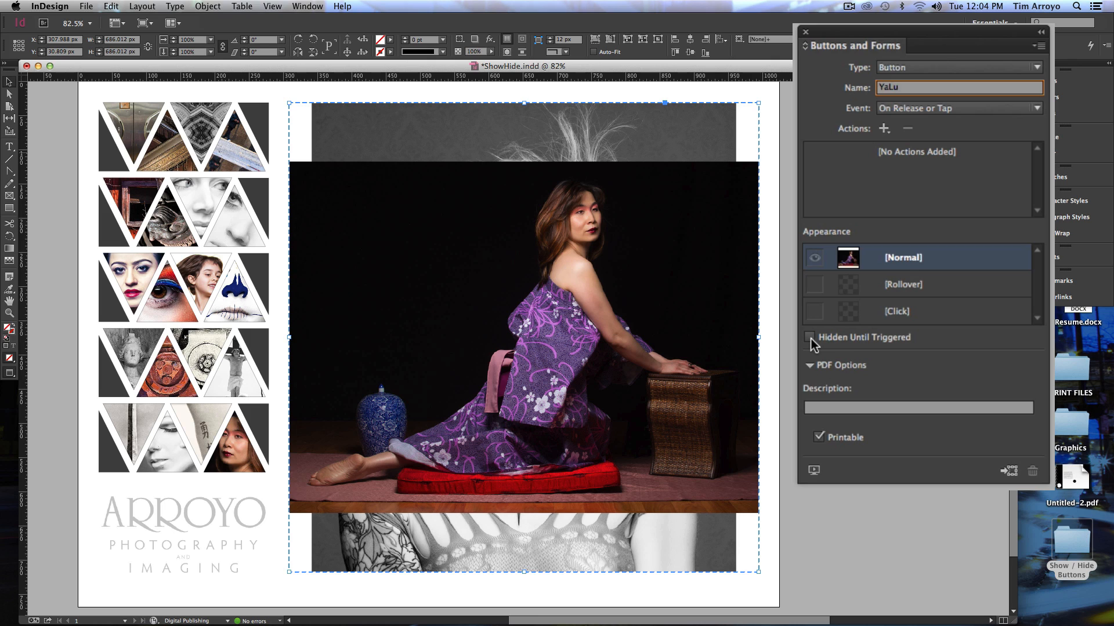
click(809, 338)
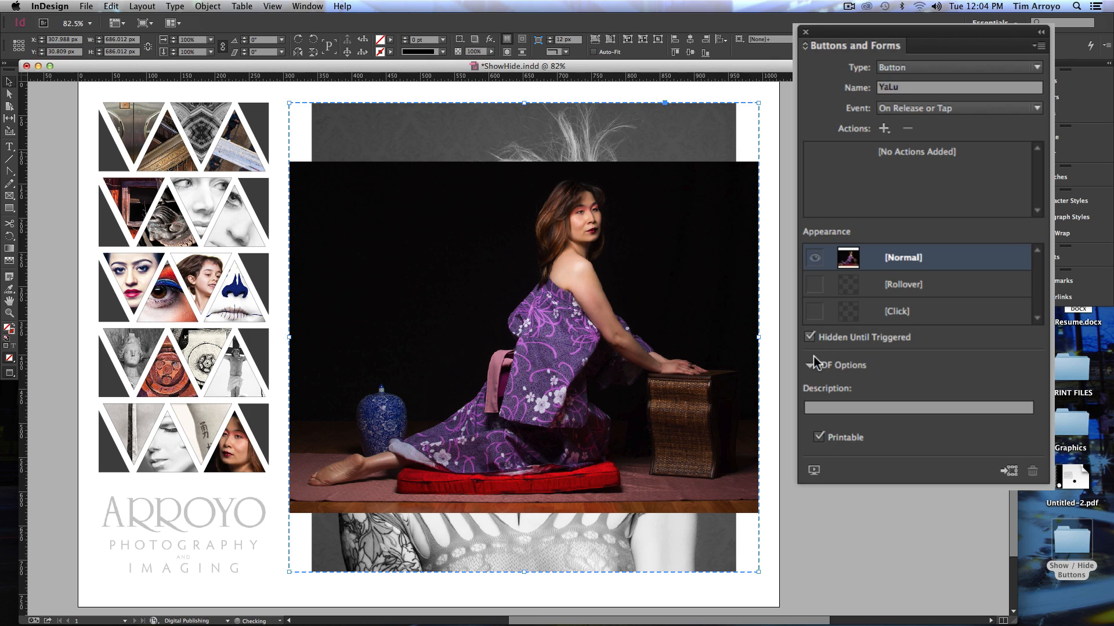
click(810, 365)
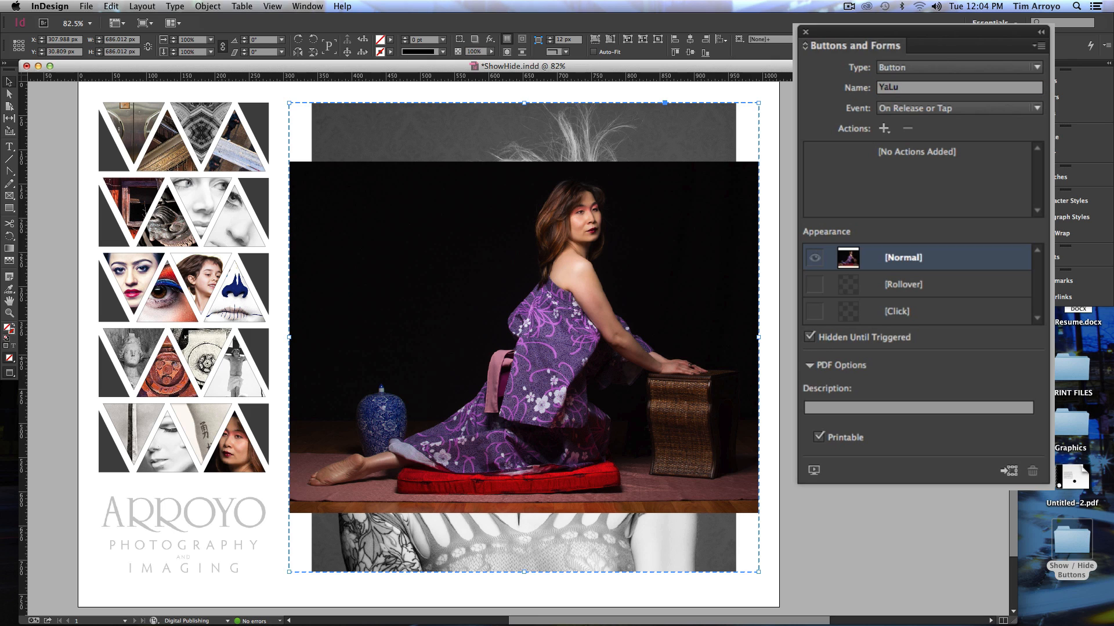
mouse_move(783, 331)
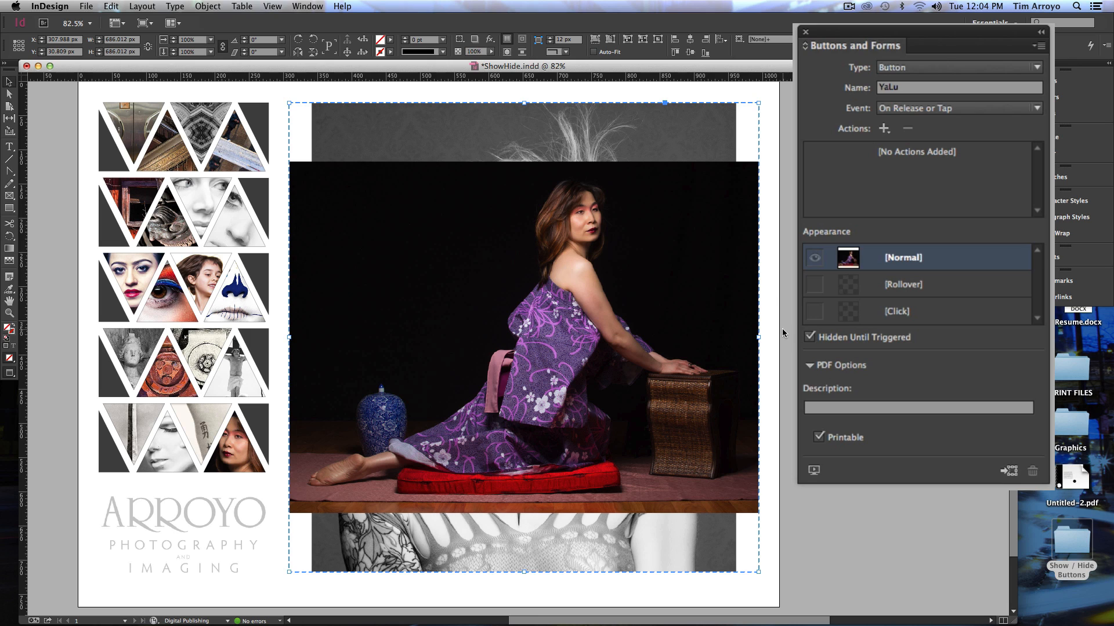
mouse_move(780, 338)
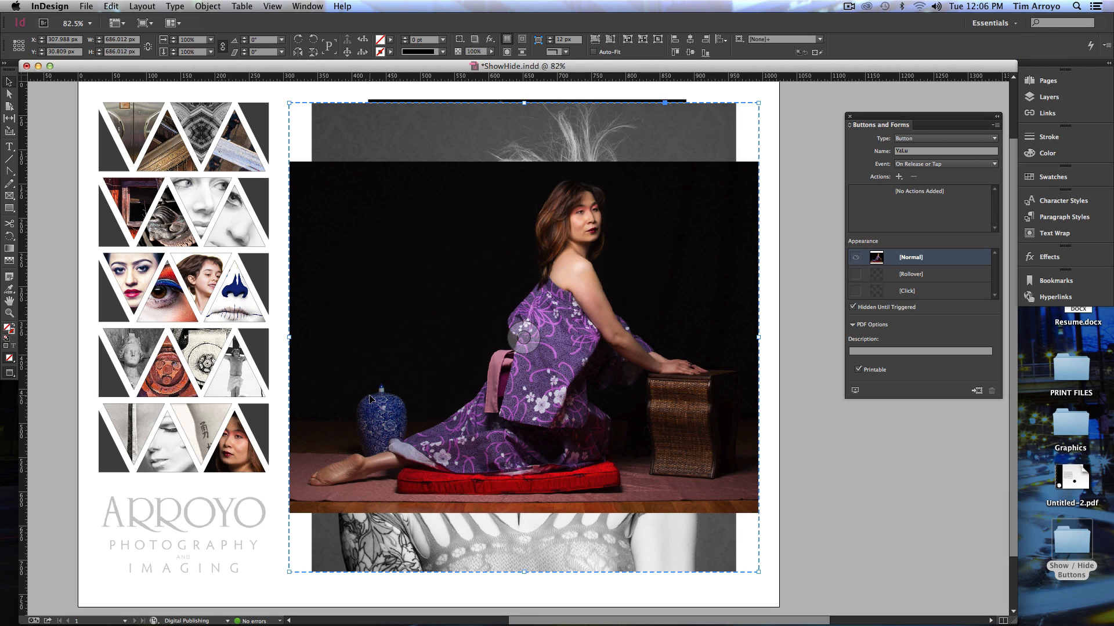
mouse_move(362, 429)
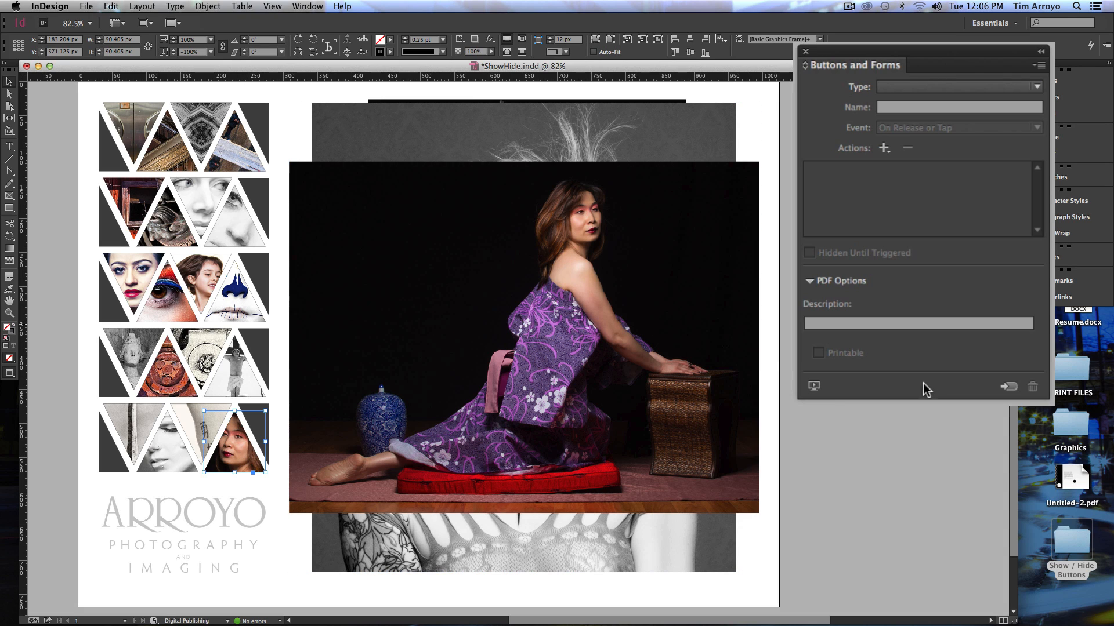
mouse_move(1010, 389)
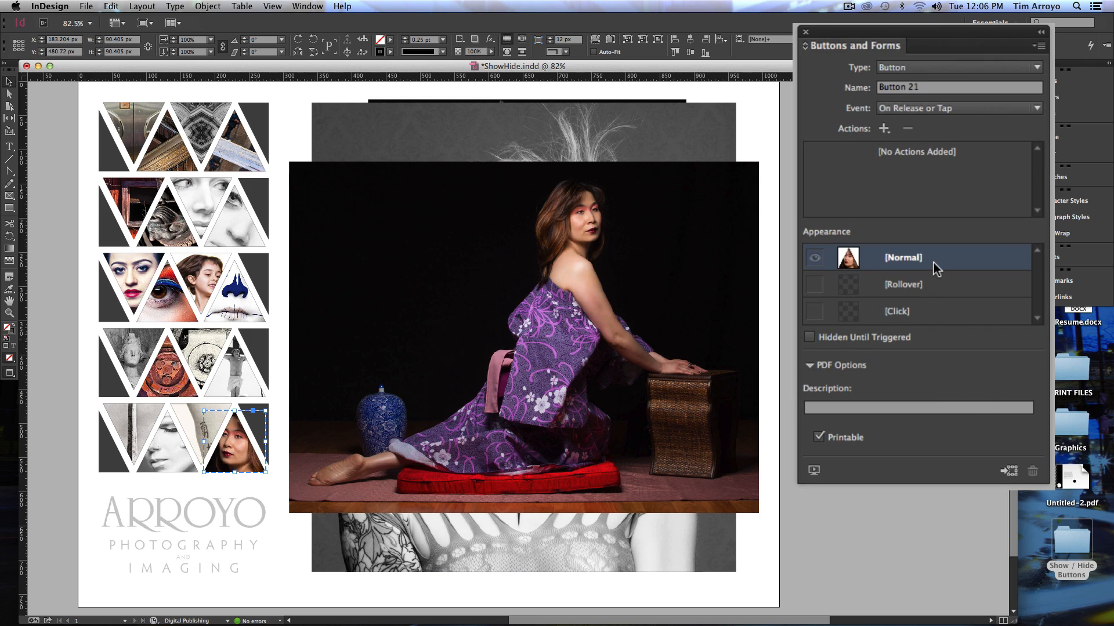
mouse_move(942, 260)
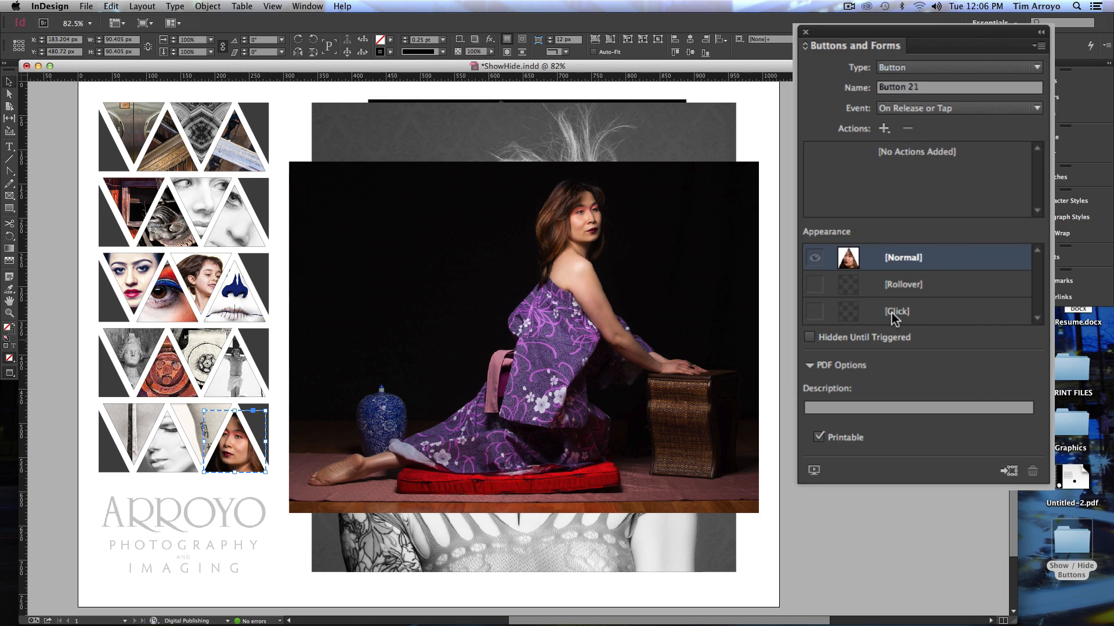
mouse_move(881, 288)
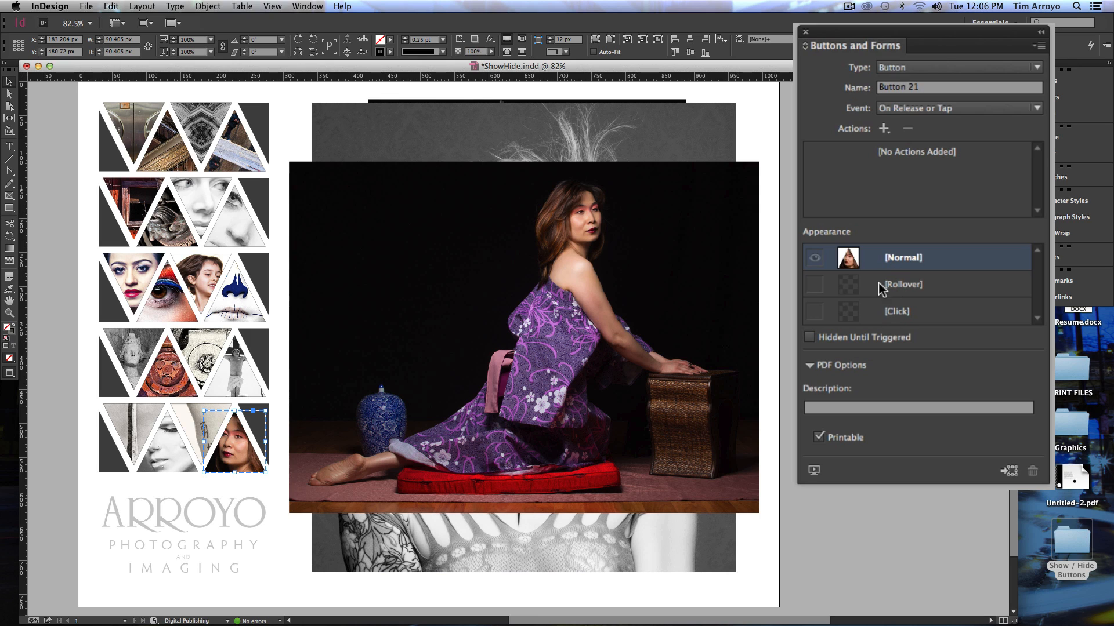
mouse_move(882, 309)
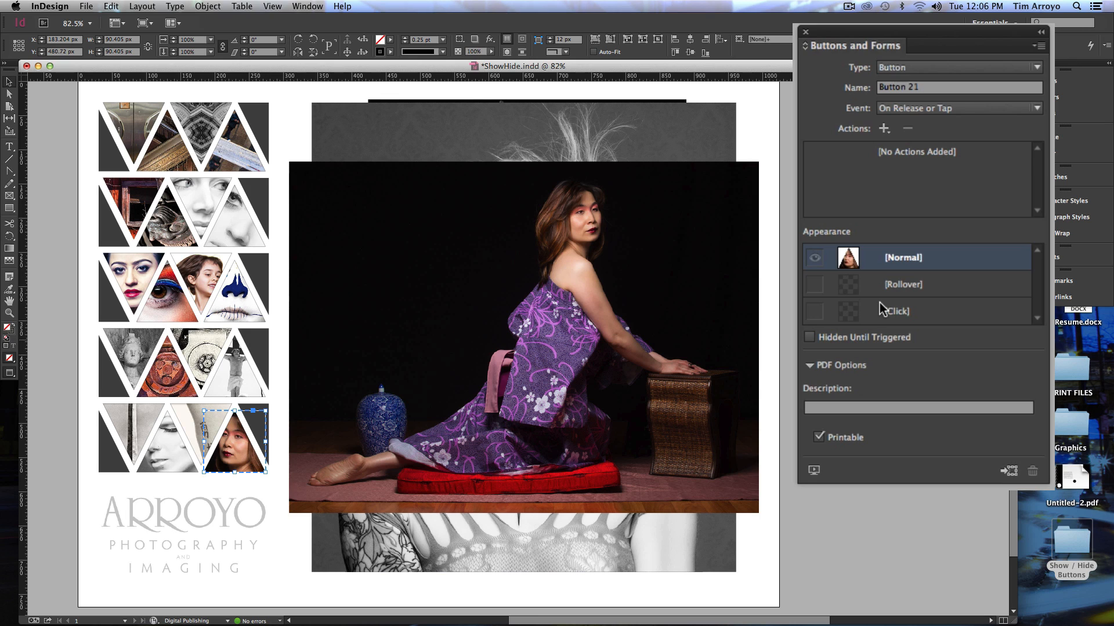
mouse_move(905, 299)
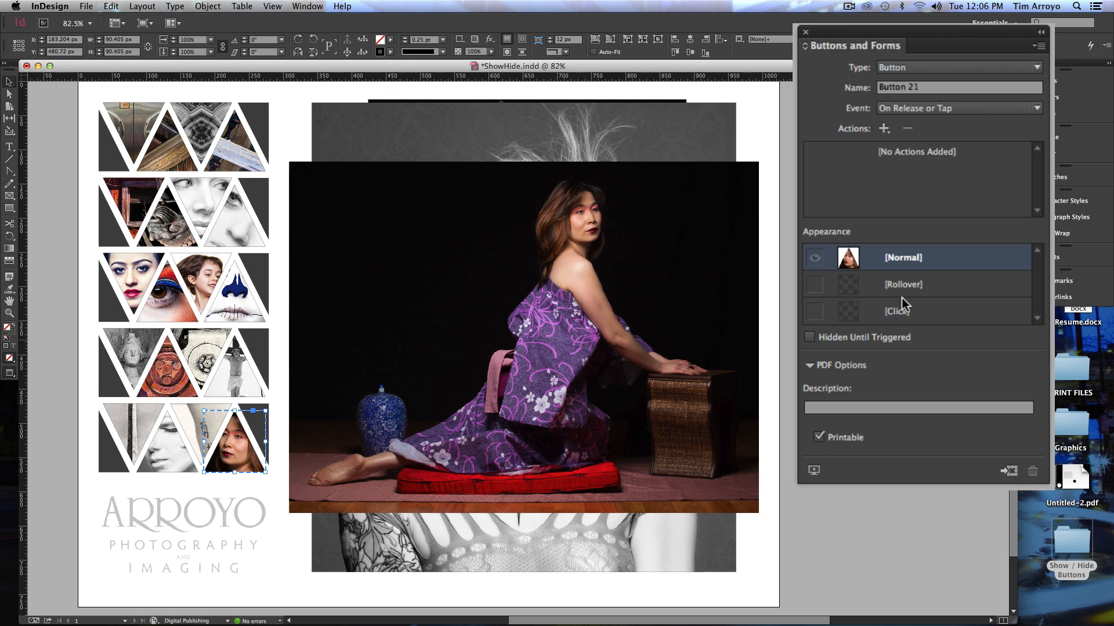
mouse_move(905, 297)
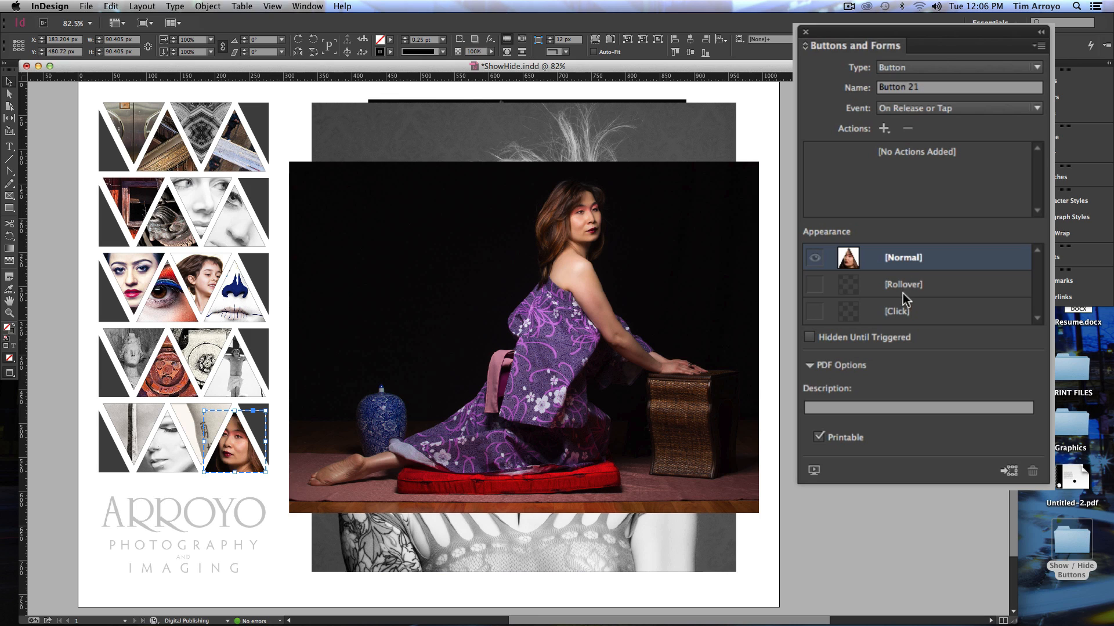
Name the triangle thumbnail button TN-YaLu with the On Release or Tap event
click(958, 87)
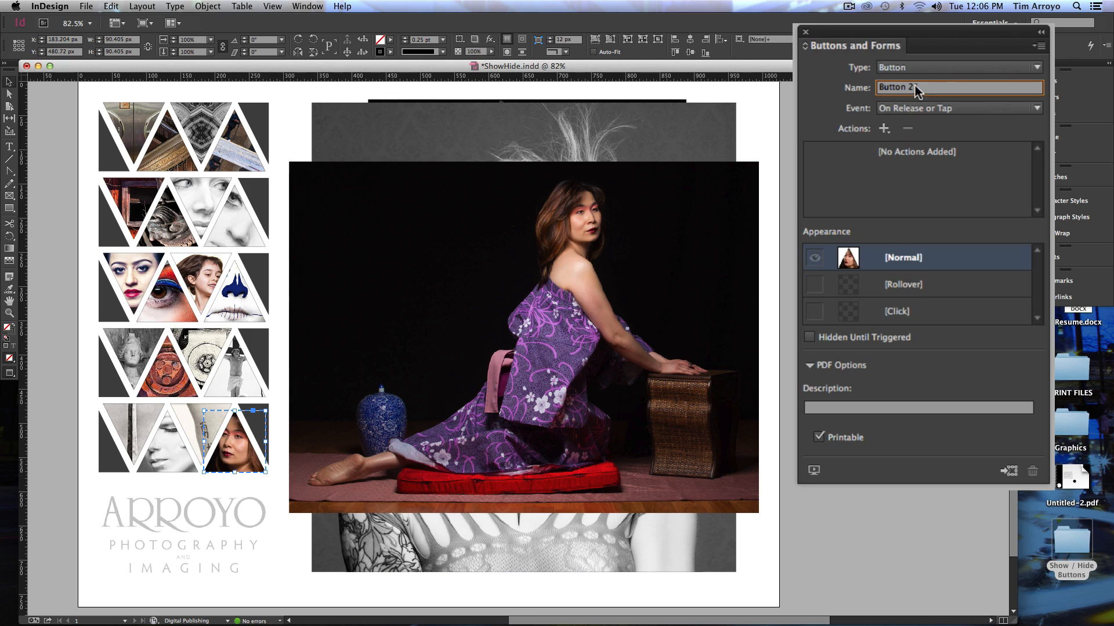
text(1)
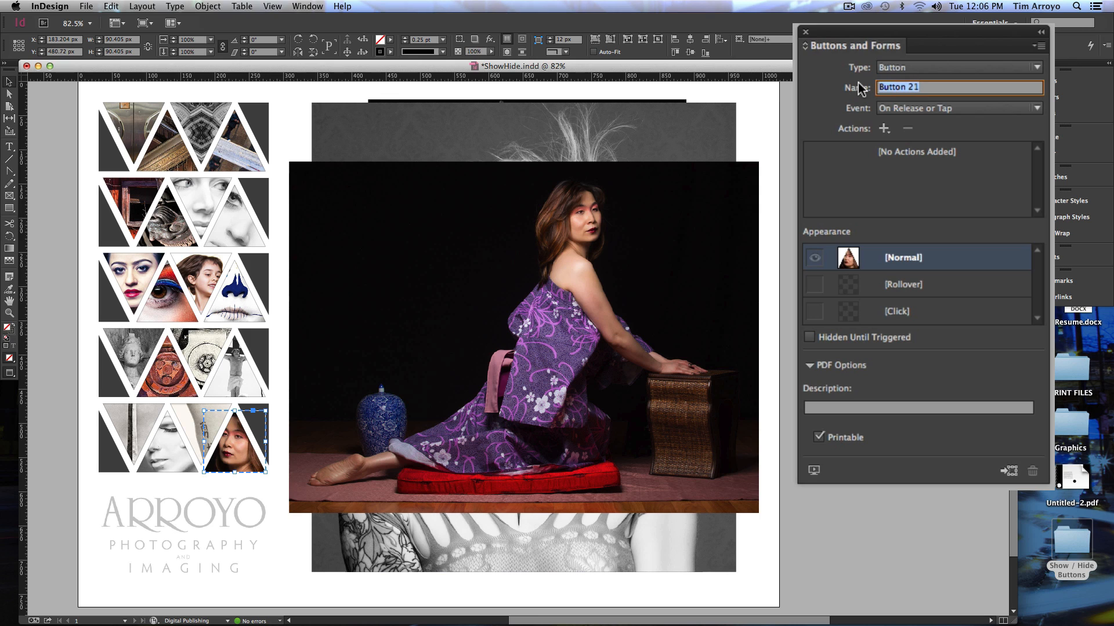
mouse_move(865, 95)
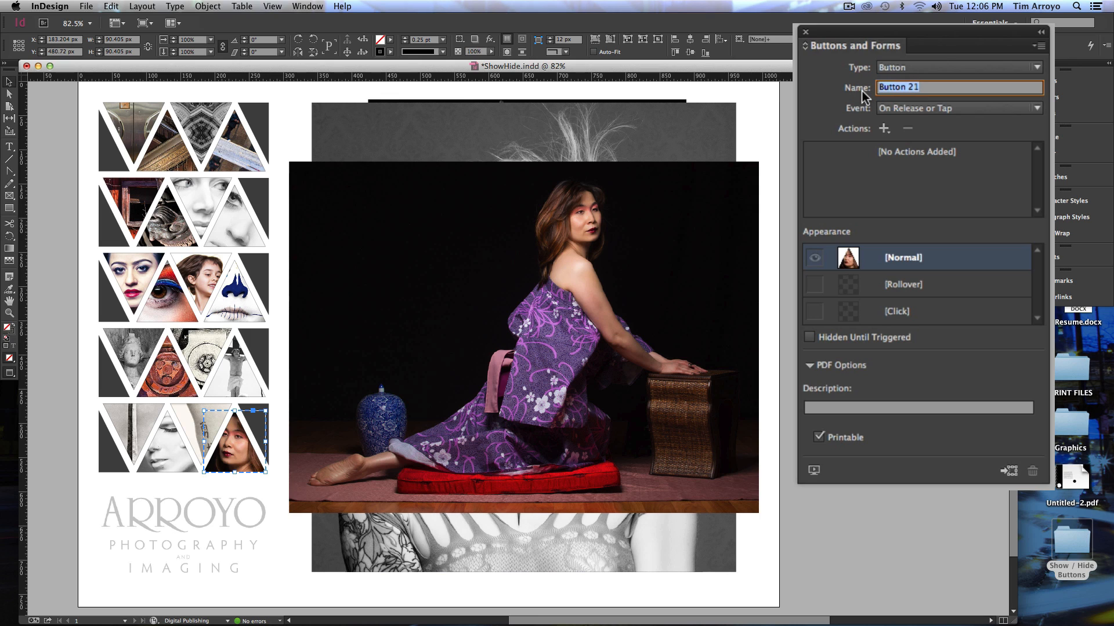
text(TN-)
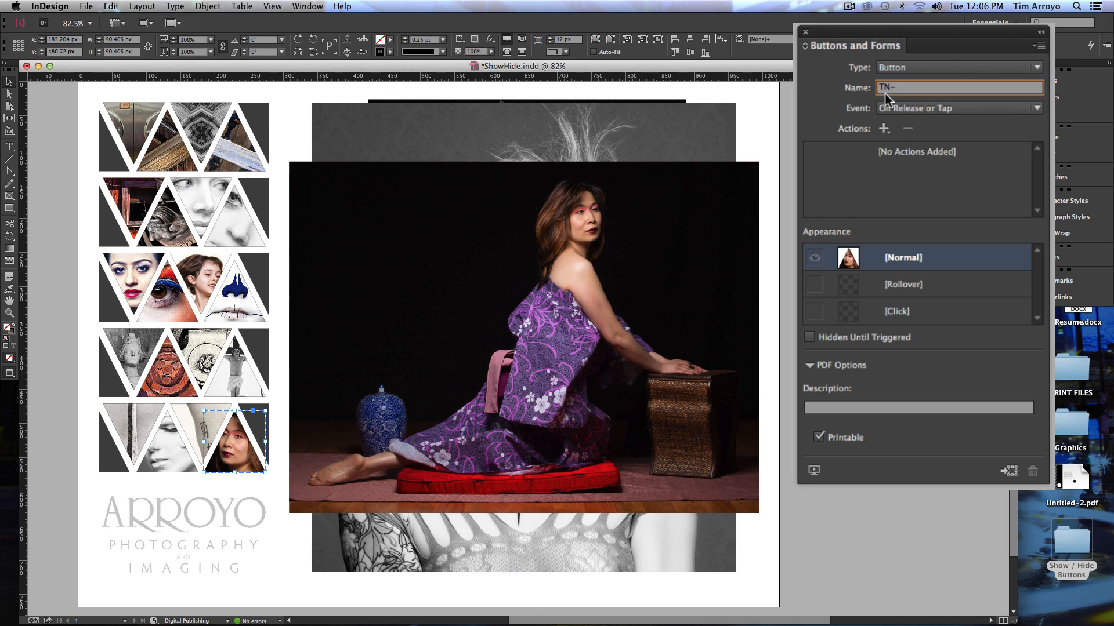
mouse_move(898, 103)
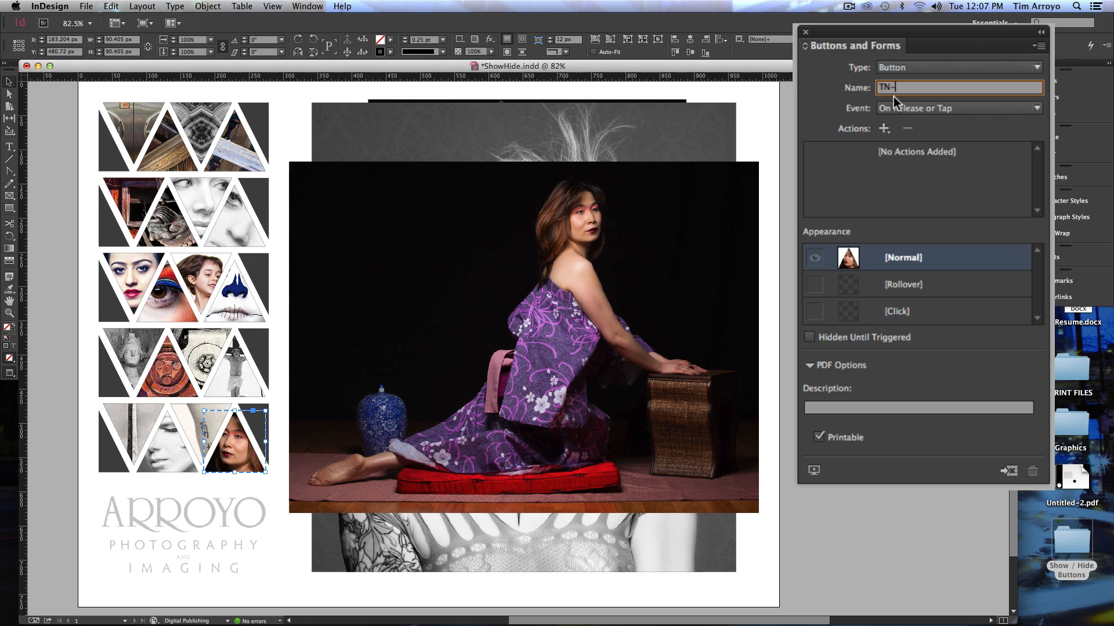
text(YaLu)
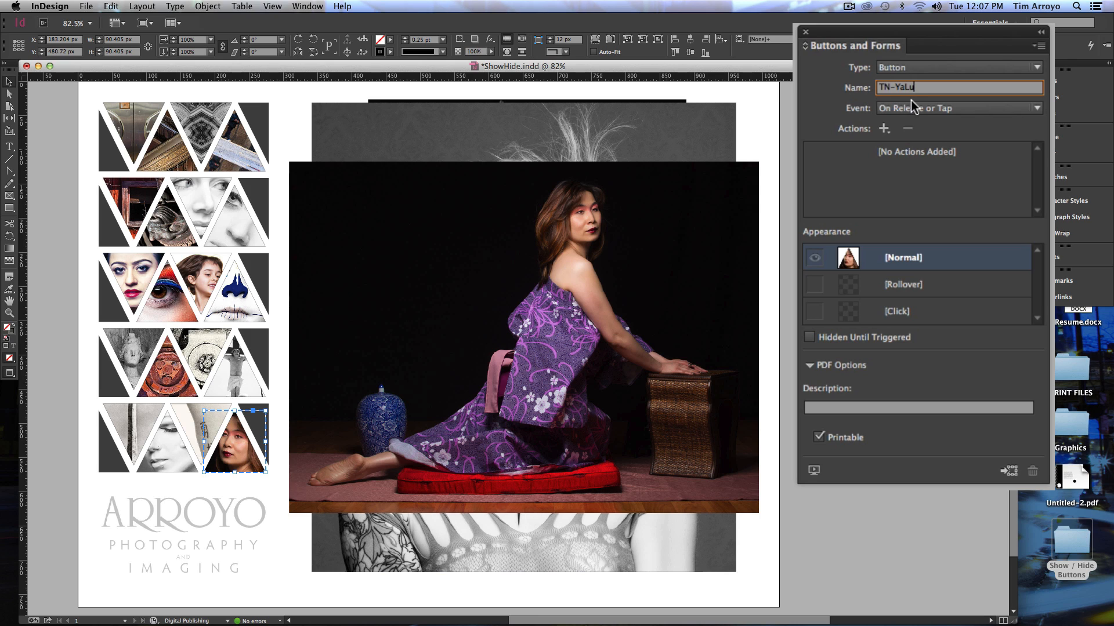
mouse_move(926, 123)
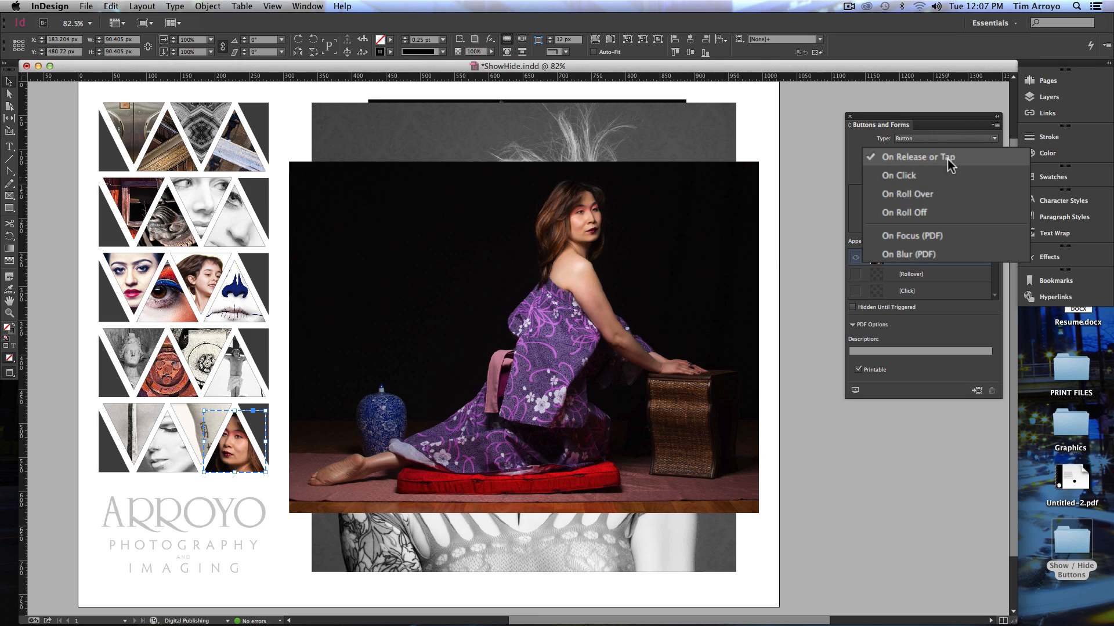
mouse_move(943, 167)
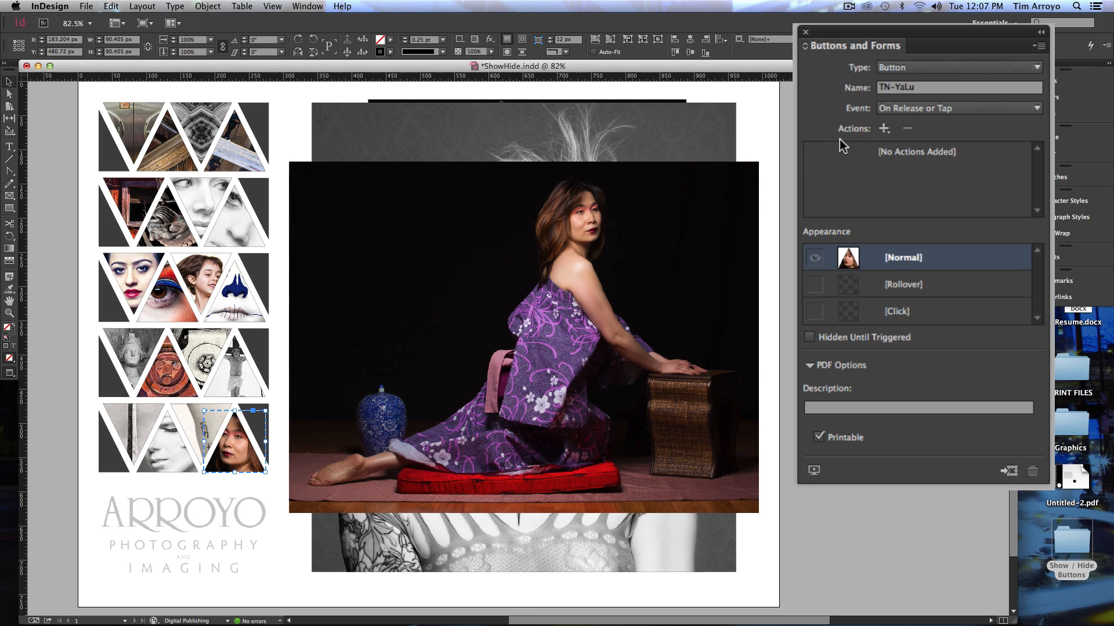
mouse_move(838, 141)
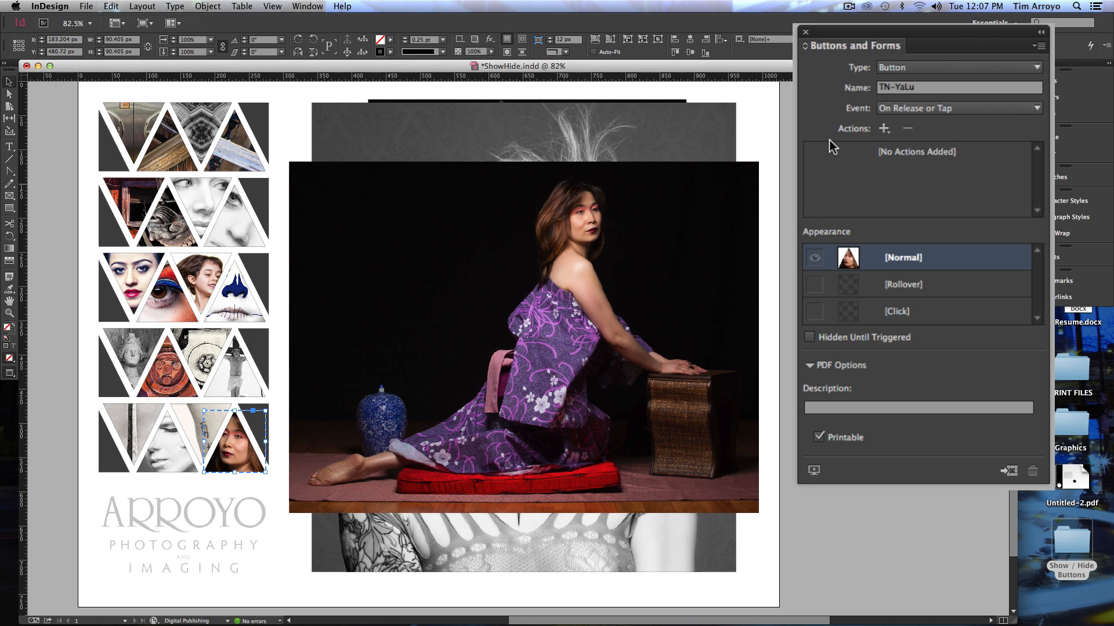
mouse_move(859, 138)
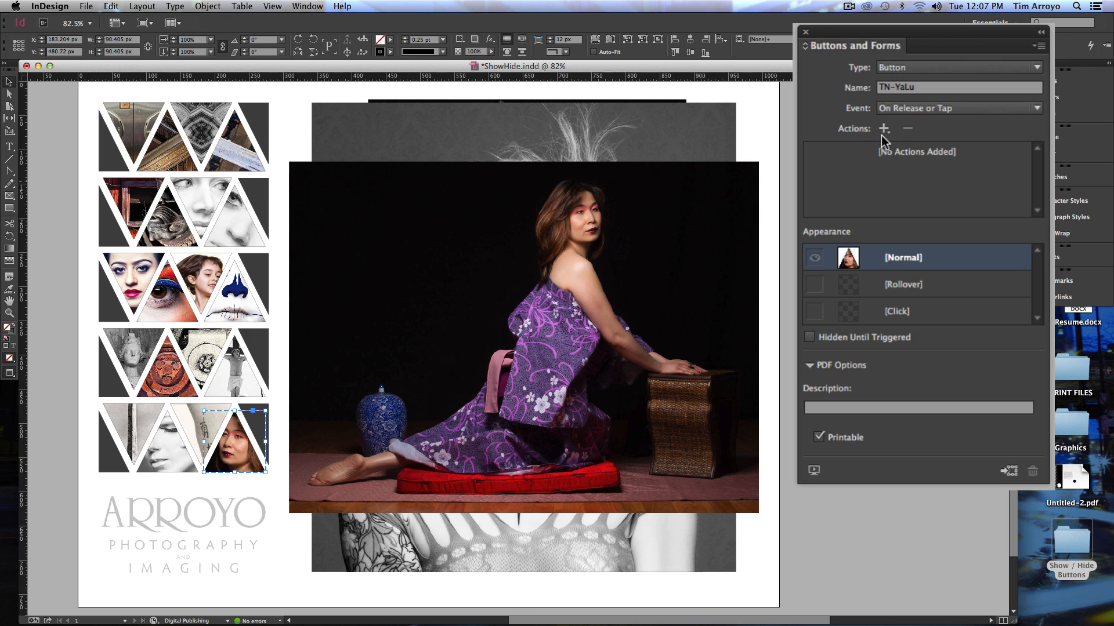
Add a Show/Hide Buttons and Forms action to the TN-YaLu button
click(884, 128)
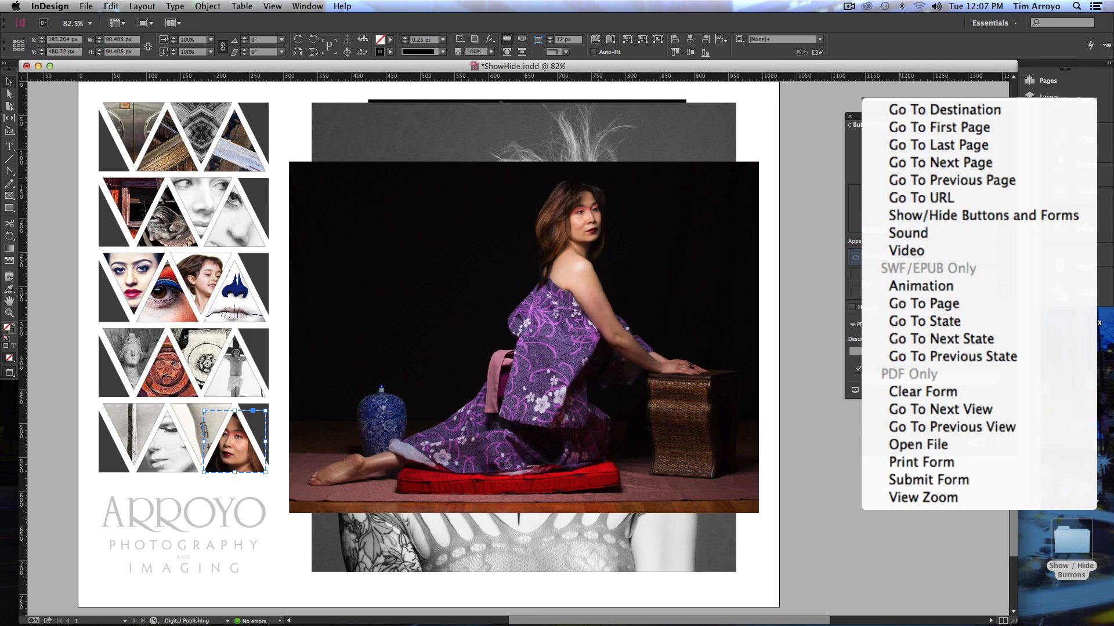
mouse_move(952, 225)
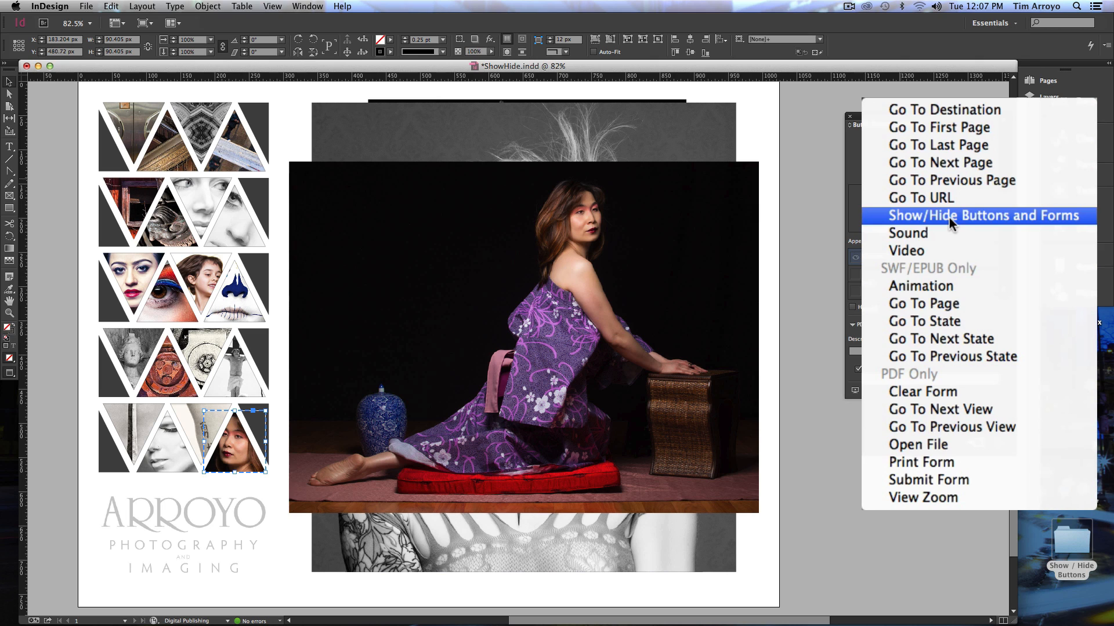
click(983, 216)
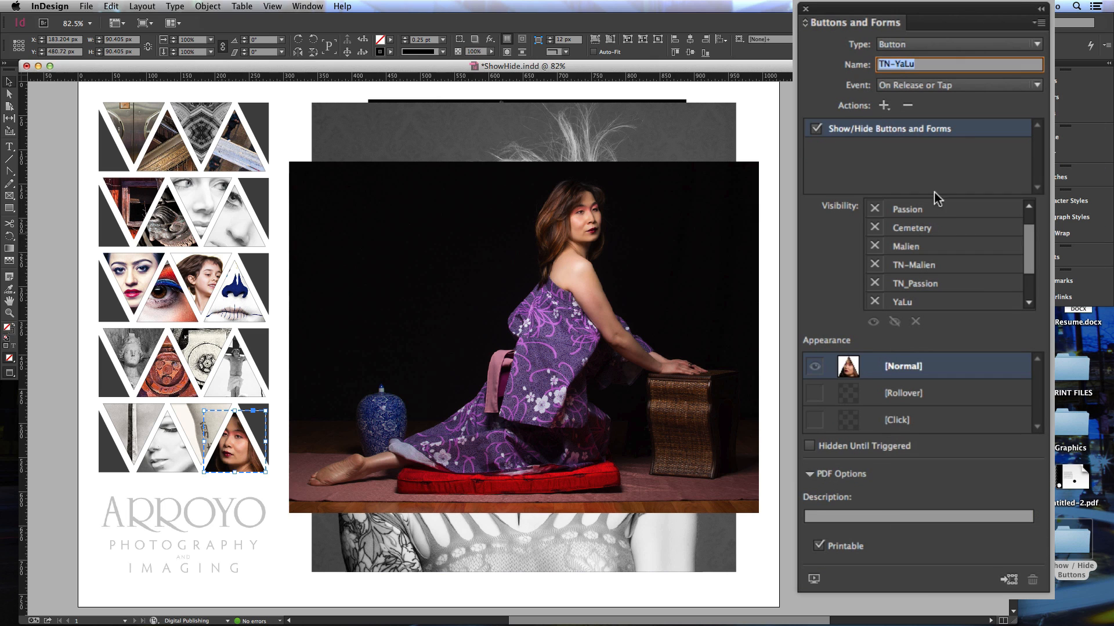
mouse_move(808, 174)
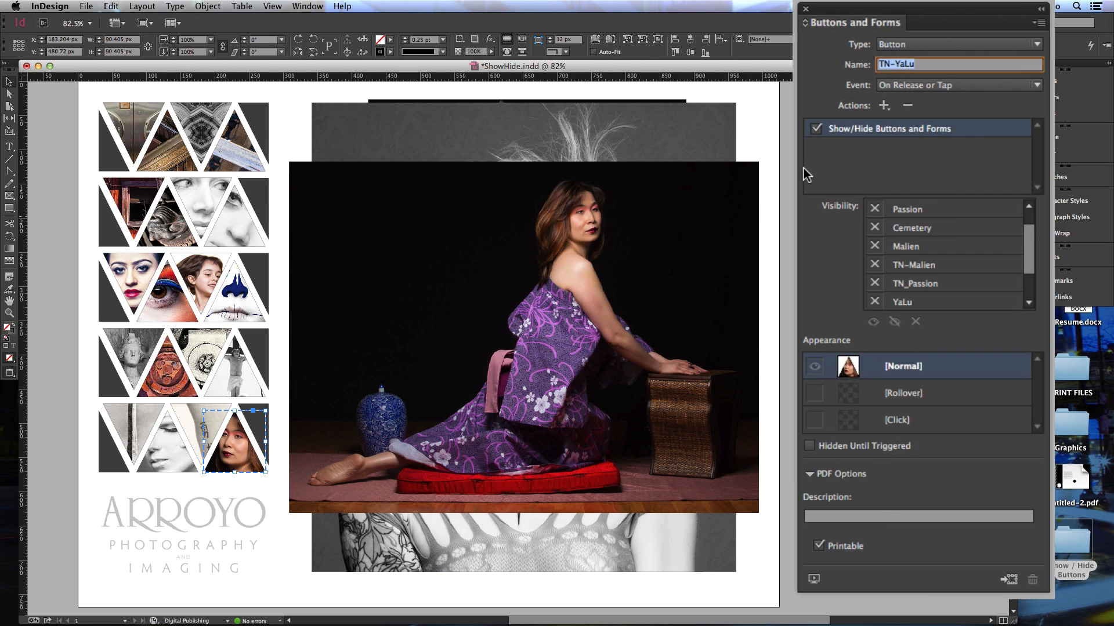
mouse_move(803, 171)
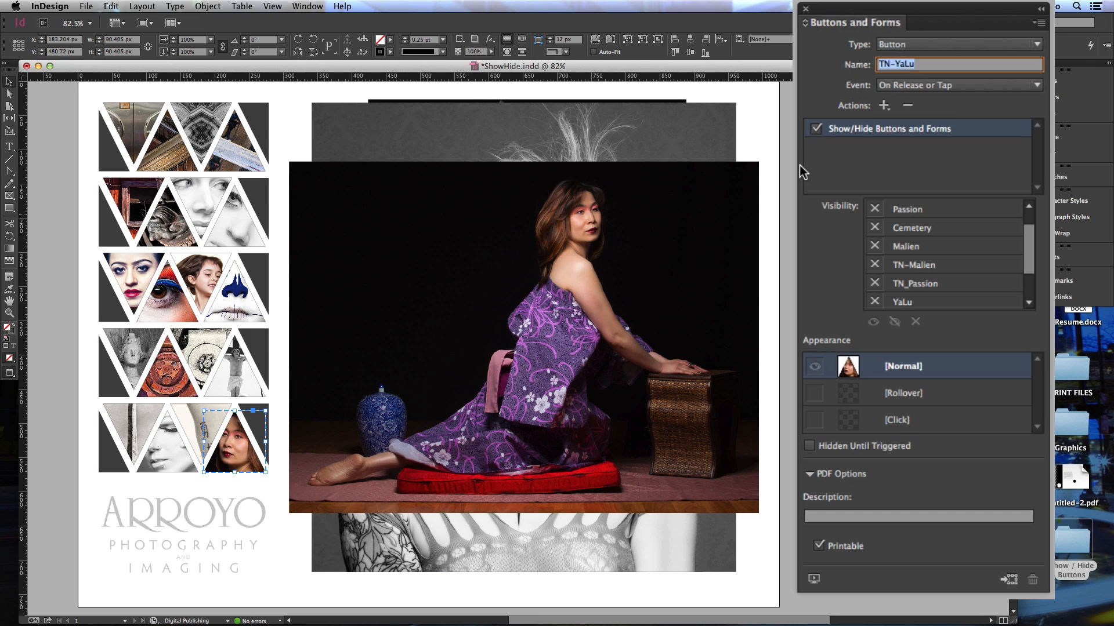
mouse_move(921, 277)
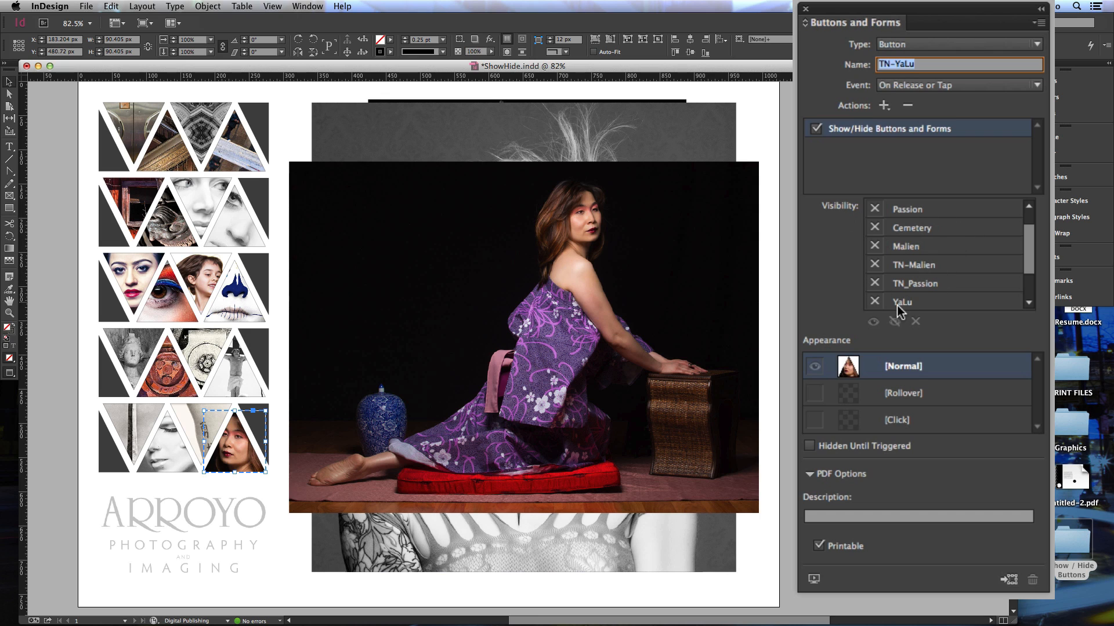
mouse_move(917, 211)
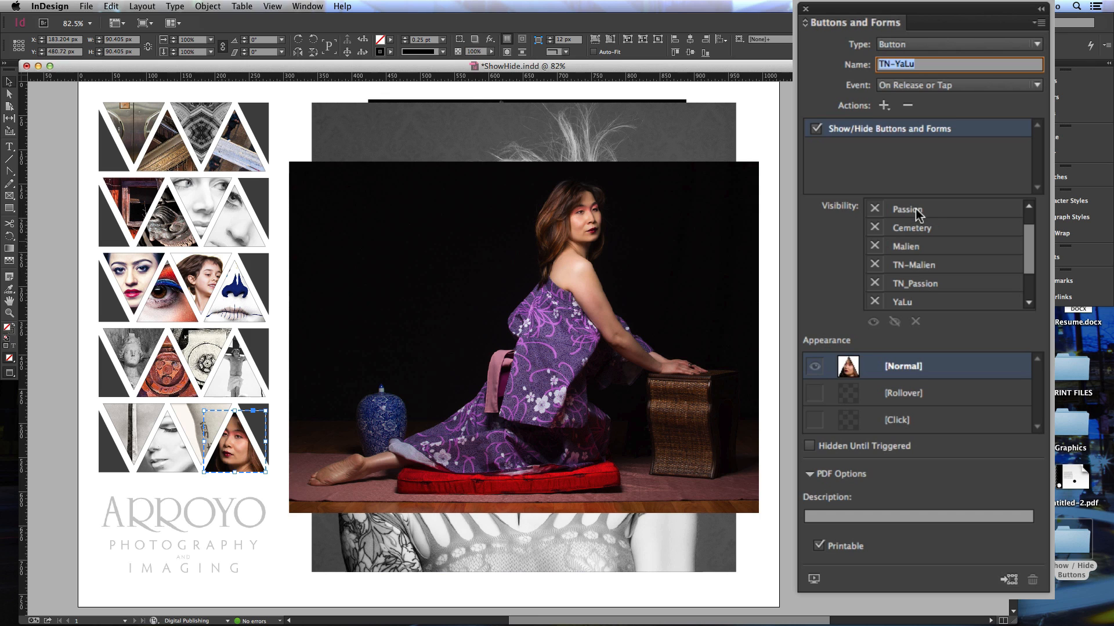
mouse_move(916, 225)
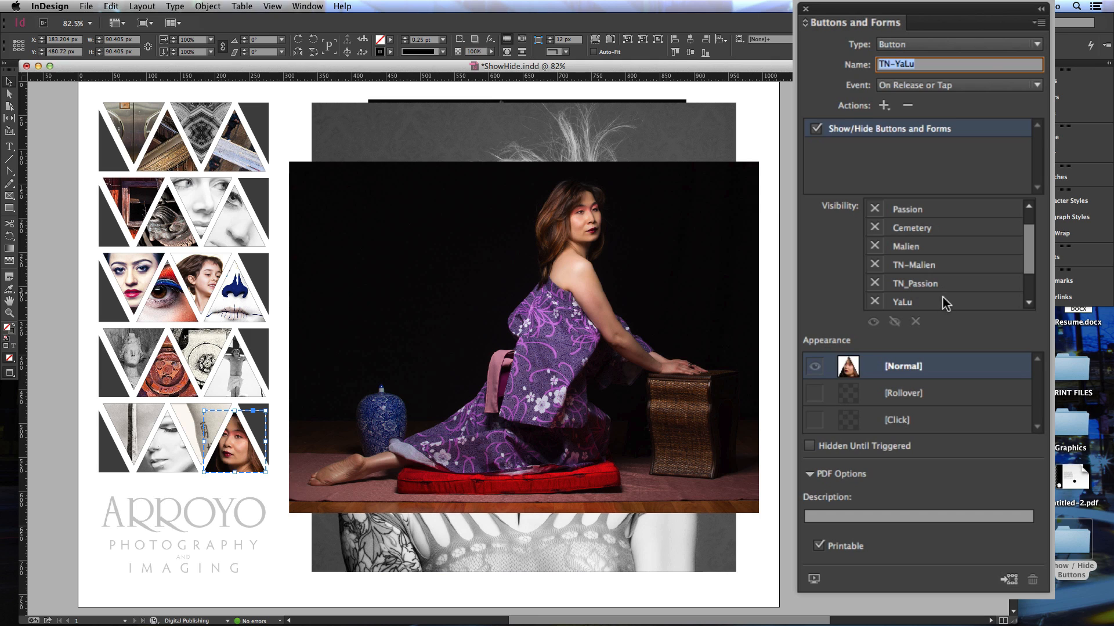
mouse_move(863, 330)
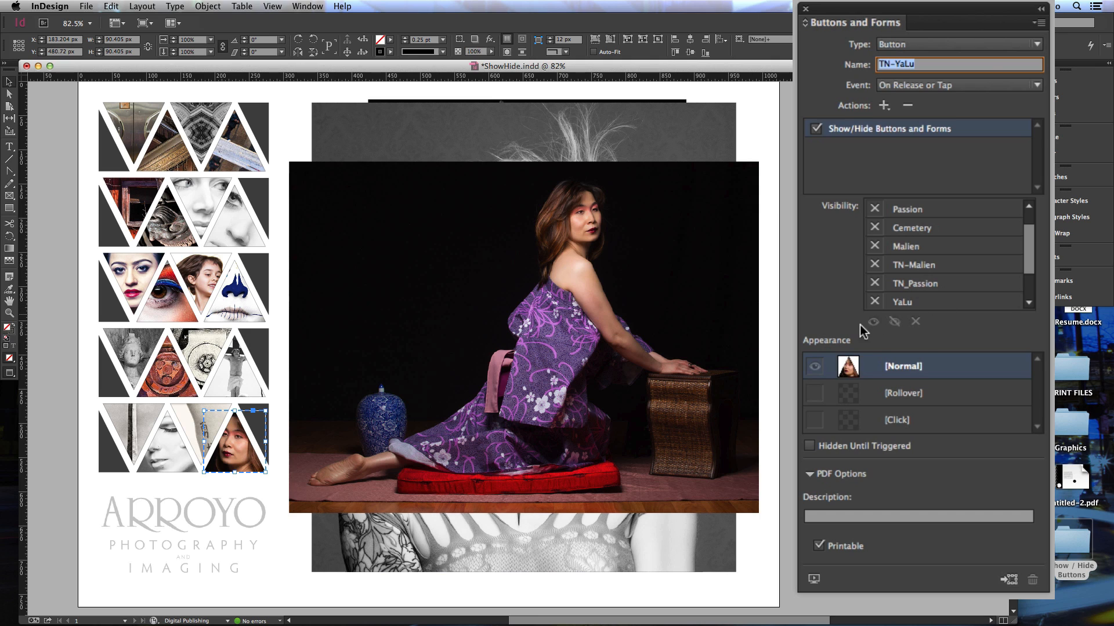
mouse_move(877, 339)
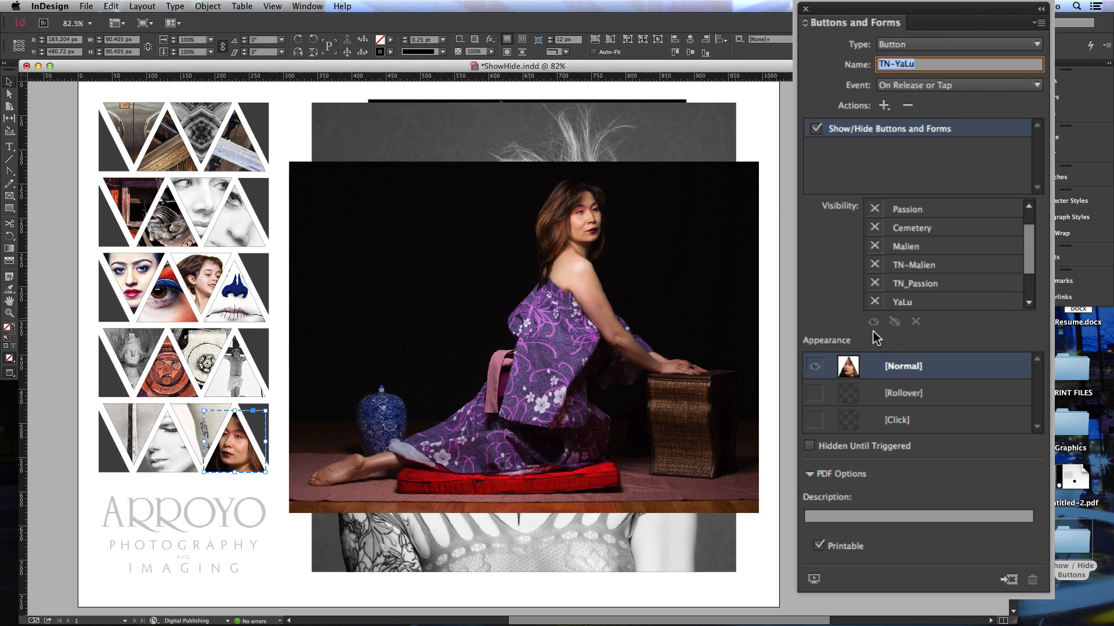
mouse_move(900, 339)
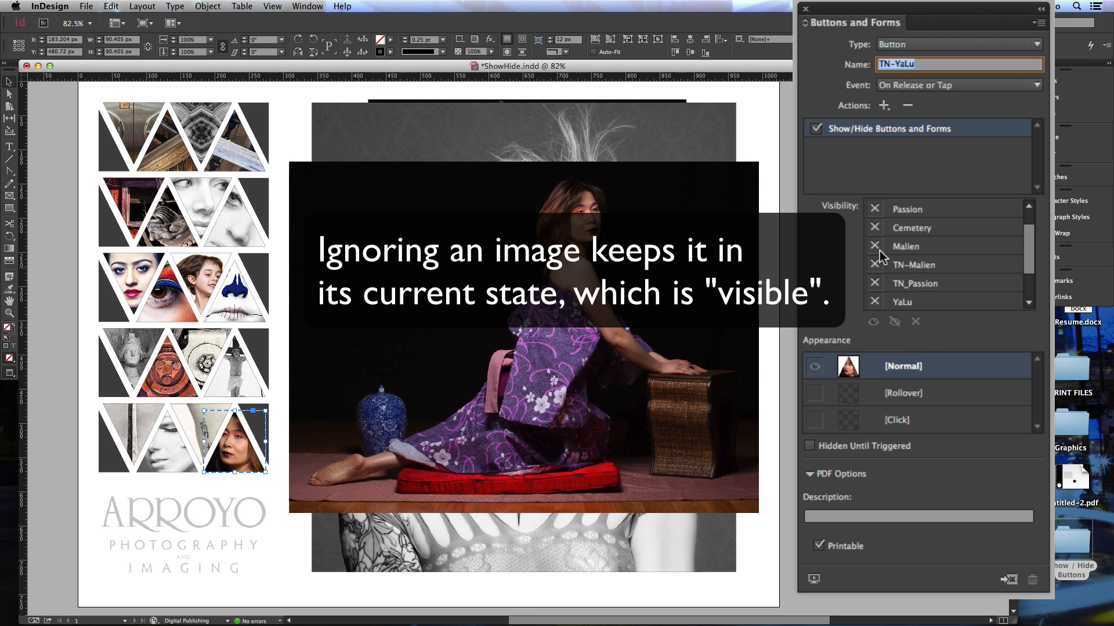
mouse_move(851, 241)
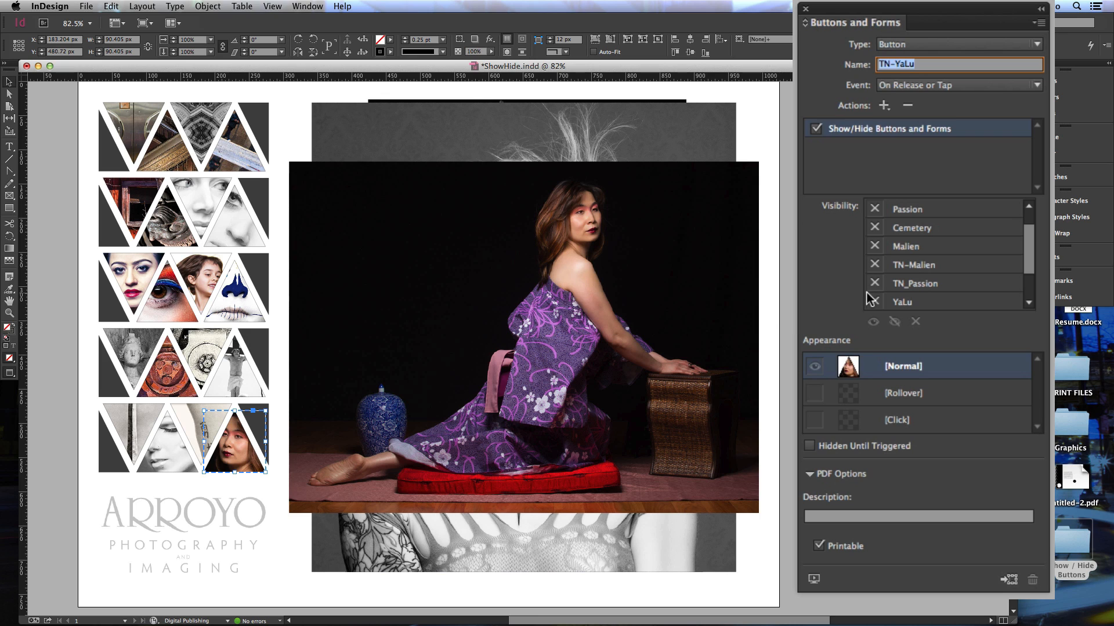
mouse_move(884, 304)
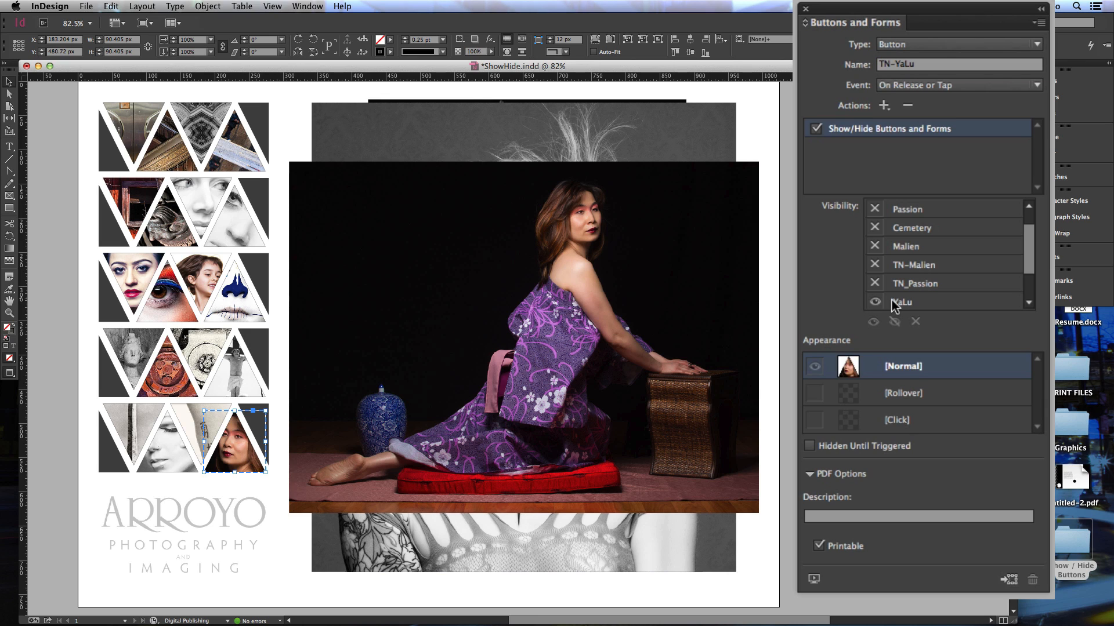
Set YaLu to Show and Tank, Passion, Cemetery and Malien to Hide
click(875, 302)
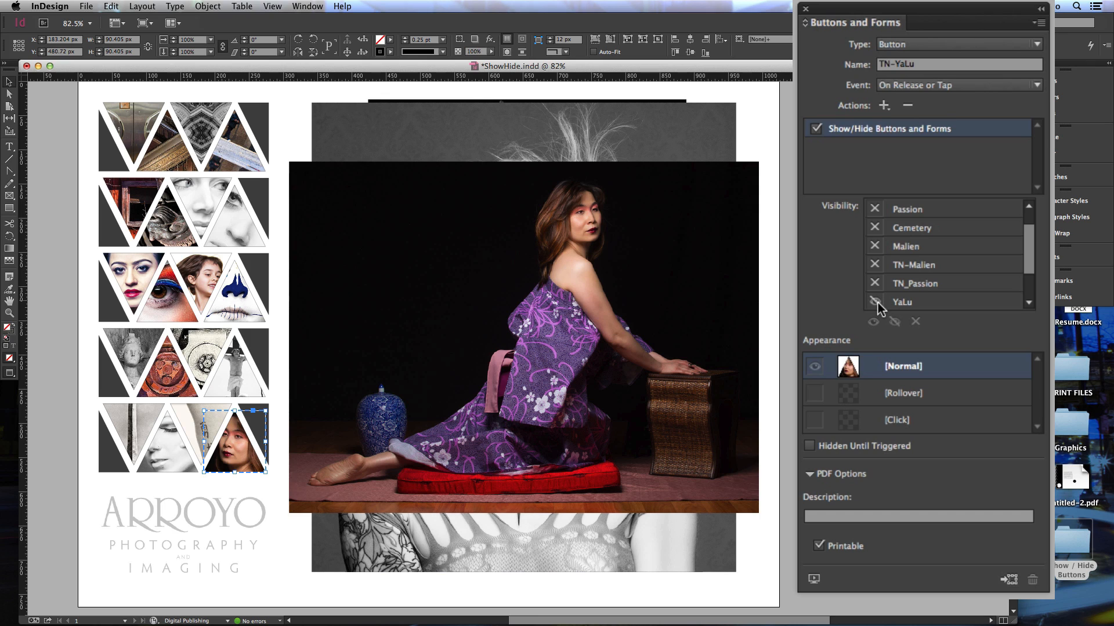
click(874, 301)
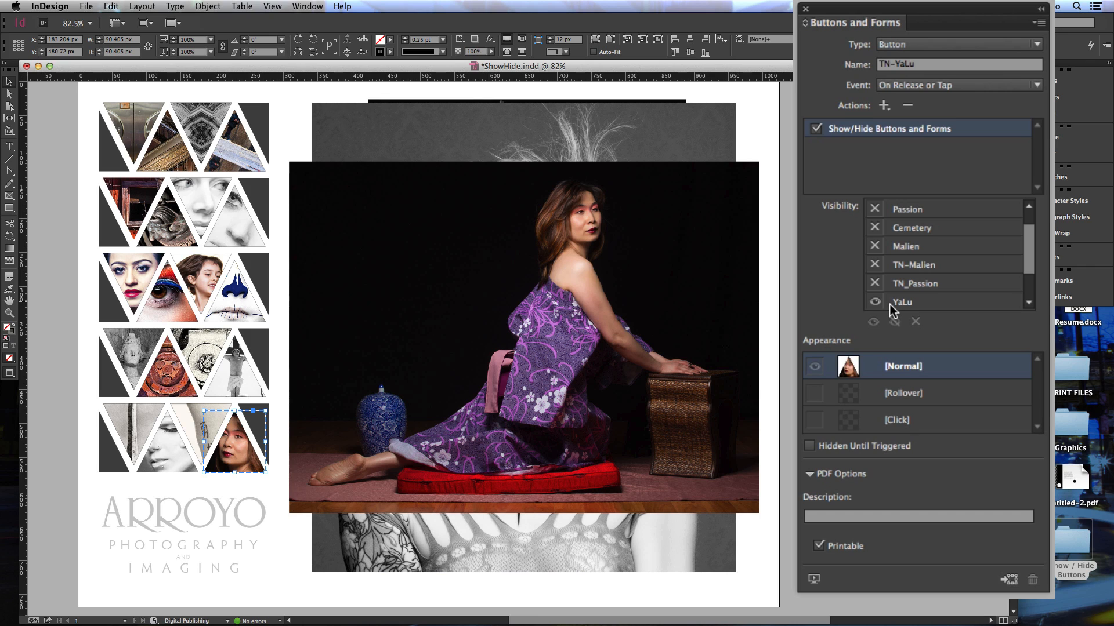
mouse_move(1016, 260)
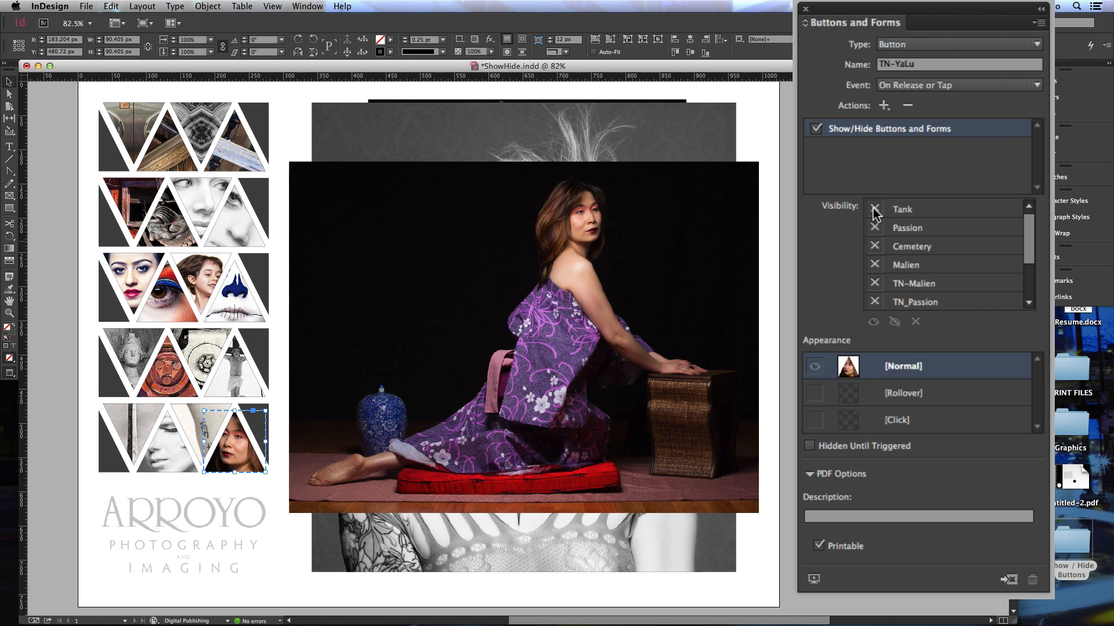
click(874, 209)
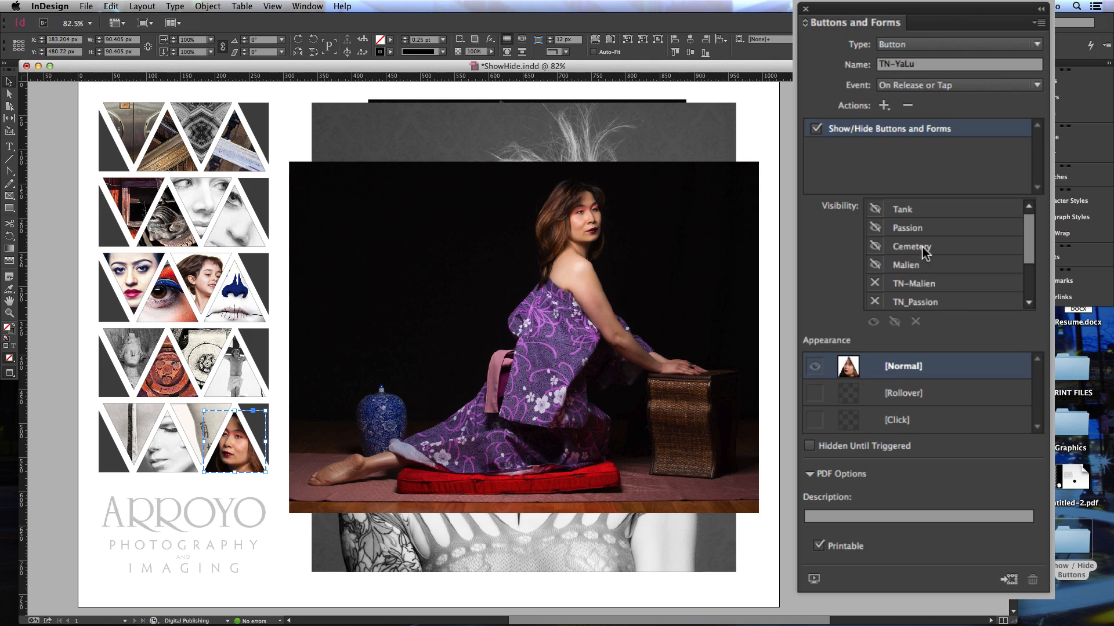
mouse_move(919, 265)
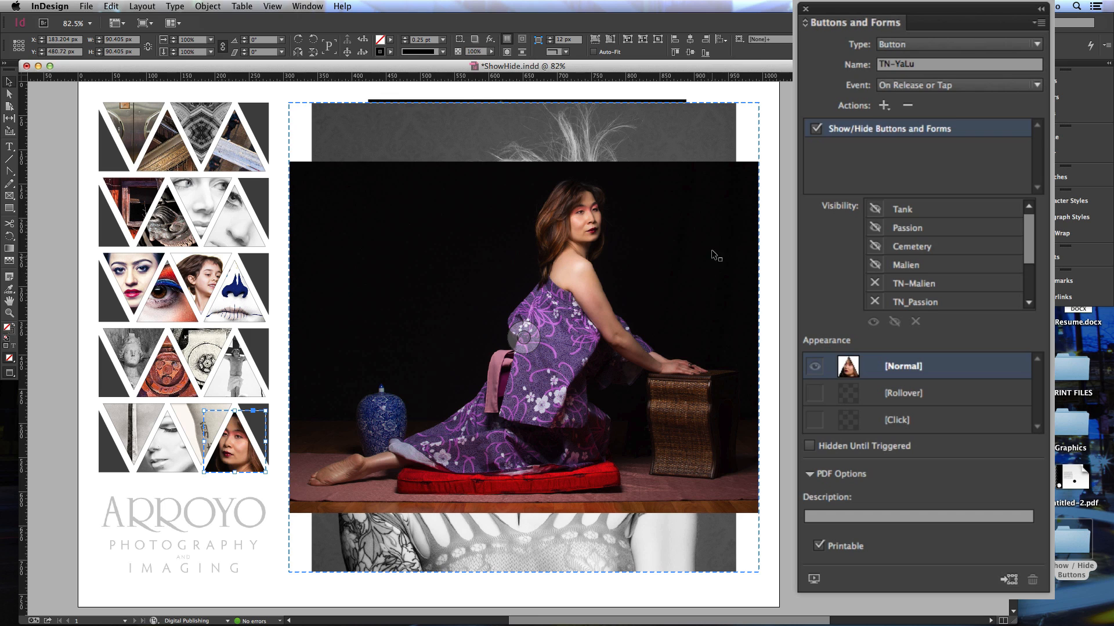
mouse_move(639, 254)
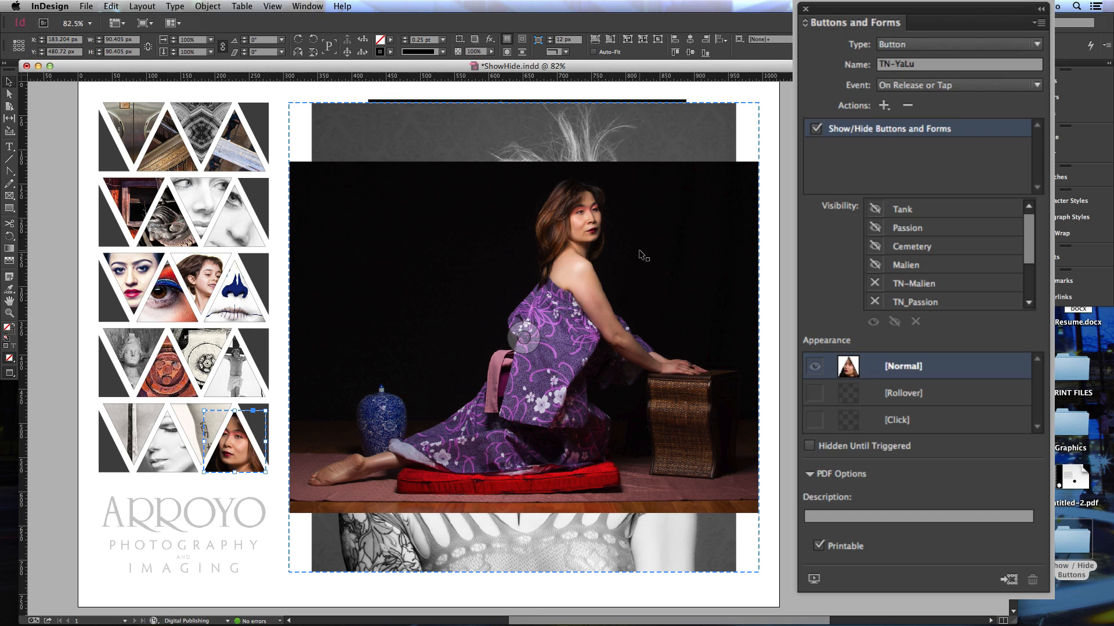
mouse_move(641, 174)
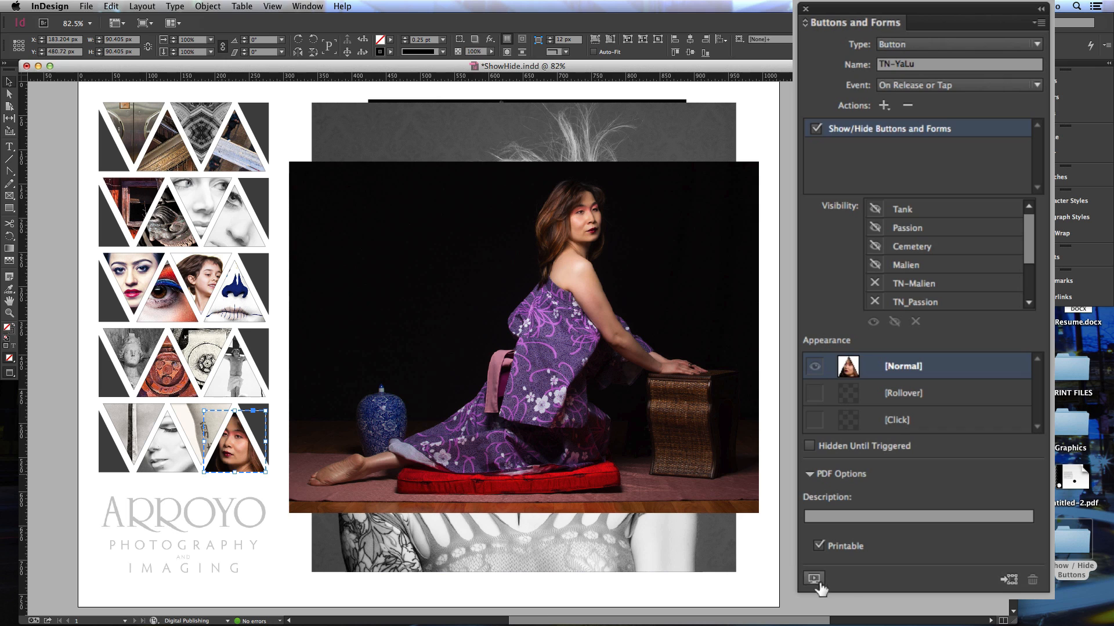
mouse_move(853, 591)
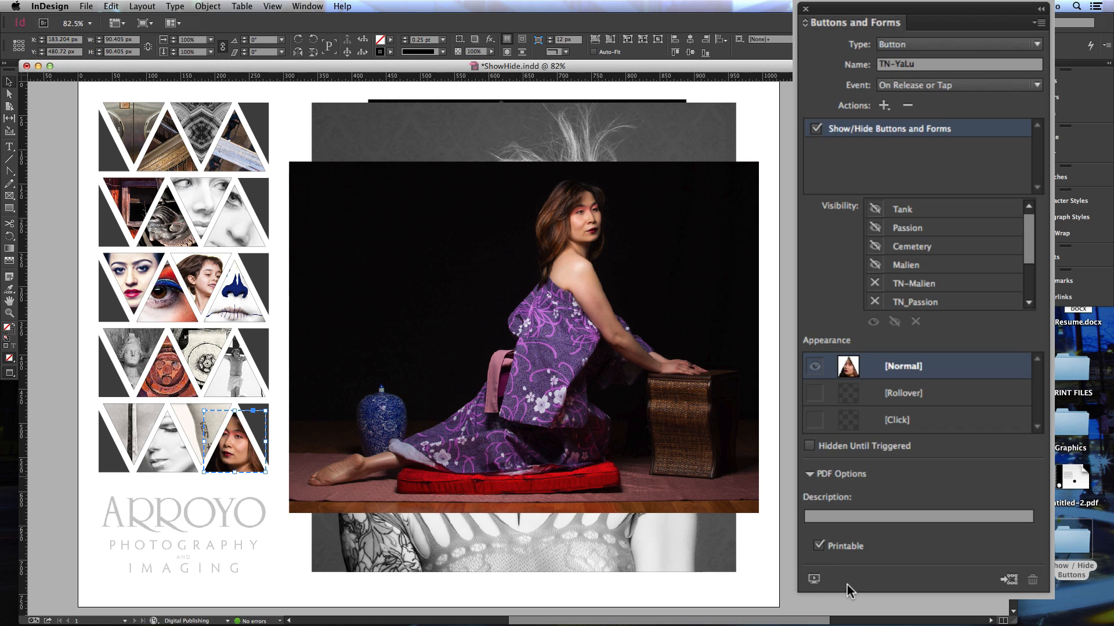
Launch the EPUB Interactivity Preview of the thumbnail page
click(813, 580)
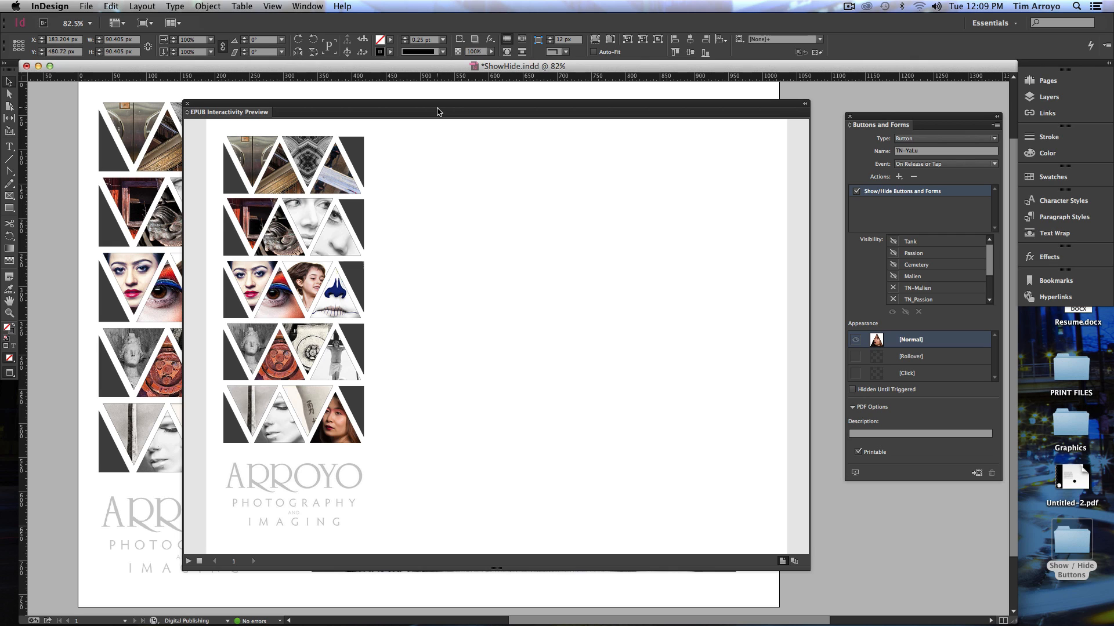
mouse_move(441, 121)
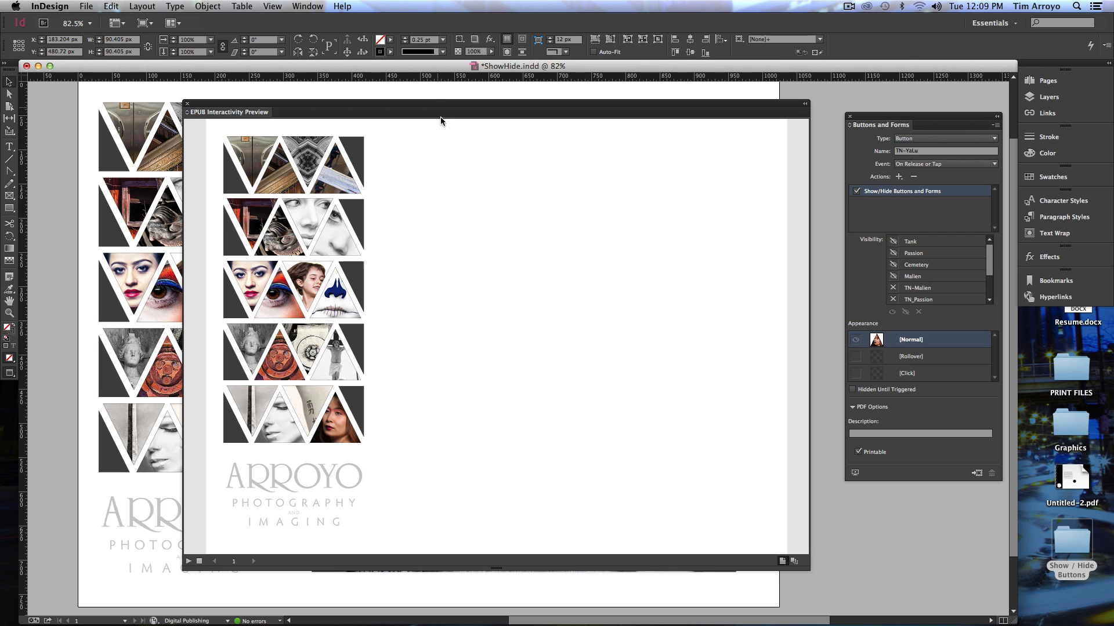
mouse_move(600, 239)
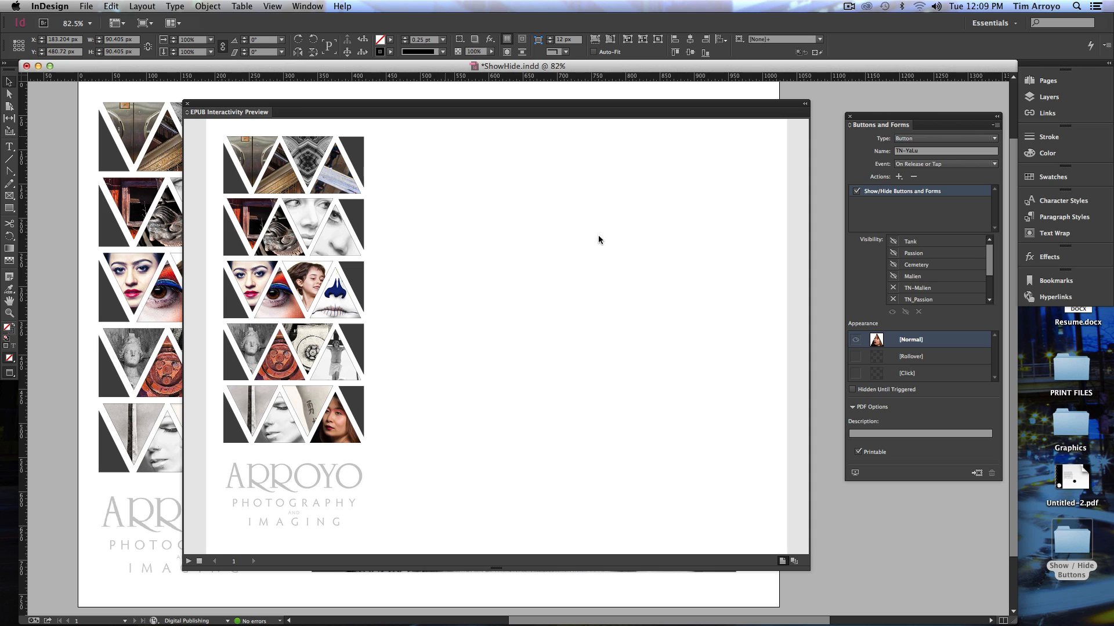
mouse_move(633, 299)
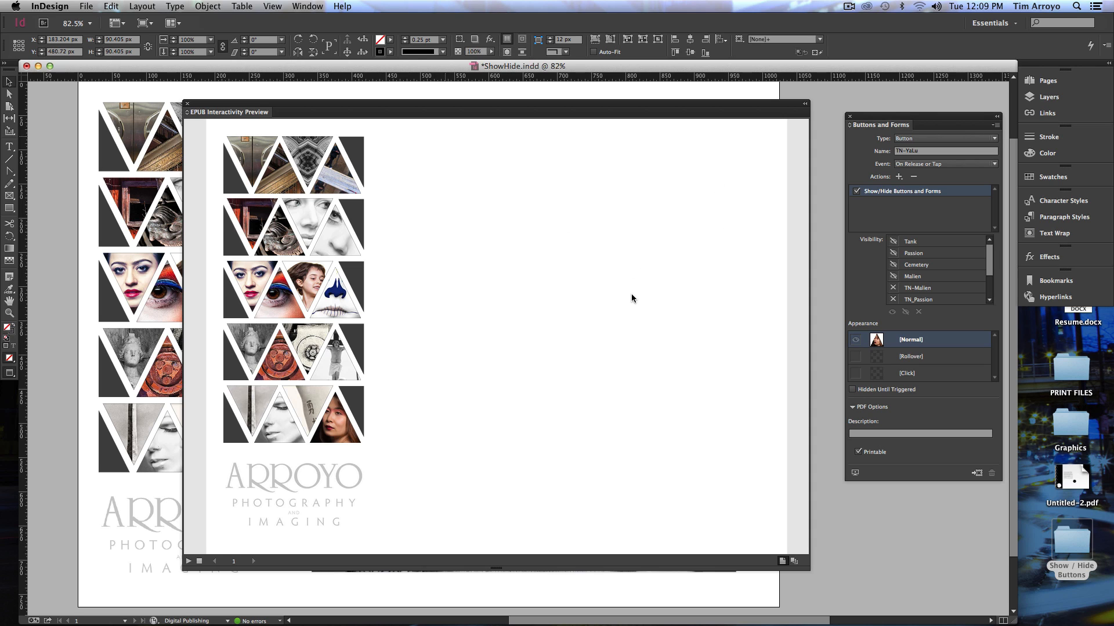
mouse_move(599, 339)
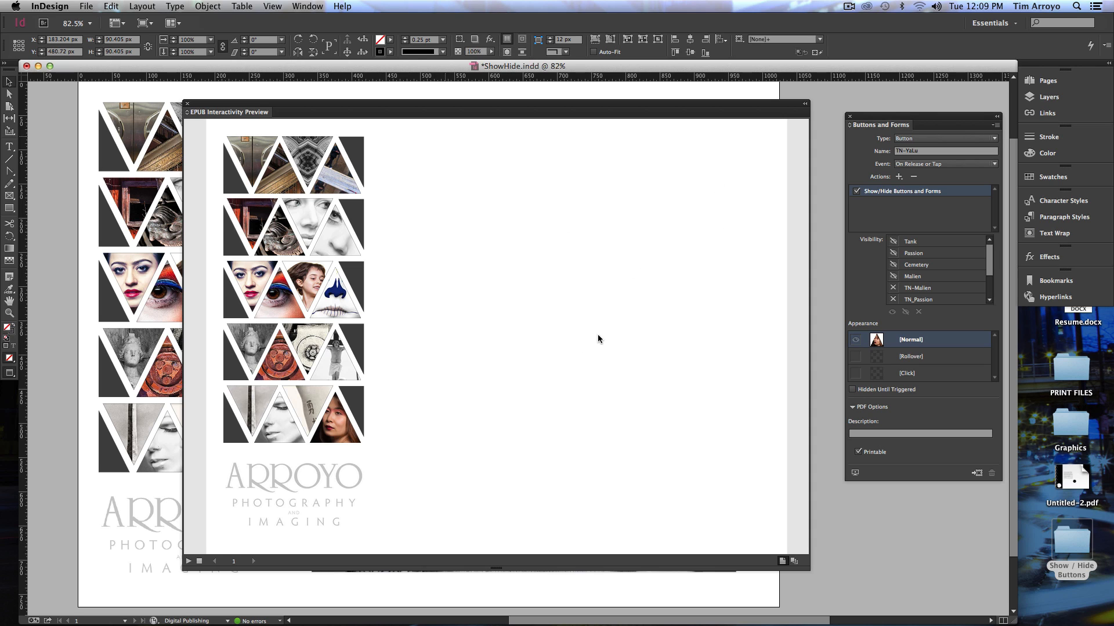
mouse_move(494, 416)
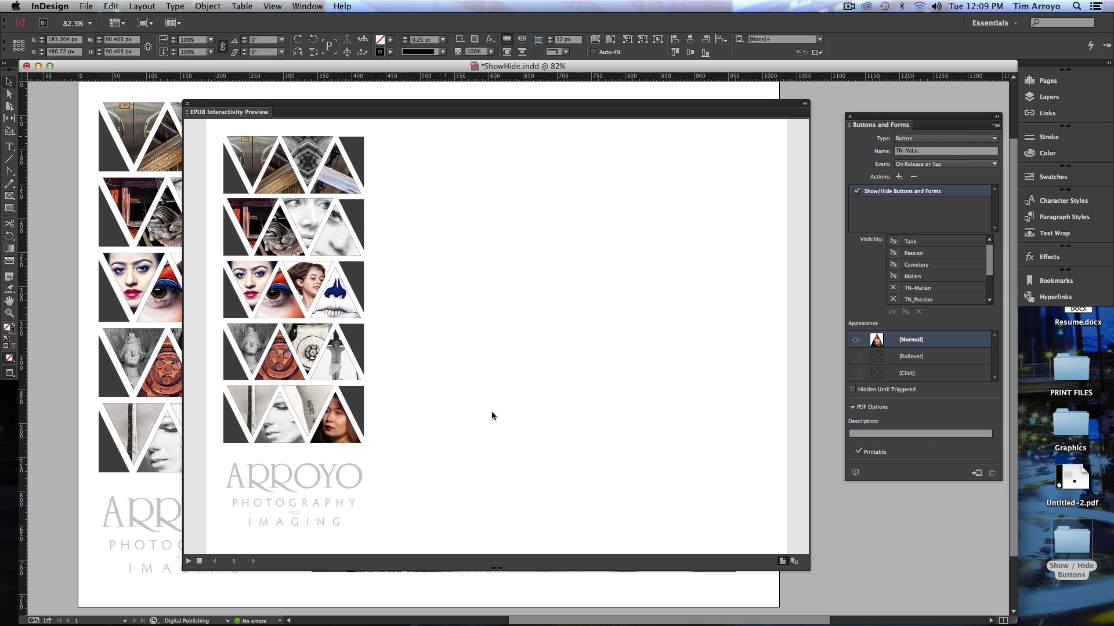
mouse_move(332, 434)
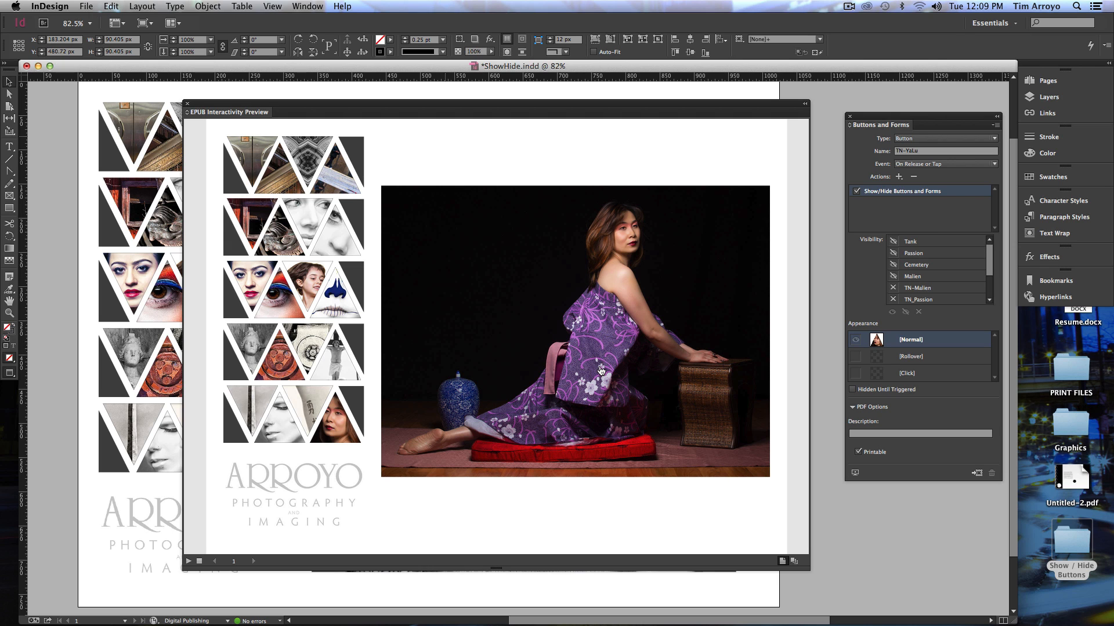
mouse_move(595, 370)
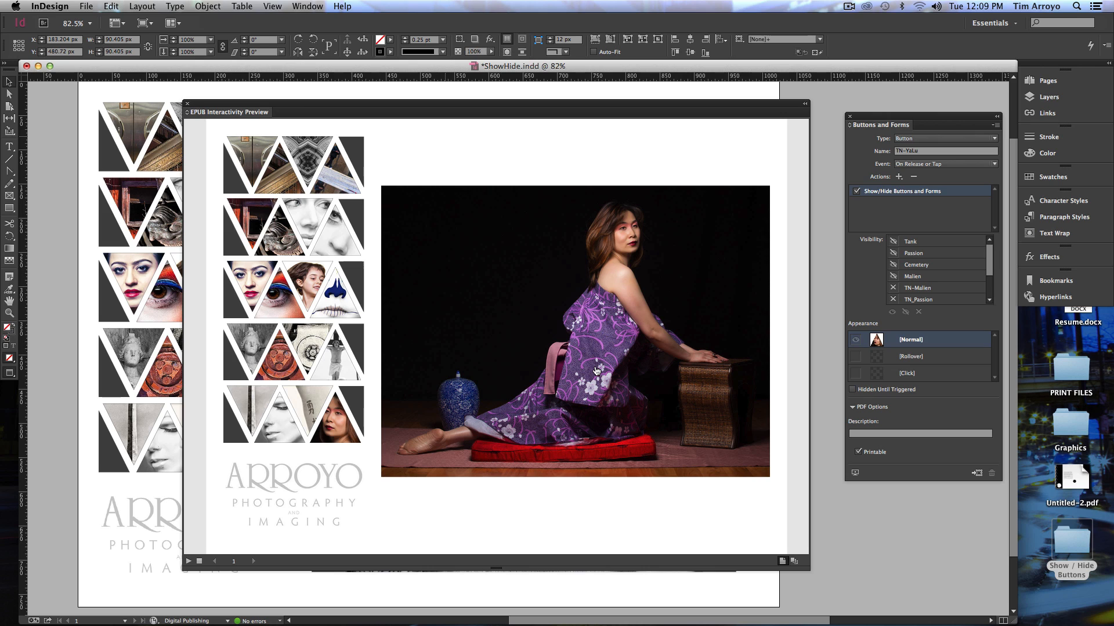
mouse_move(483, 380)
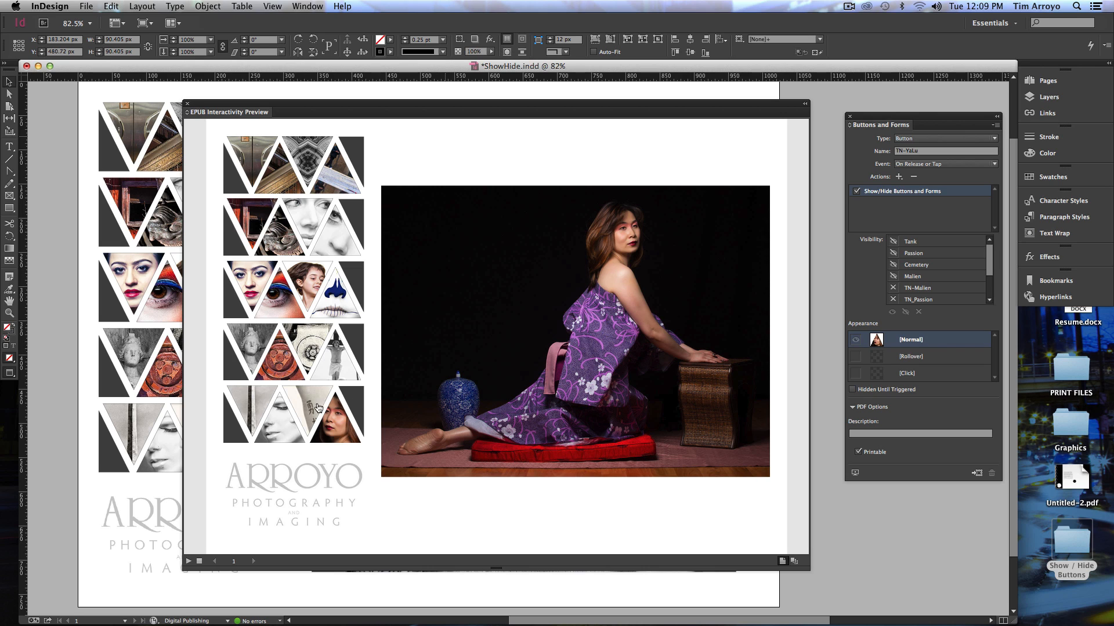
mouse_move(519, 359)
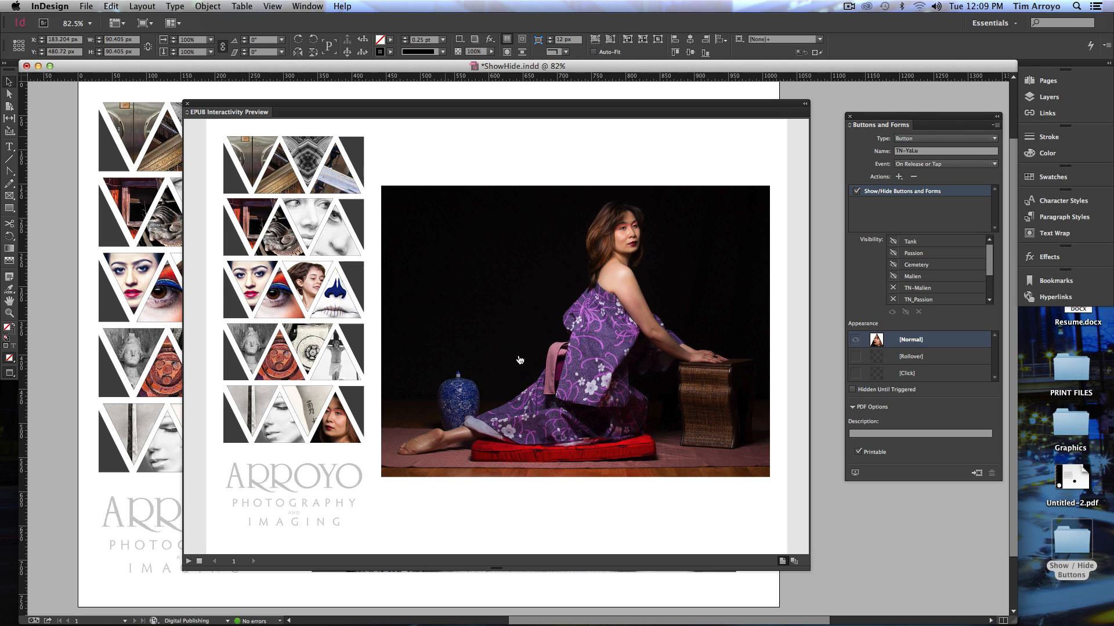
mouse_move(327, 405)
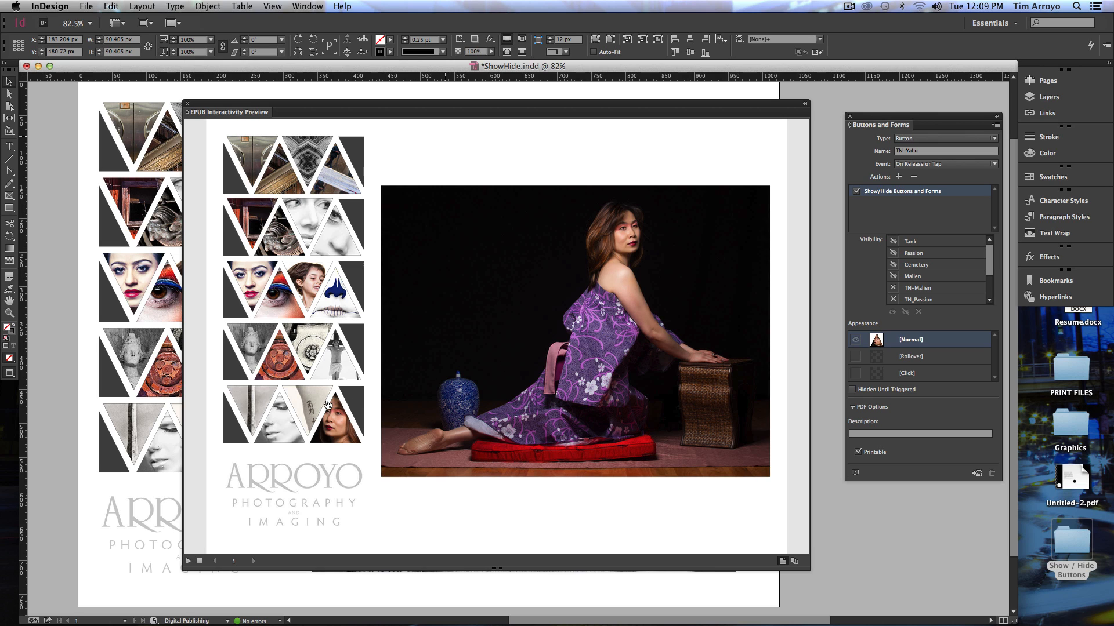
mouse_move(499, 286)
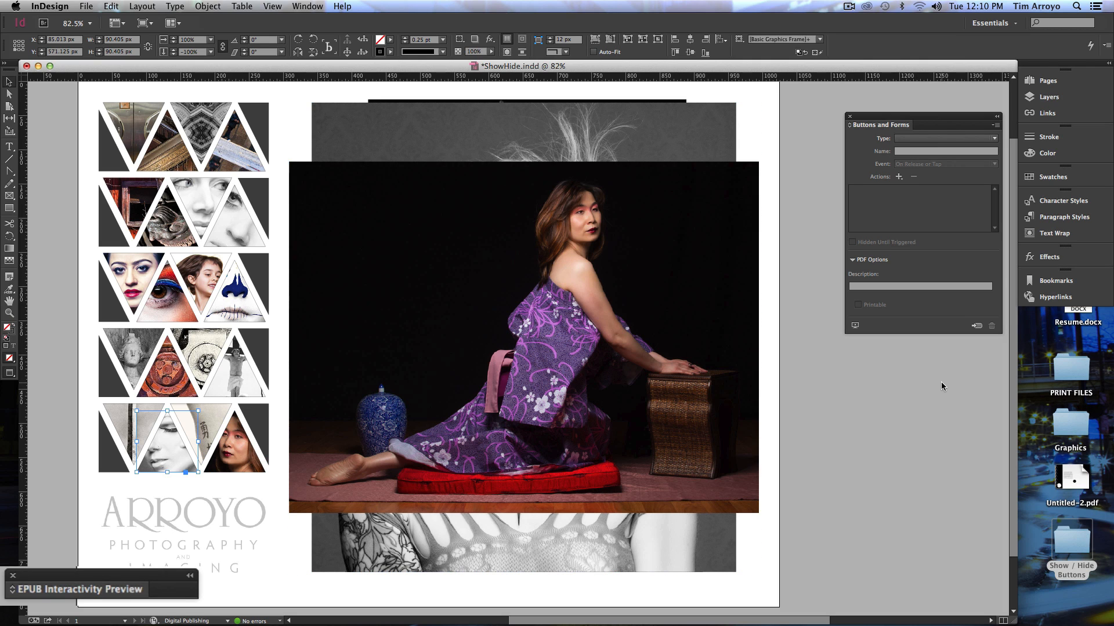
mouse_move(979, 344)
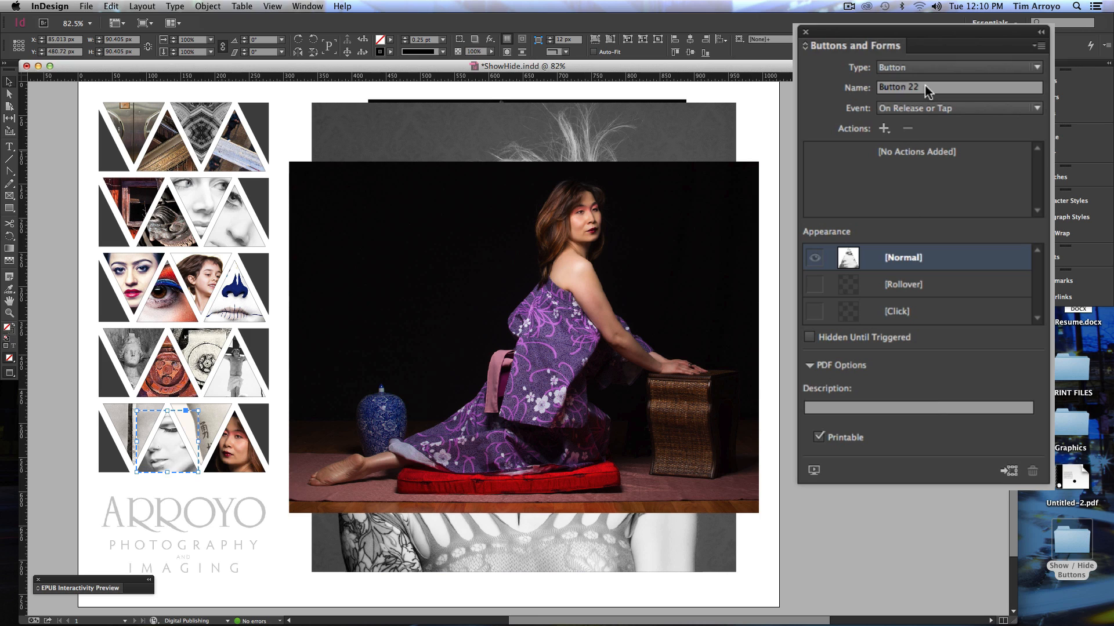
Name the bottom-row middle triangle button TN-Tank
text(TN-)
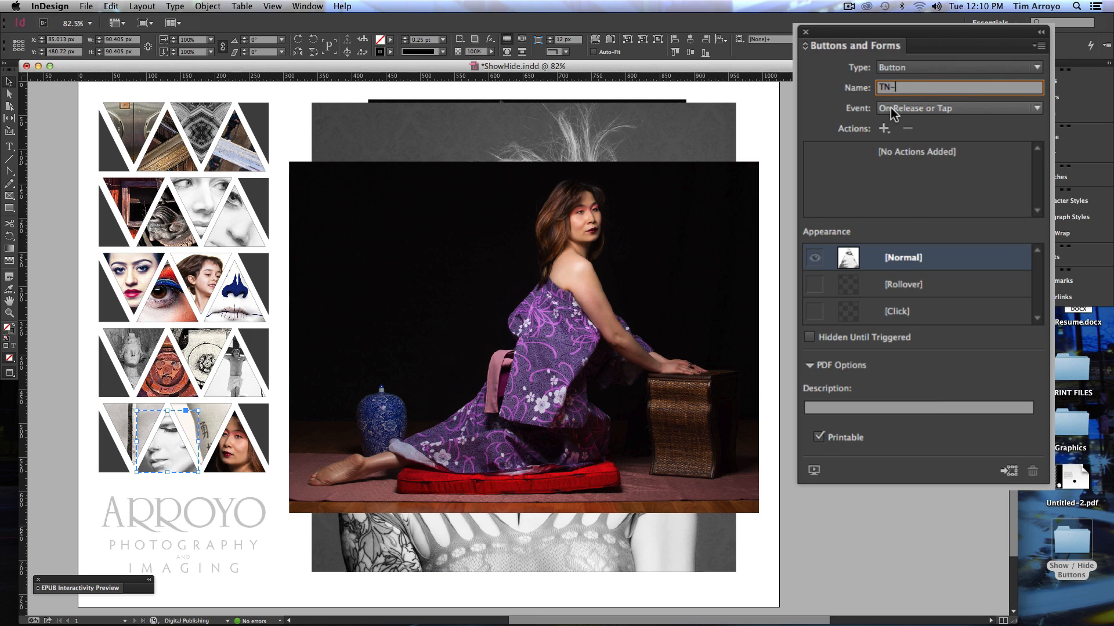
text(Tank)
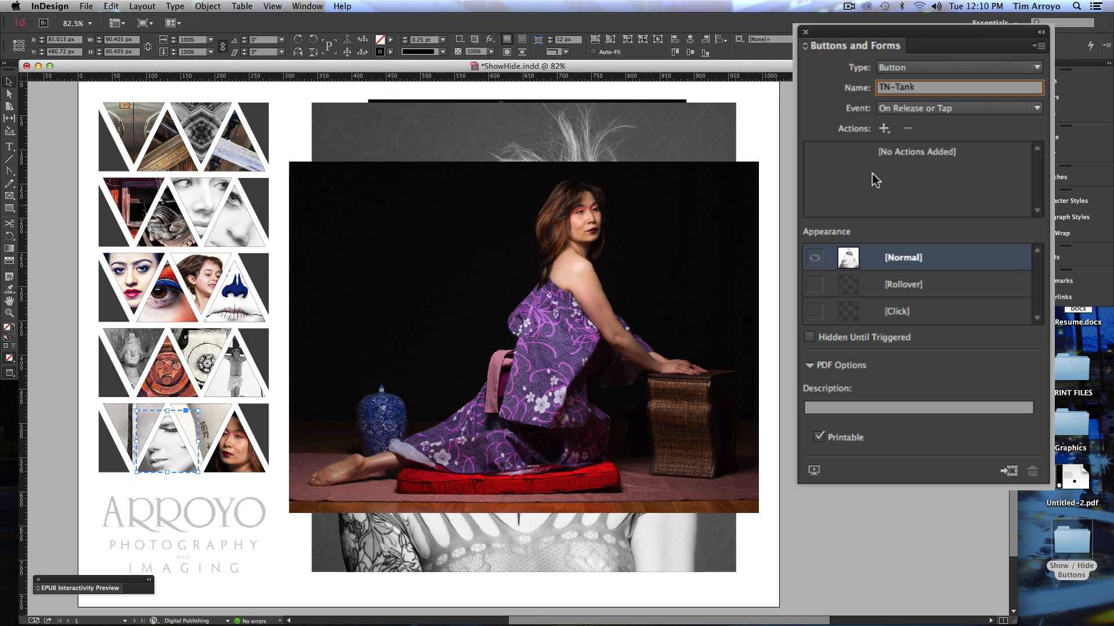
mouse_move(870, 172)
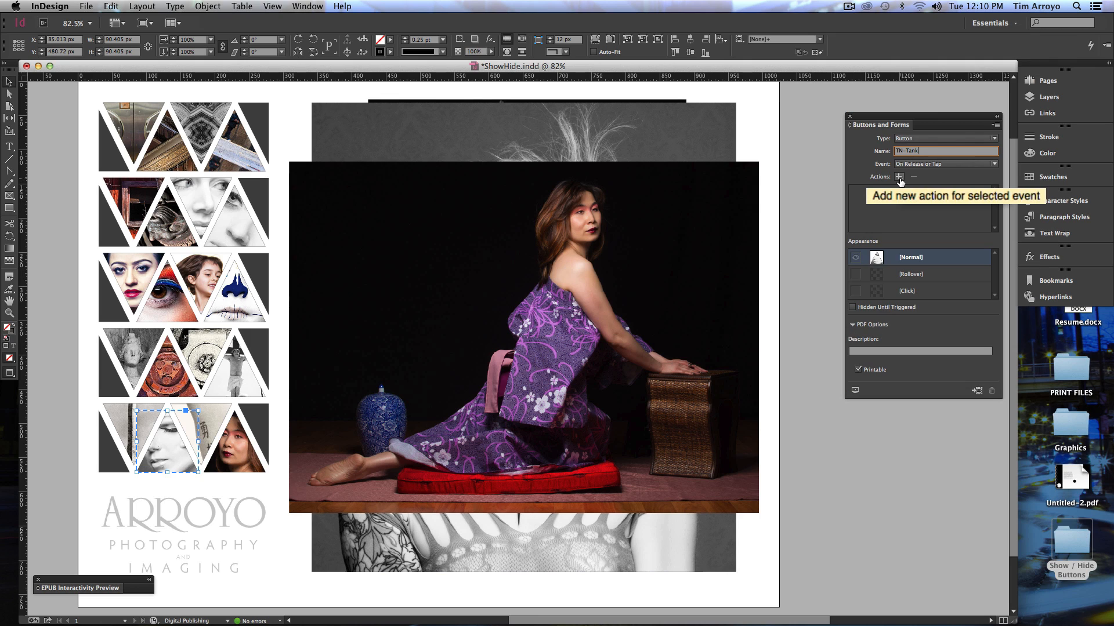
Give TN-Tank a Show/Hide action showing Tank and hiding the other photos
click(899, 176)
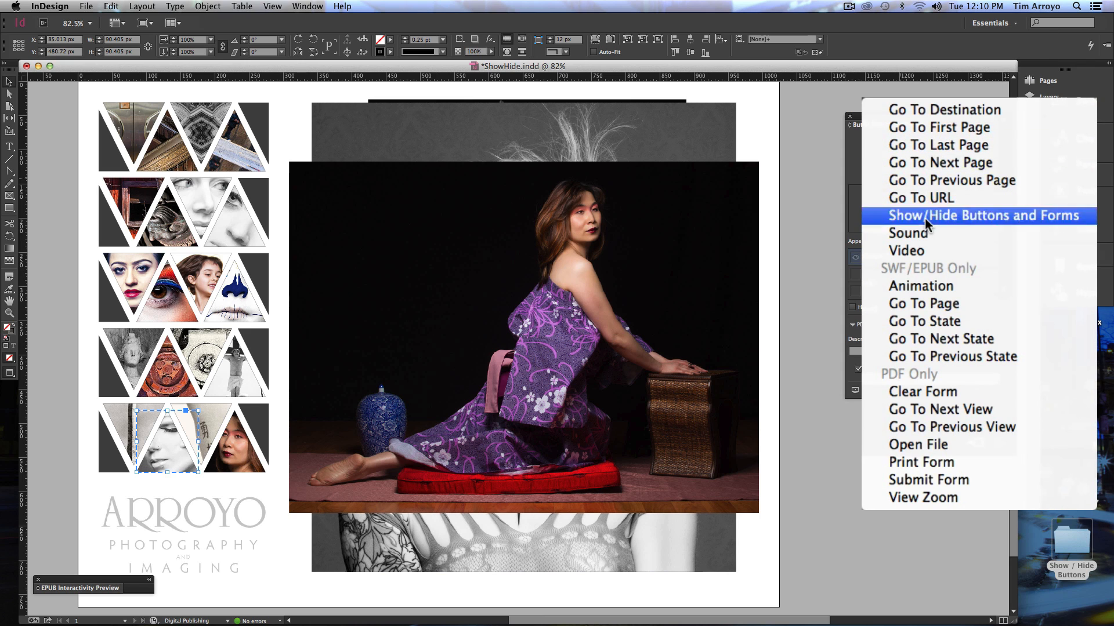
click(984, 216)
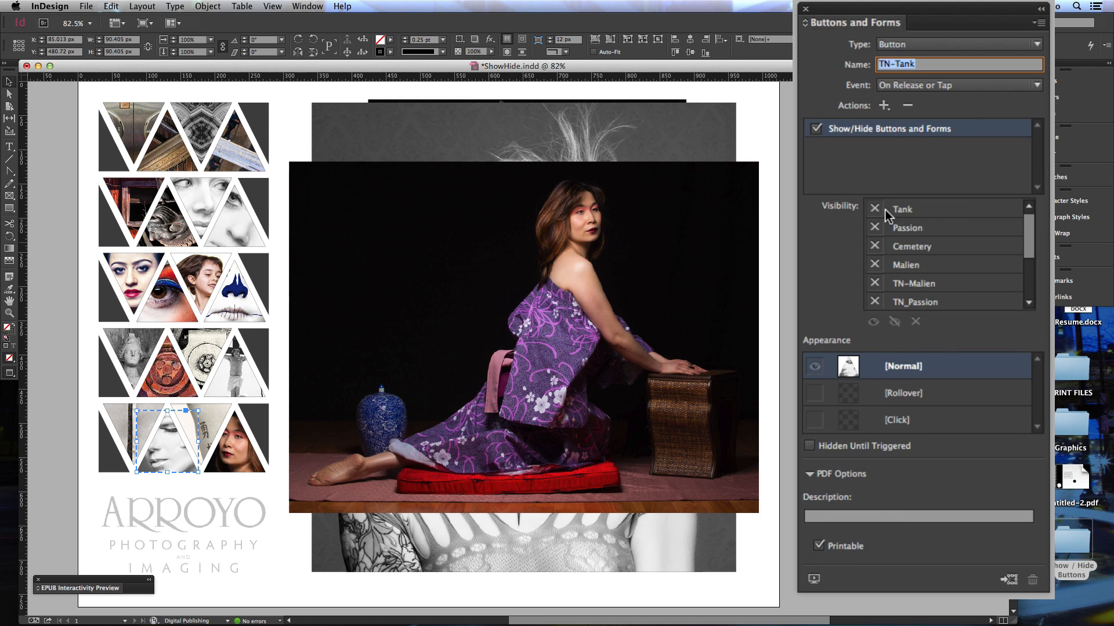
click(875, 209)
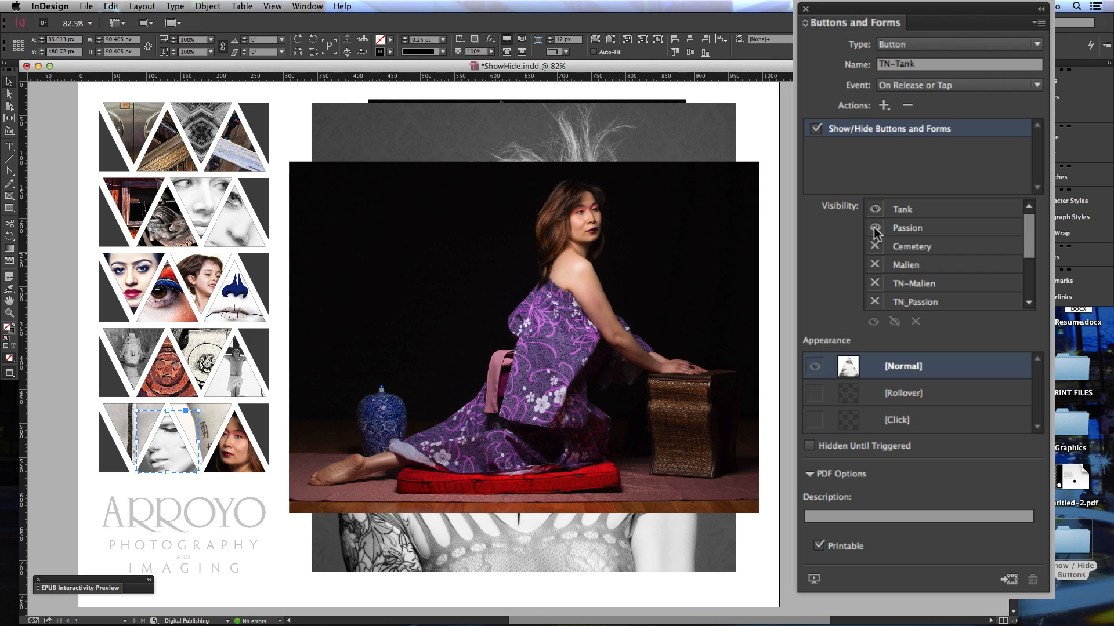
click(874, 227)
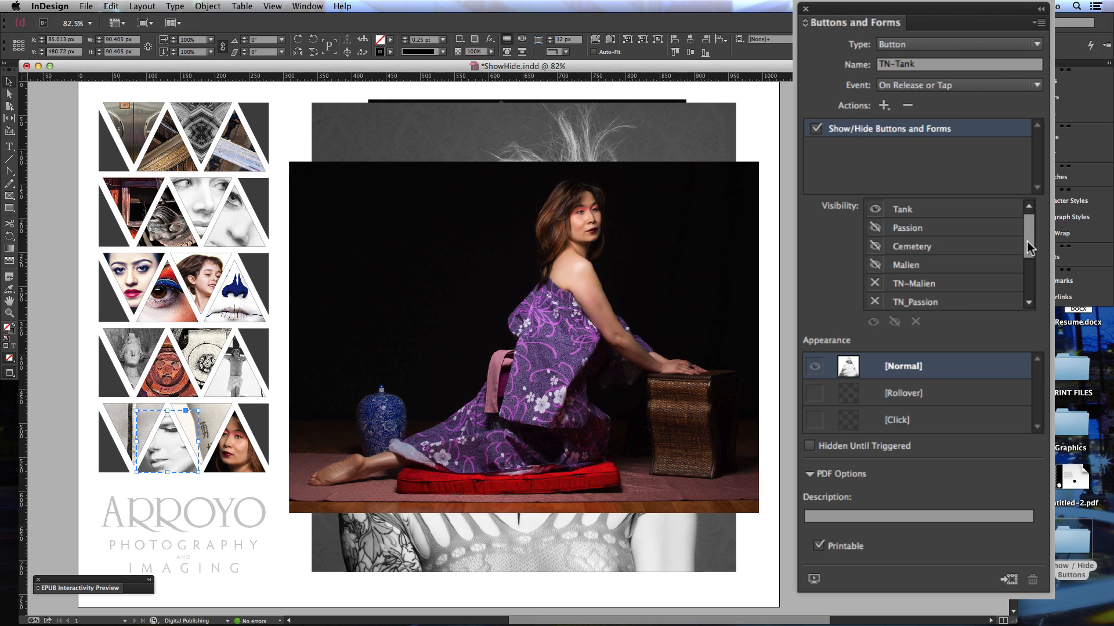
scroll(down, 3)
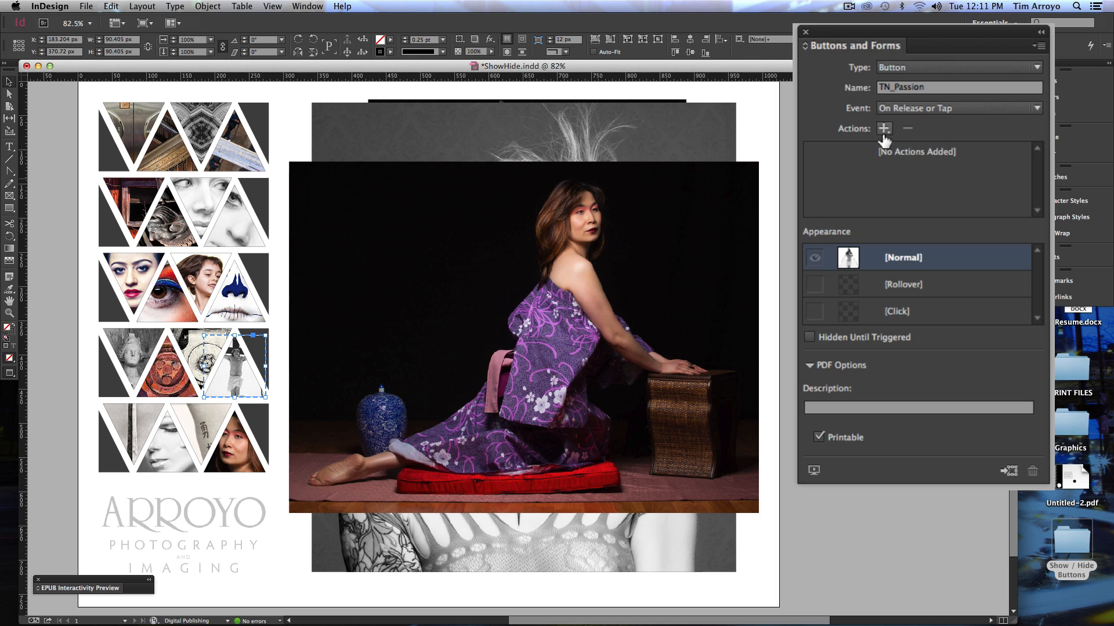
Add a Show/Hide Buttons and Forms action to the TN_Passion button
click(884, 127)
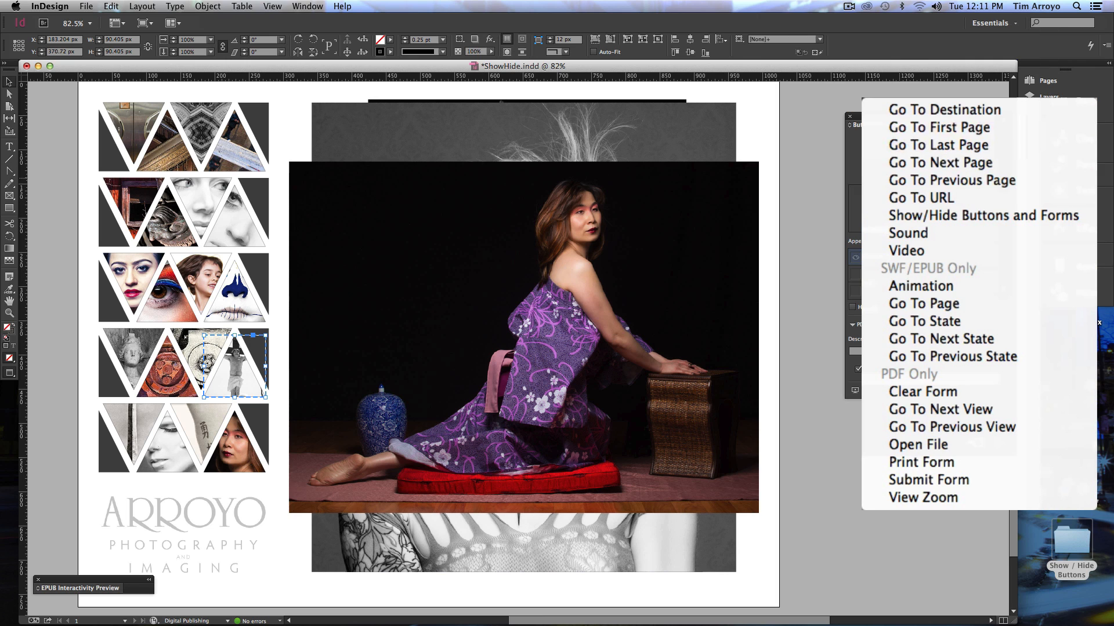
click(984, 215)
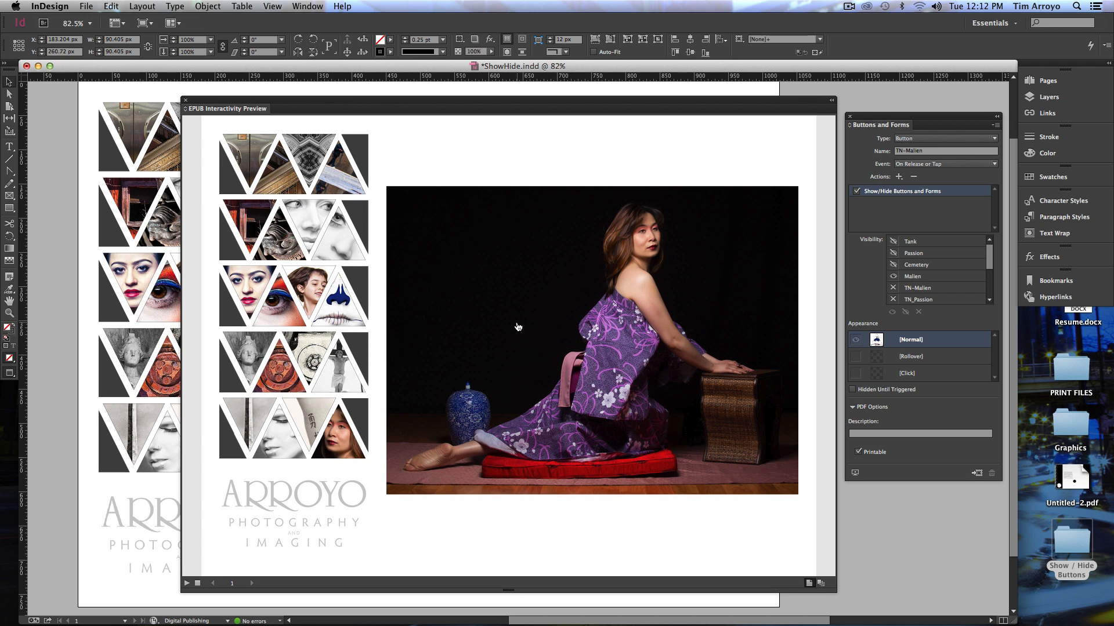
mouse_move(508, 298)
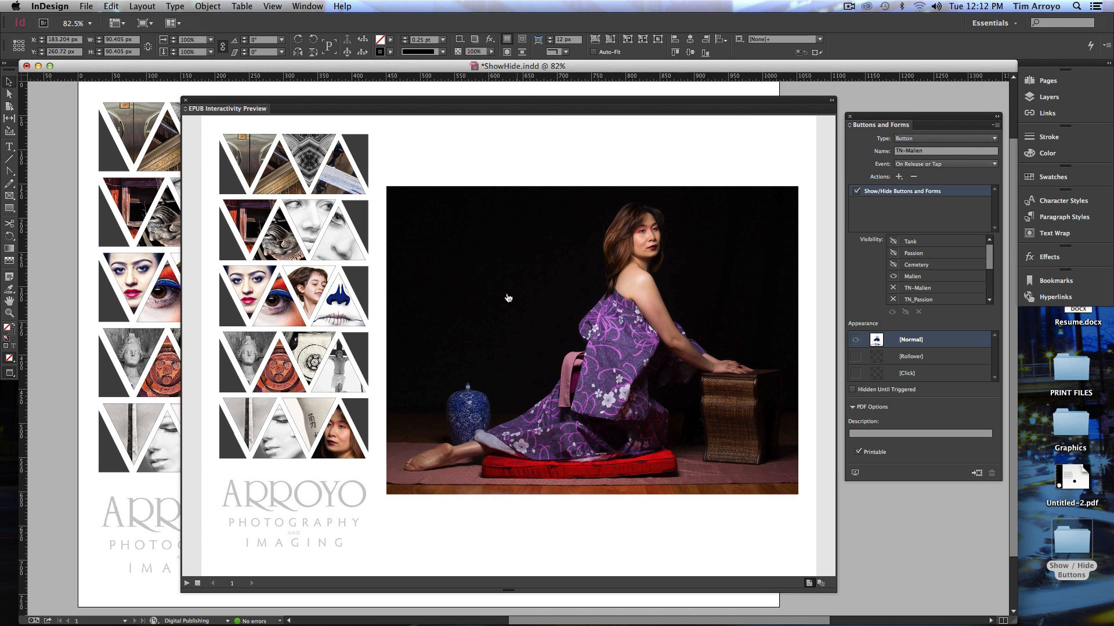
mouse_move(541, 265)
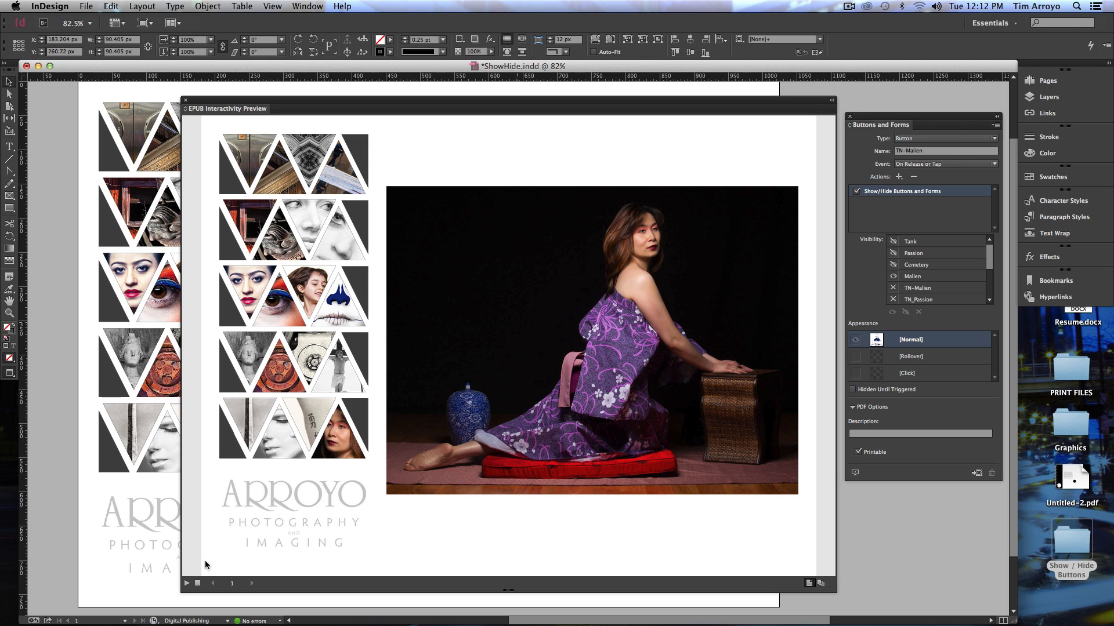
mouse_move(187, 582)
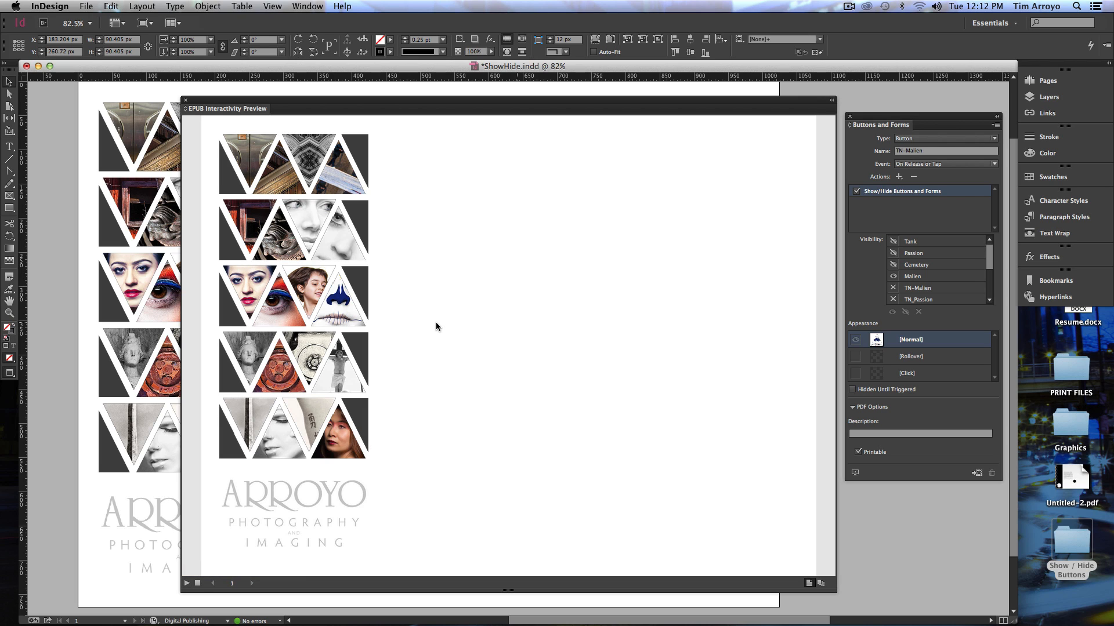
mouse_move(582, 328)
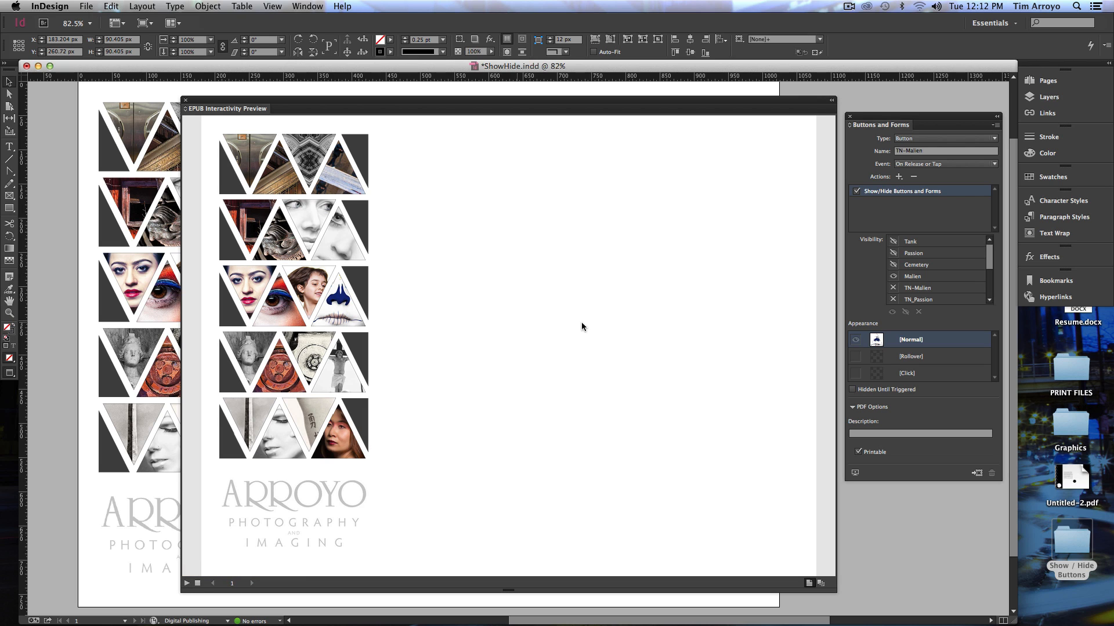
mouse_move(578, 339)
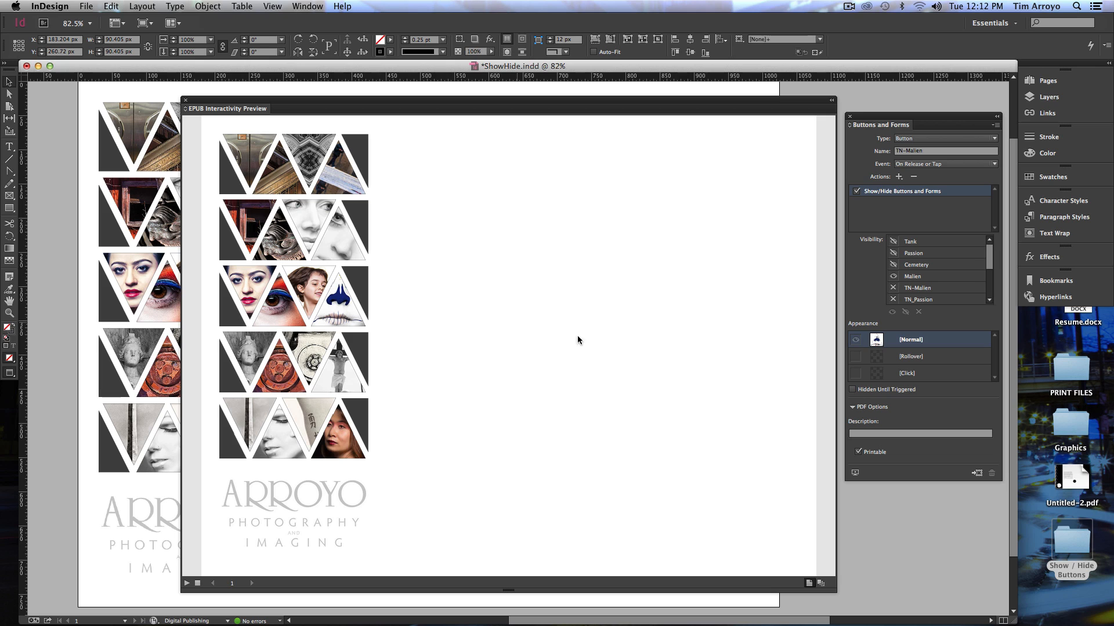
mouse_move(566, 296)
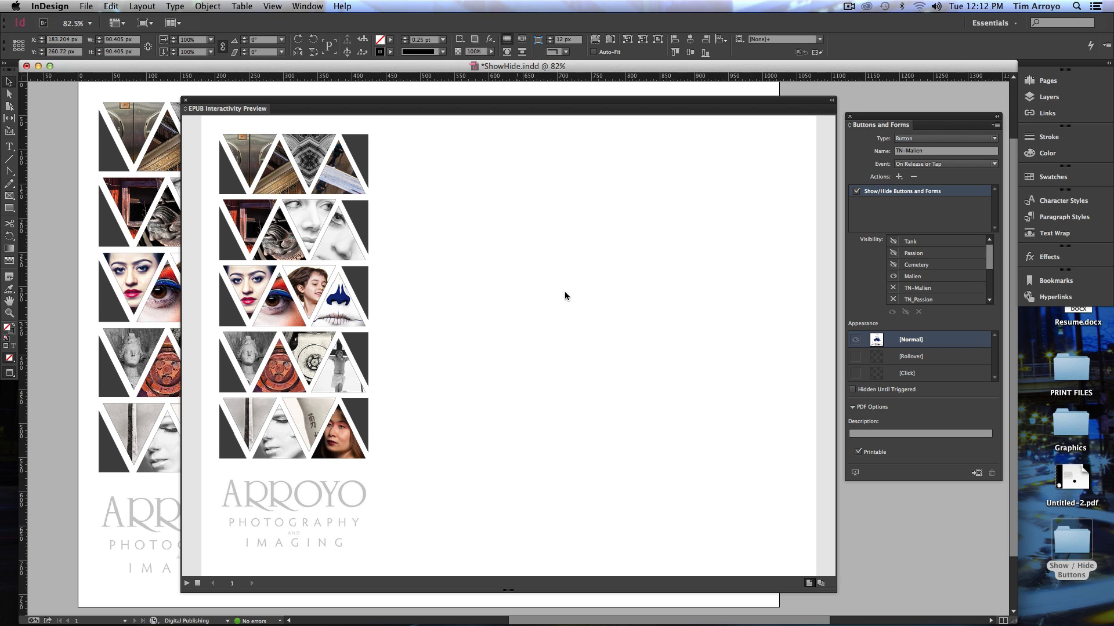
mouse_move(568, 308)
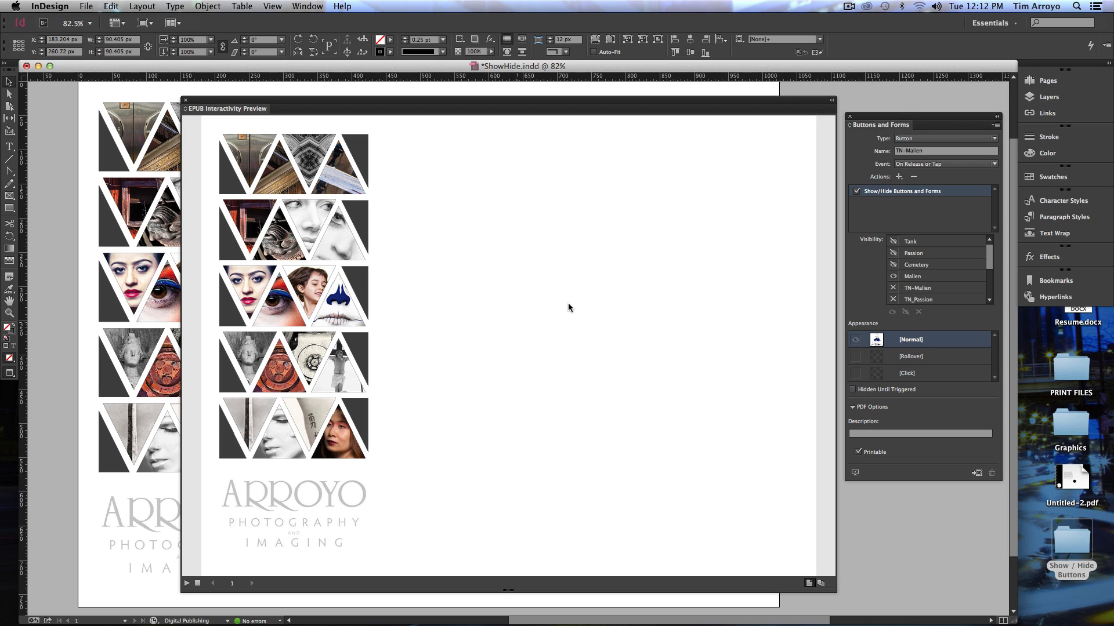
mouse_move(375, 440)
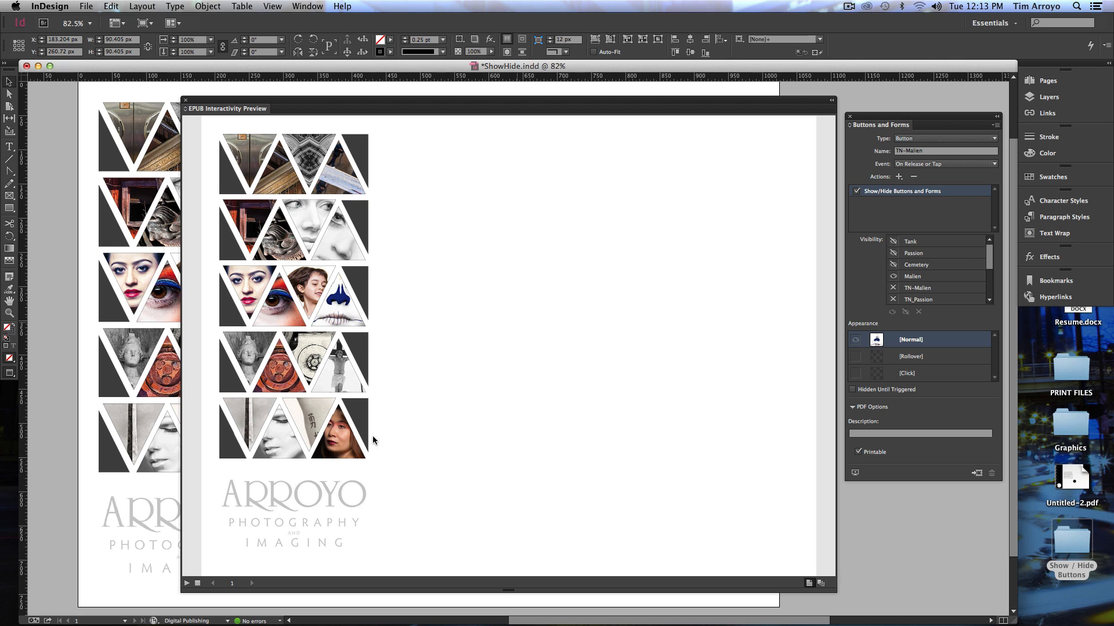
Test thumbnail buttons in the preview, revealing the black-and-white portrait then another photo
click(339, 447)
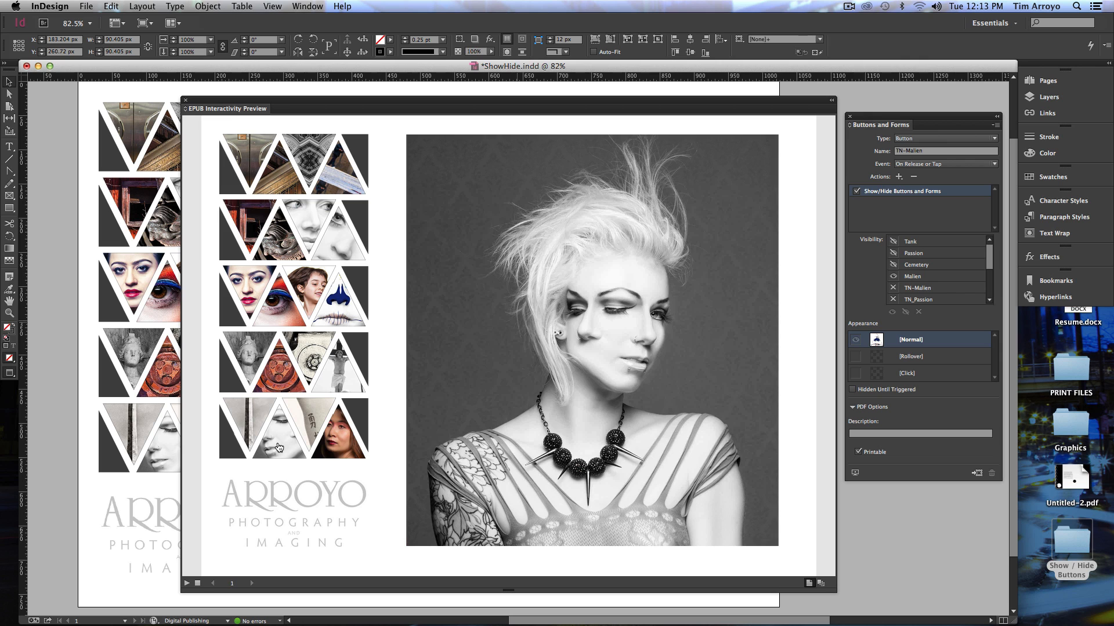
click(329, 380)
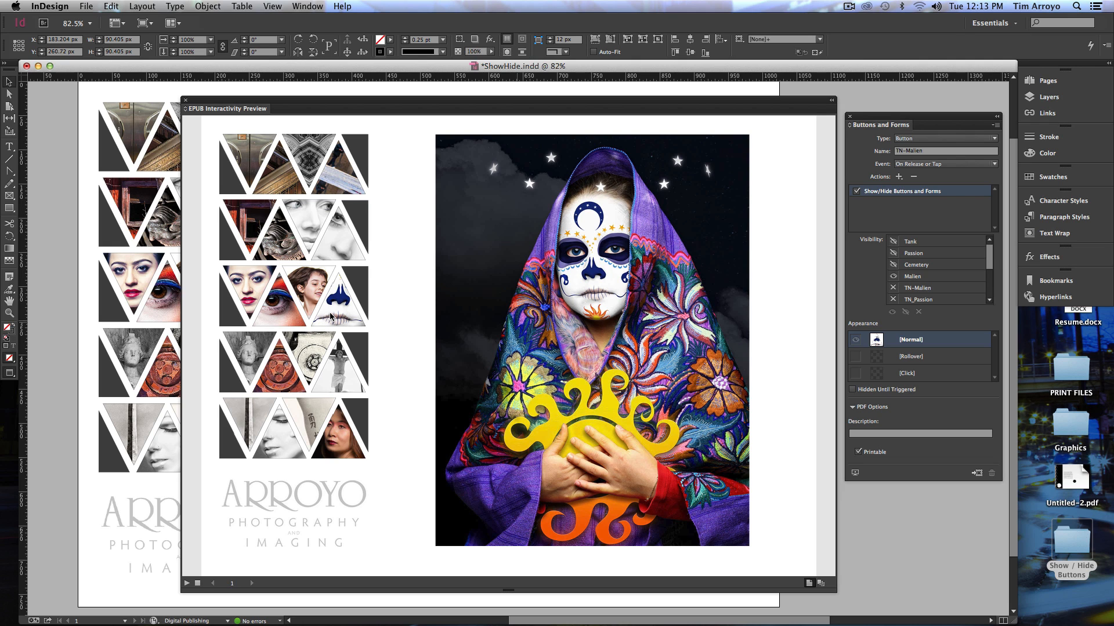
mouse_move(337, 229)
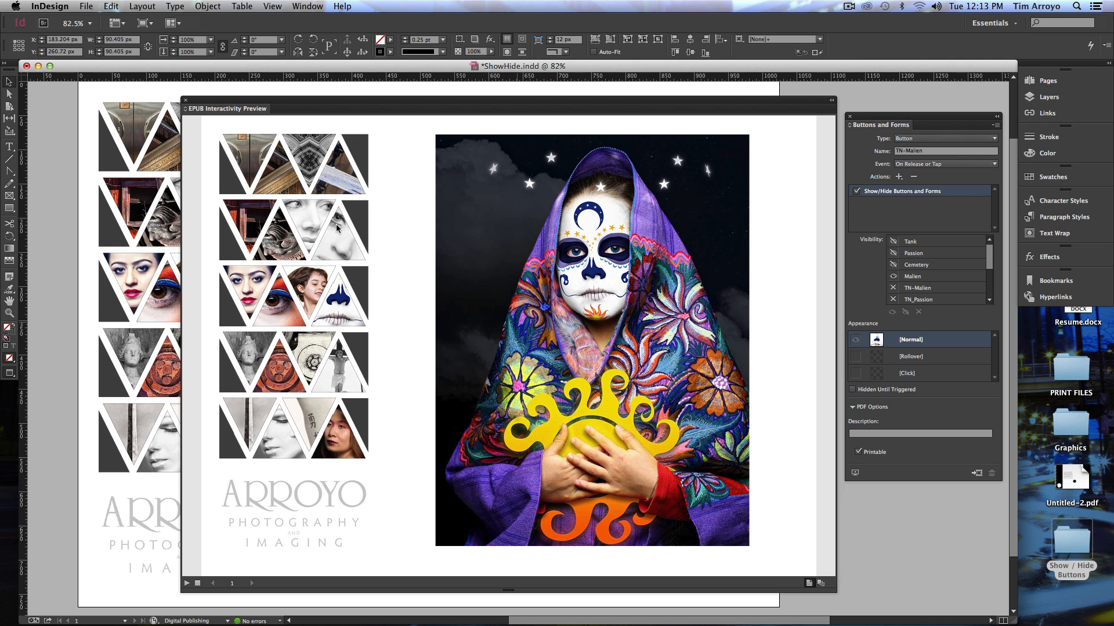
mouse_move(323, 400)
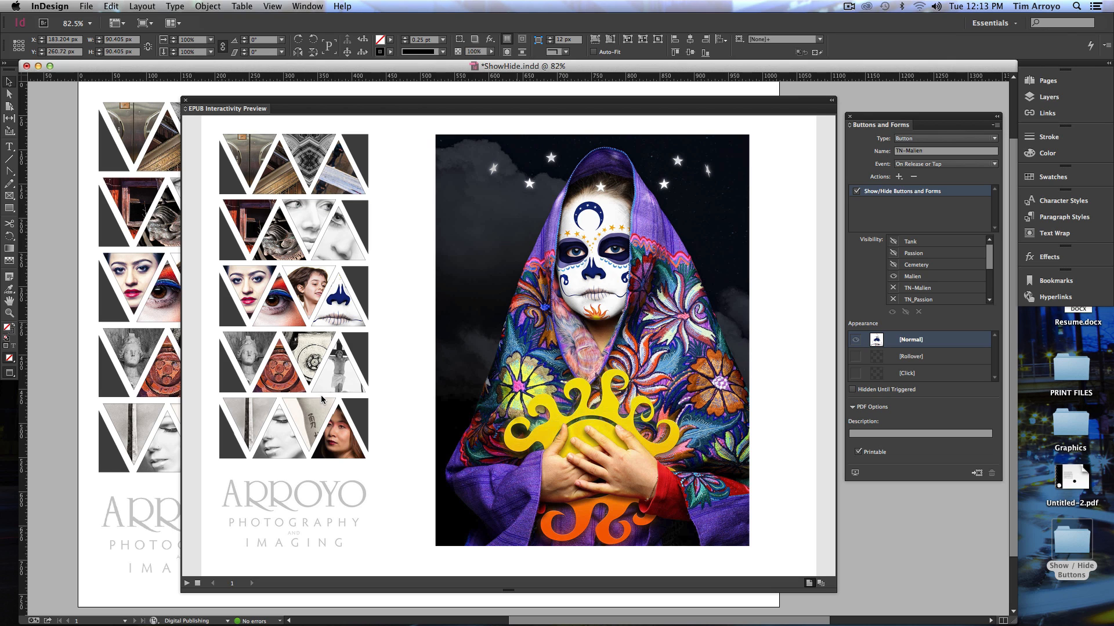
mouse_move(576, 336)
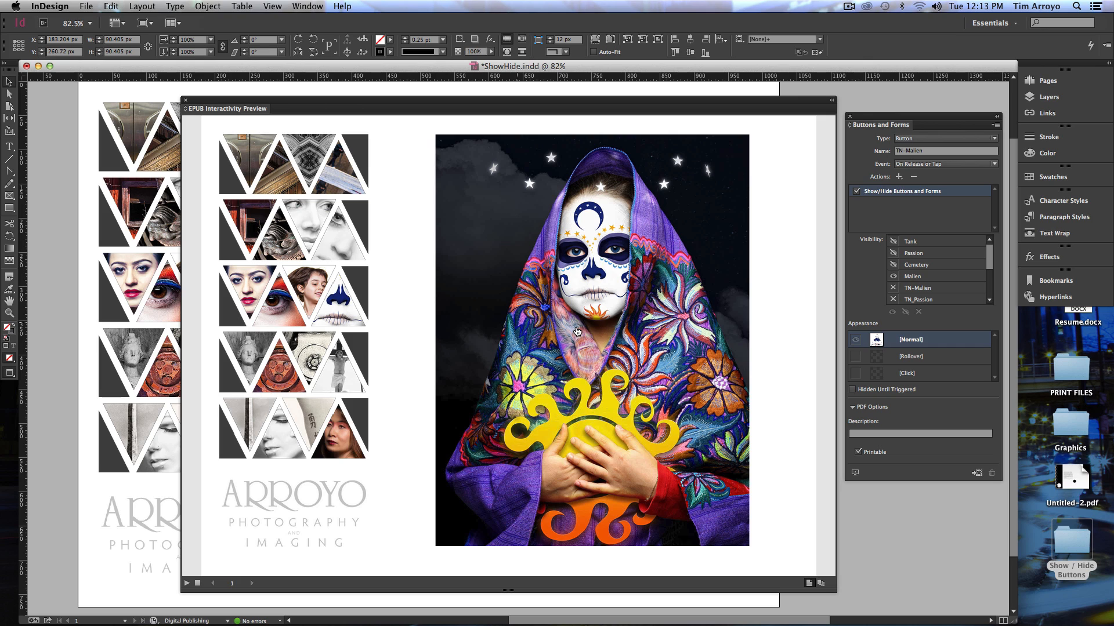
mouse_move(361, 198)
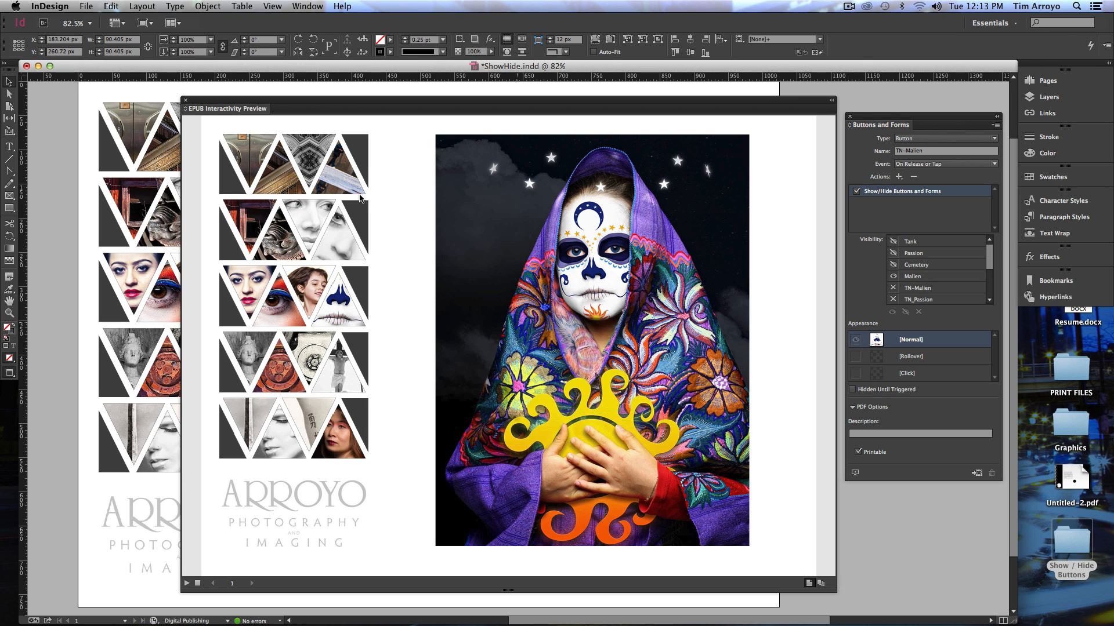
mouse_move(239, 137)
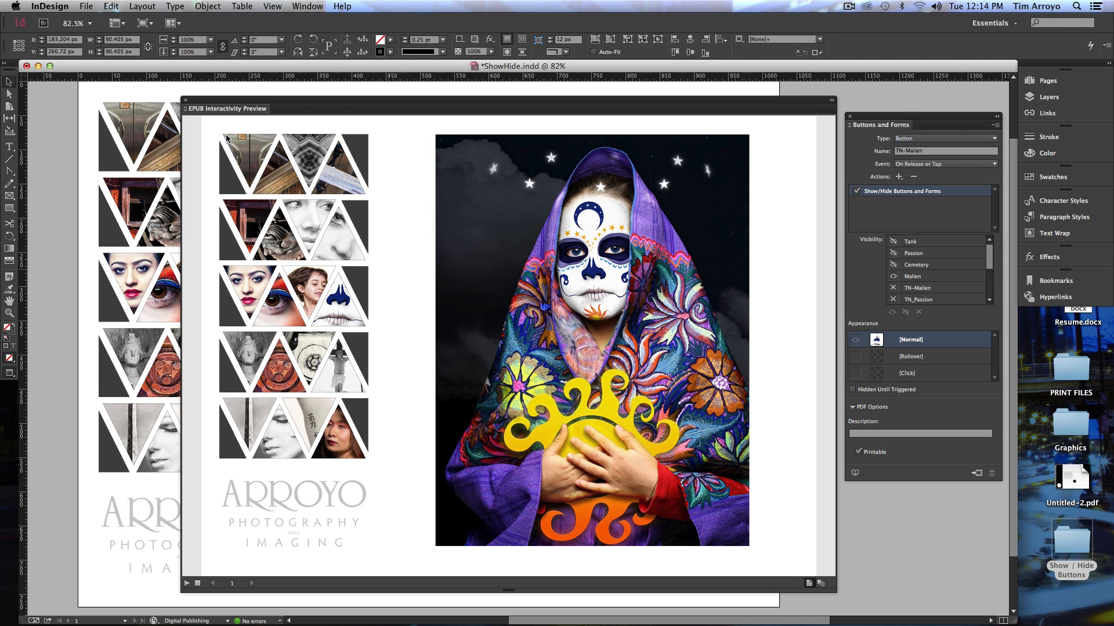
Export the page as interactive PDF ShowHide.pdf via File > Export
click(72, 6)
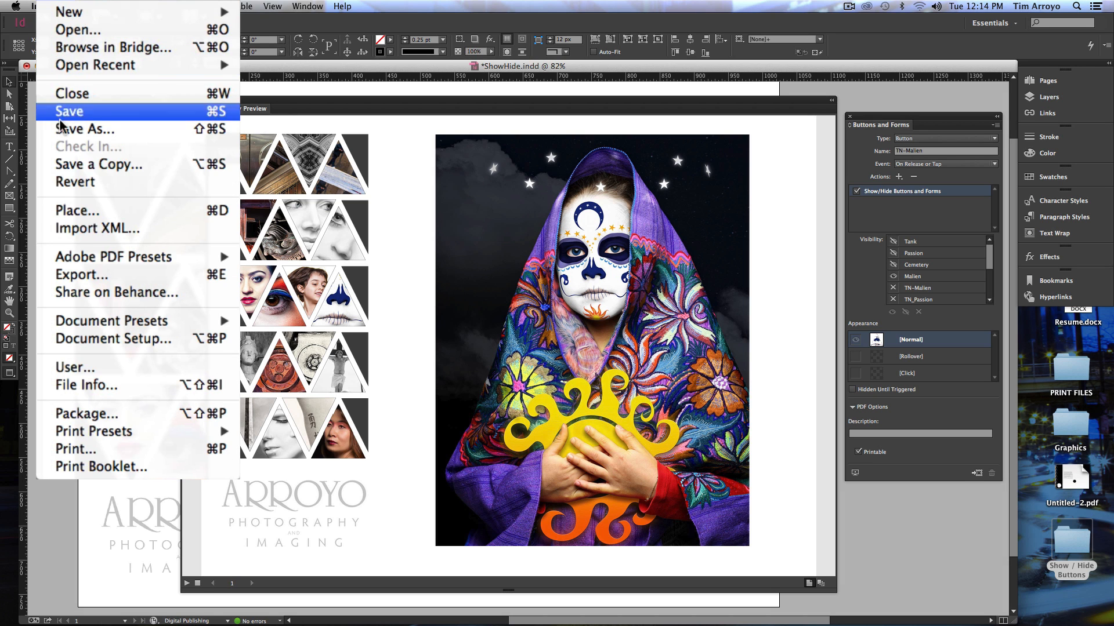
mouse_move(83, 275)
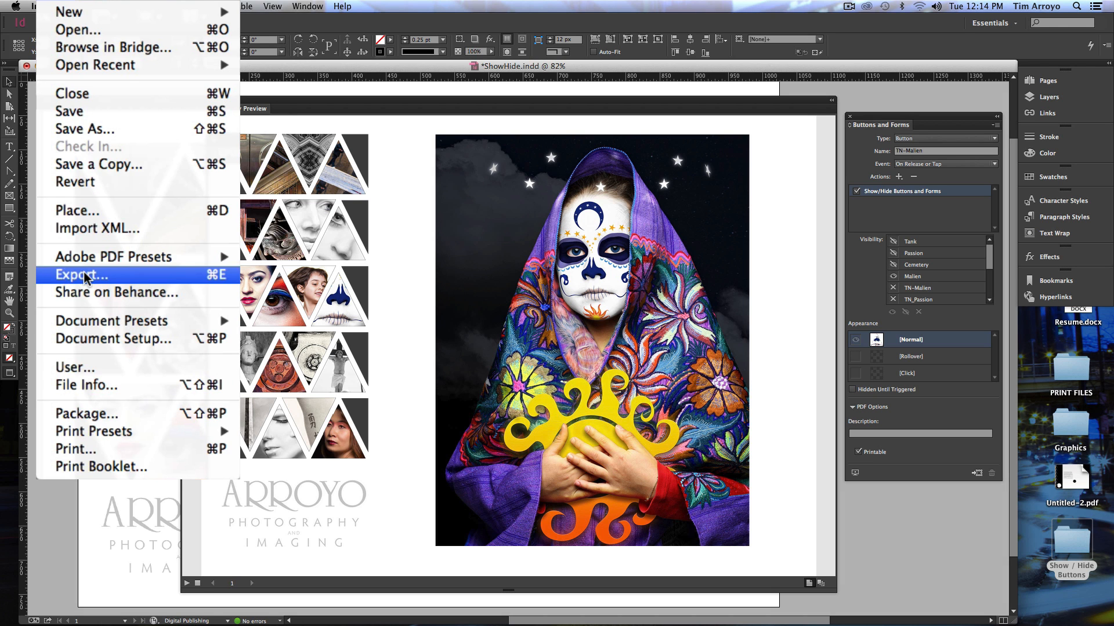
click(81, 275)
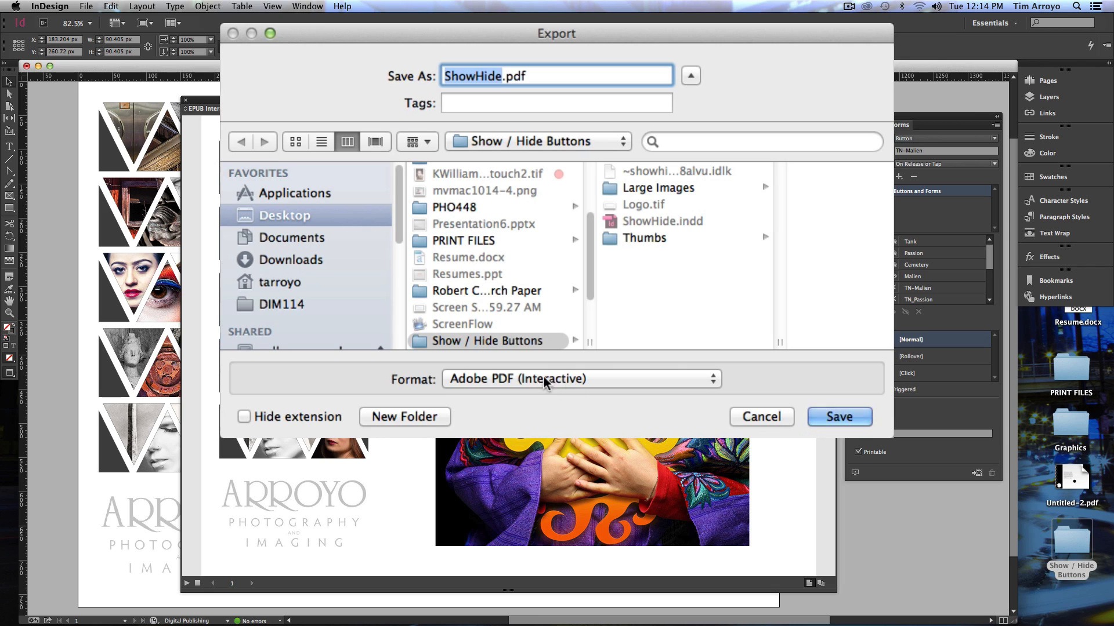
mouse_move(553, 387)
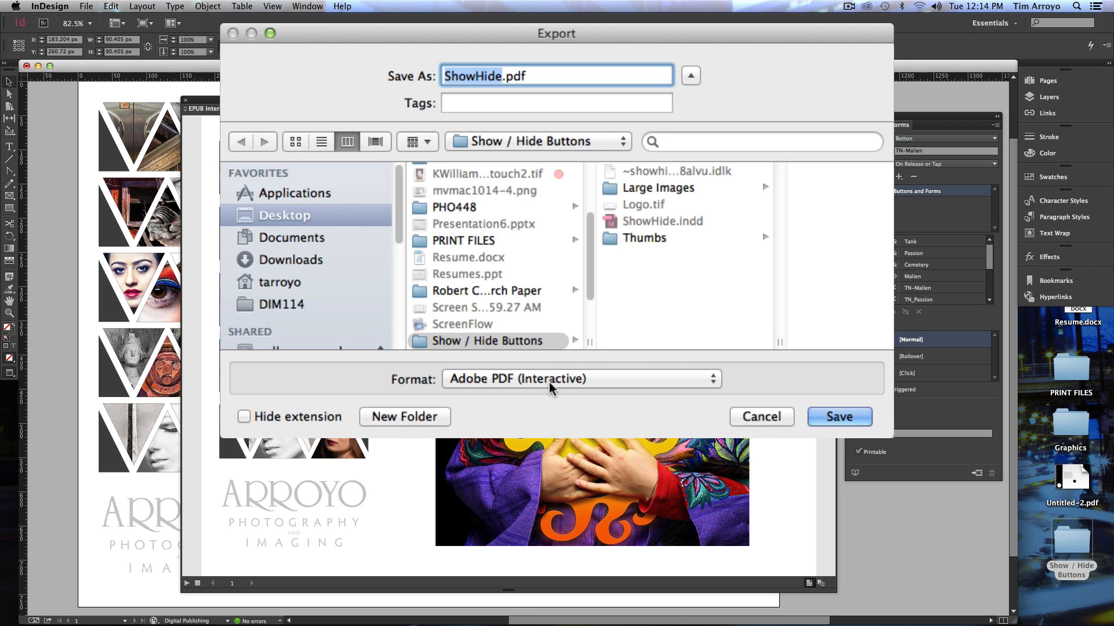
mouse_move(586, 389)
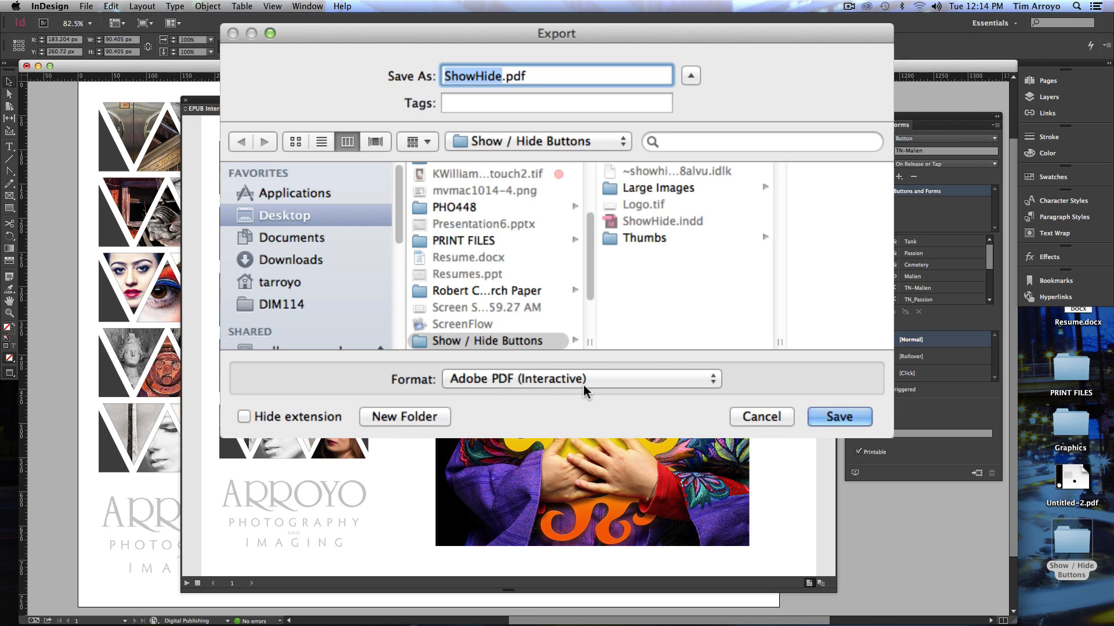
mouse_move(662, 275)
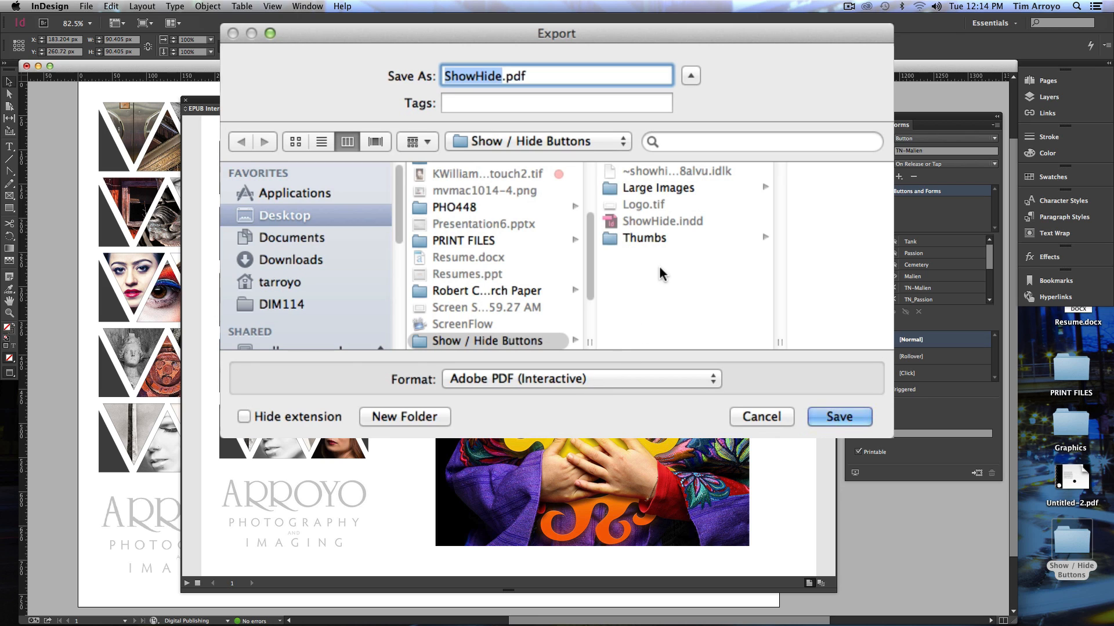
mouse_move(485, 349)
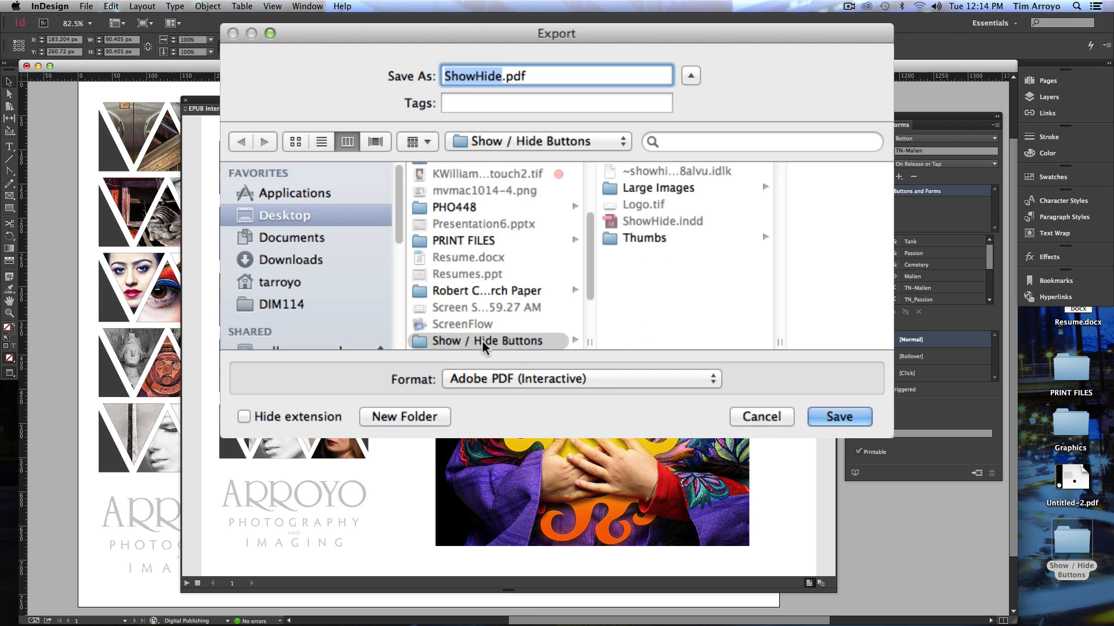
mouse_move(533, 350)
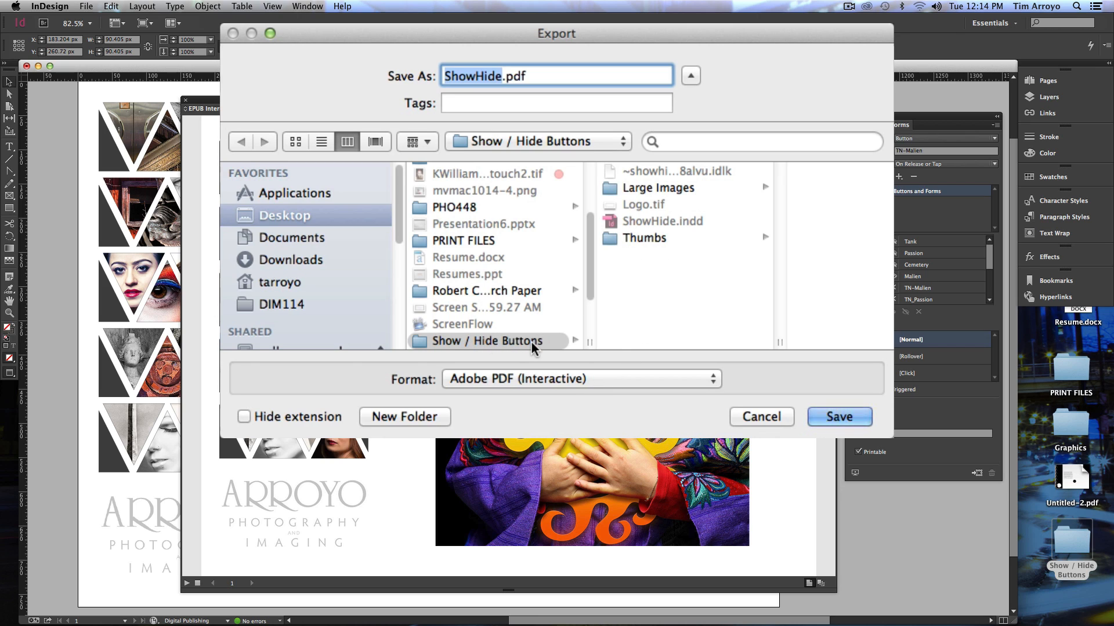
mouse_move(695, 283)
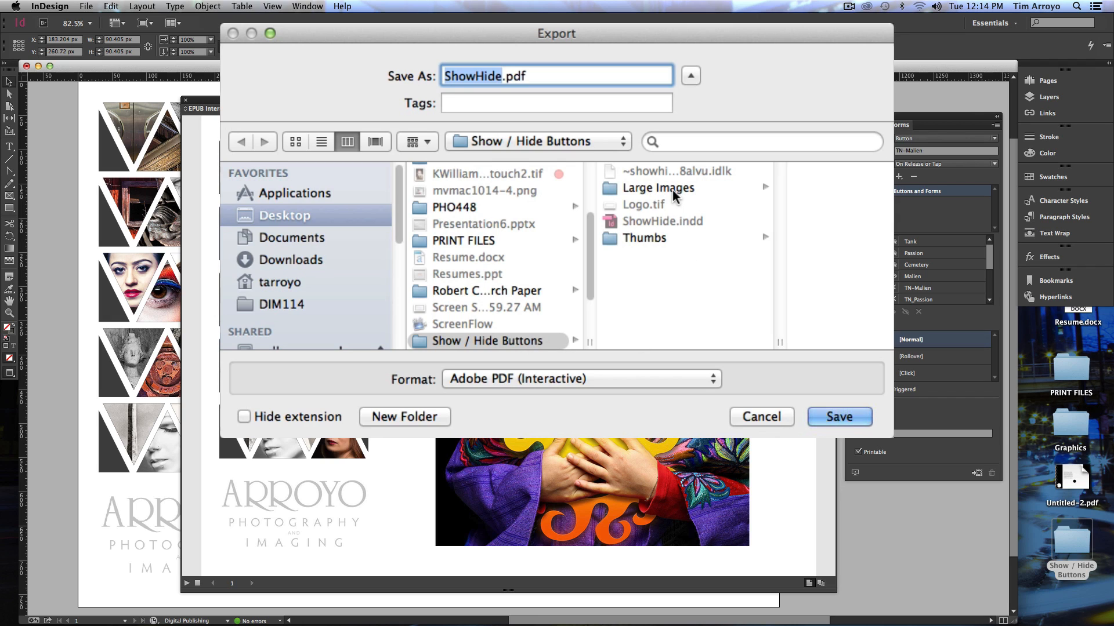
mouse_move(659, 203)
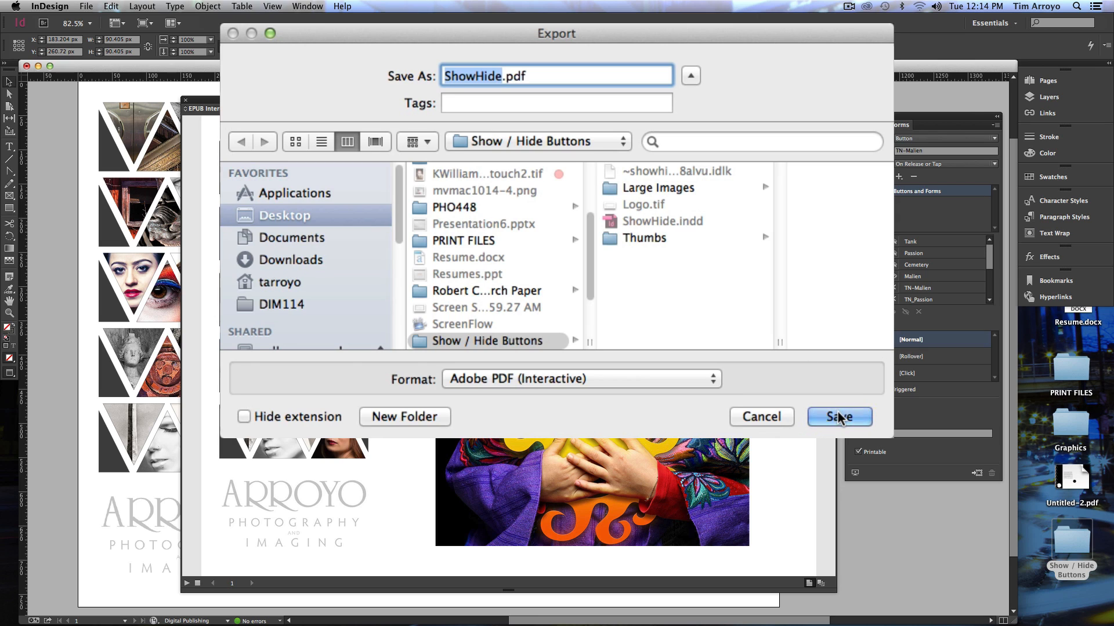
click(840, 417)
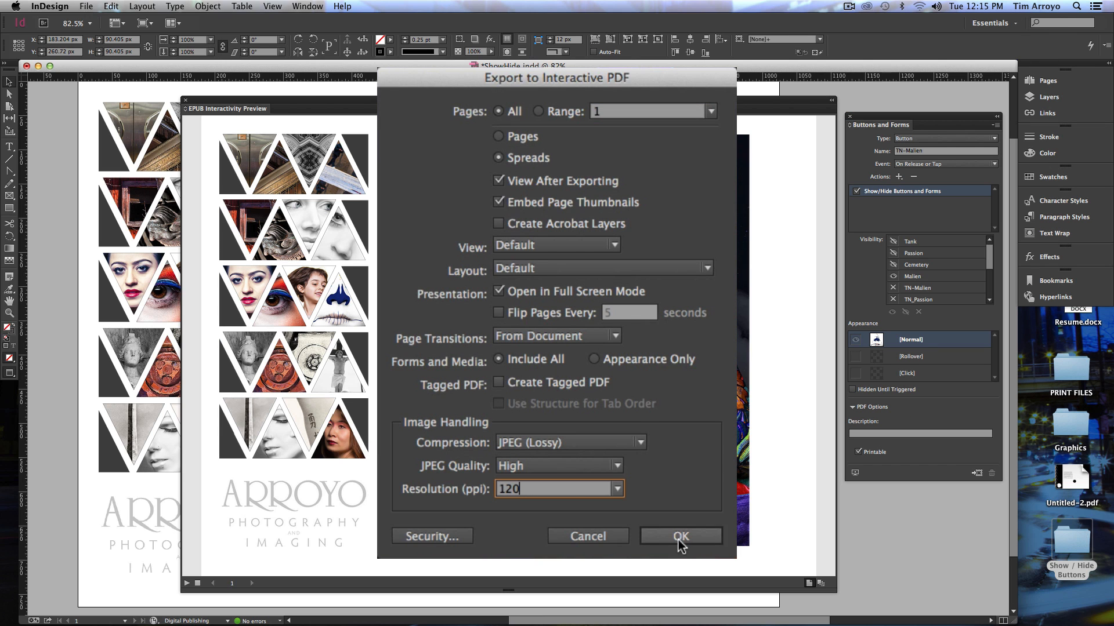
click(681, 536)
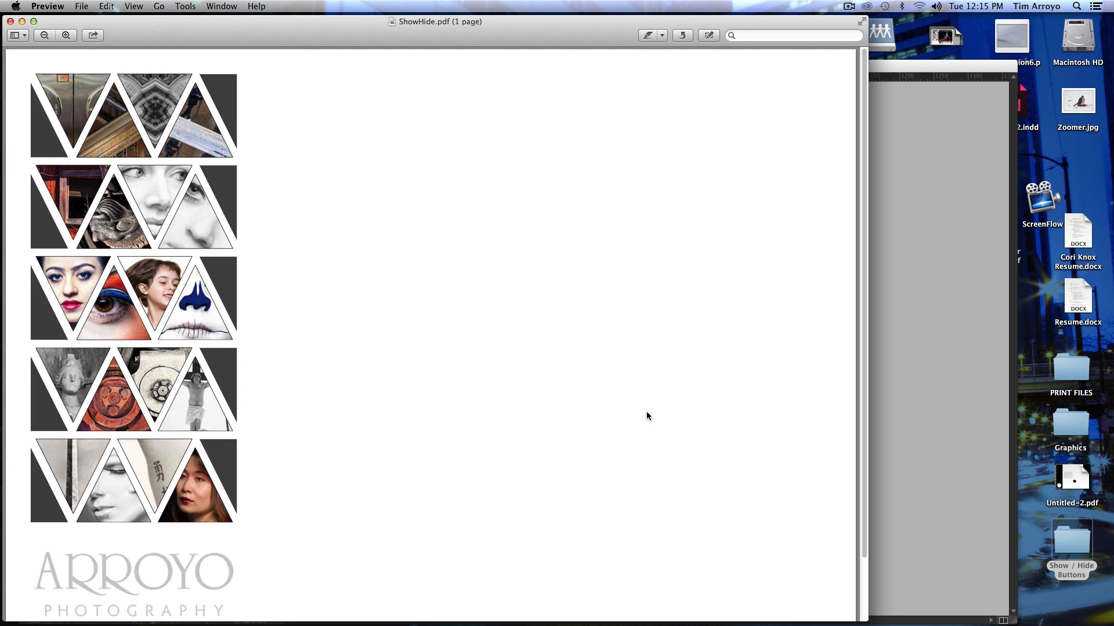
mouse_move(450, 475)
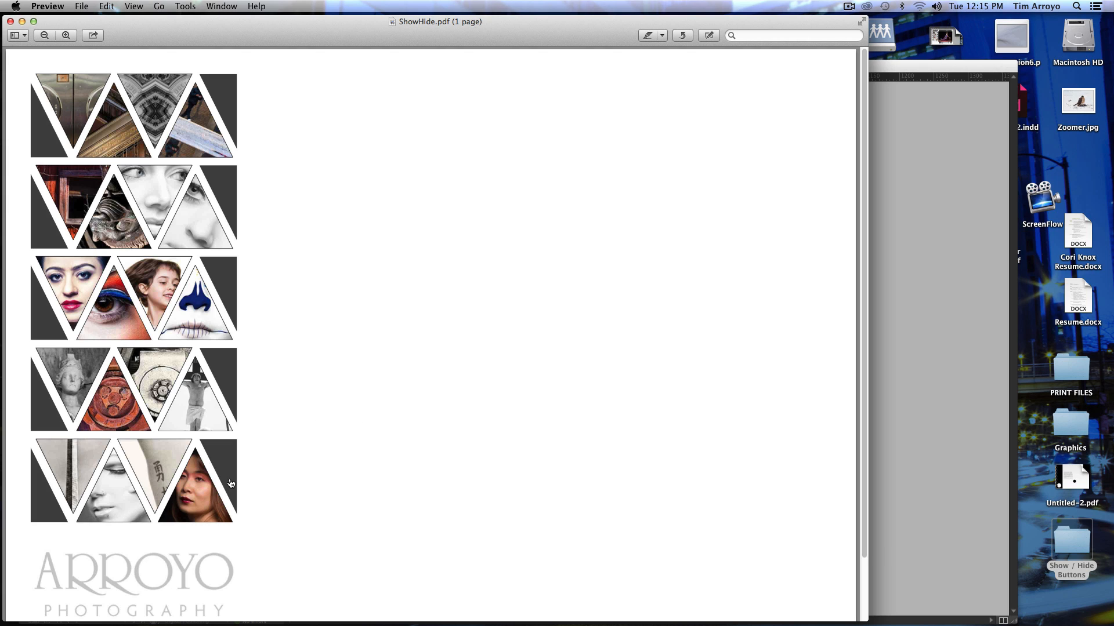
mouse_move(206, 506)
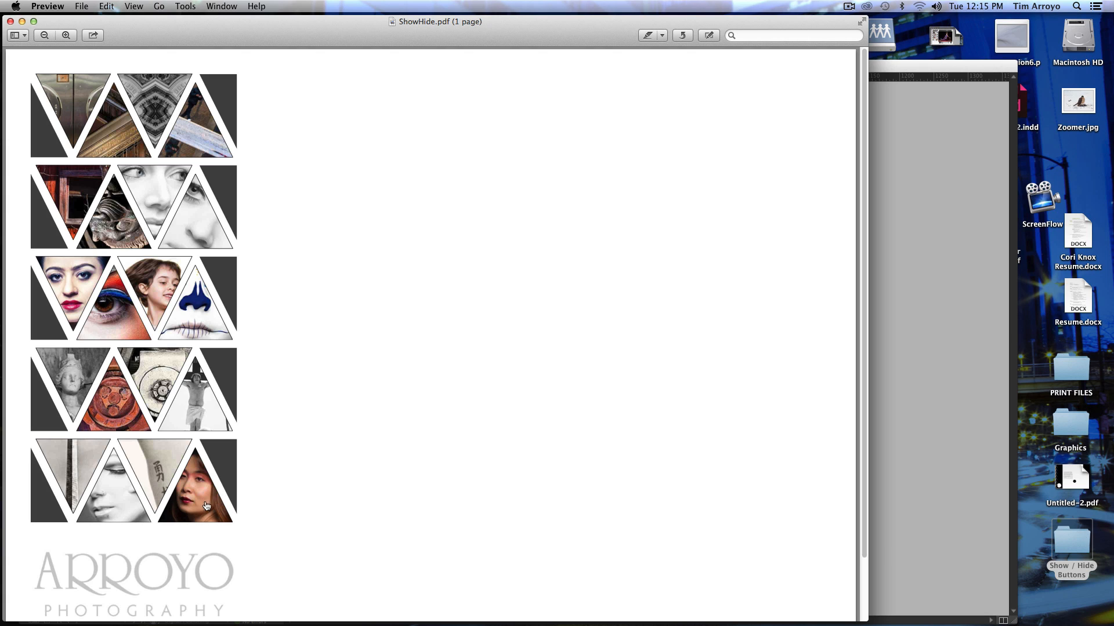
mouse_move(199, 504)
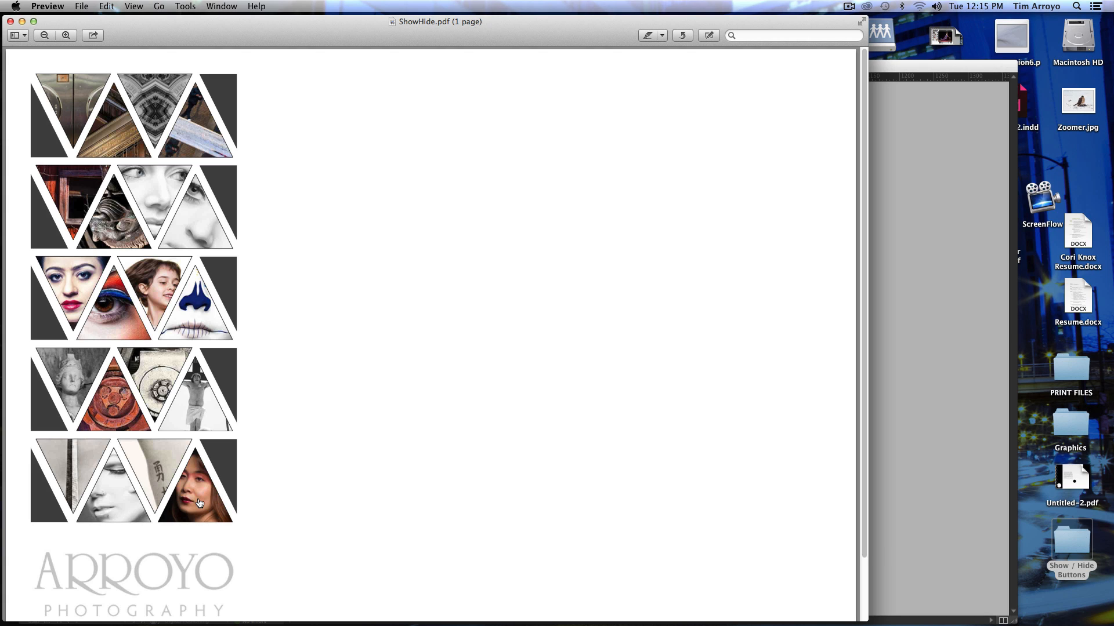
mouse_move(206, 503)
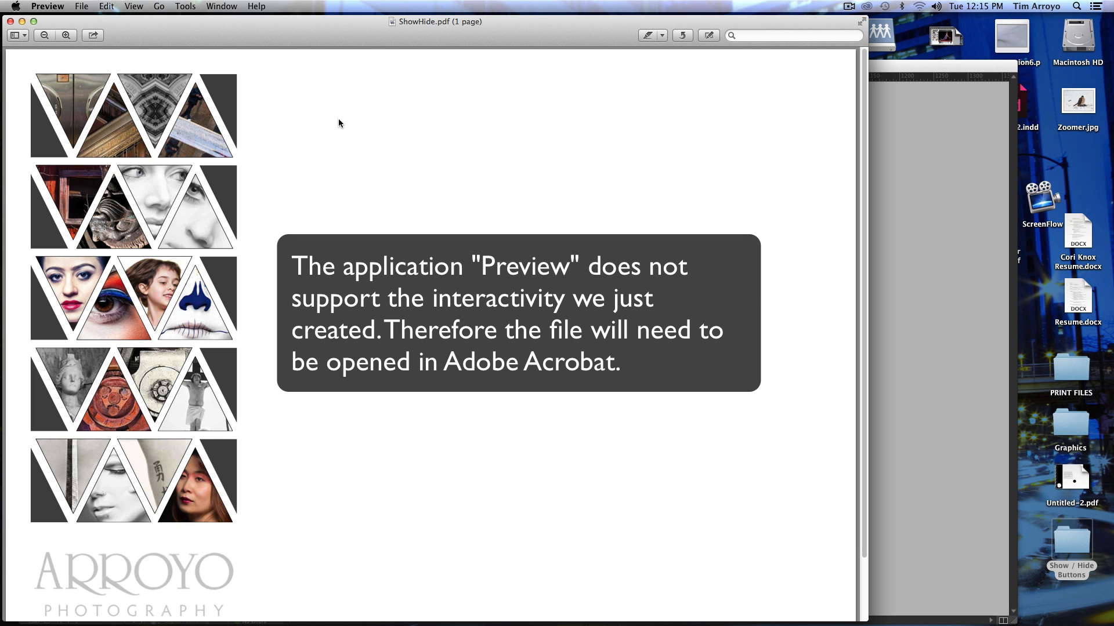
mouse_move(314, 88)
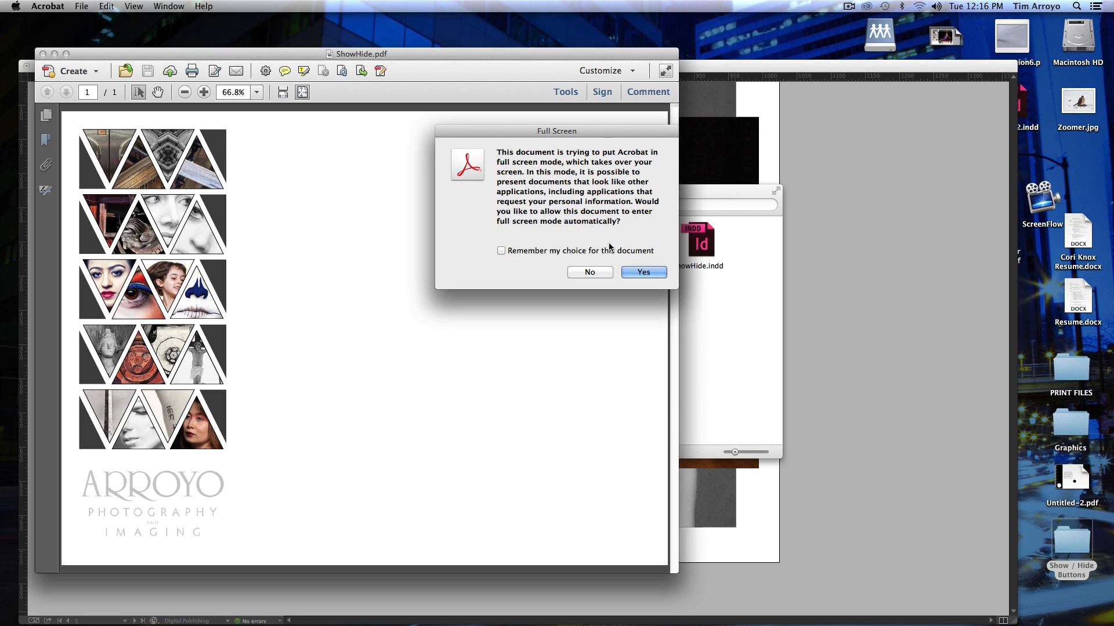
Confirm Yes on the Full Screen prompt so ShowHide.pdf opens full screen in Acrobat
click(642, 271)
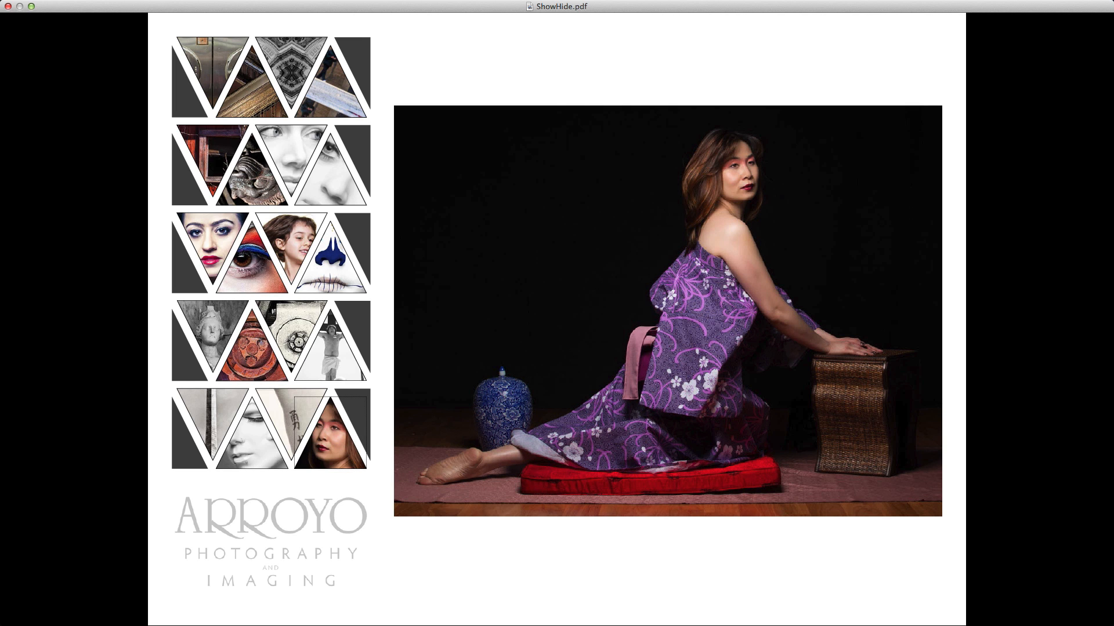